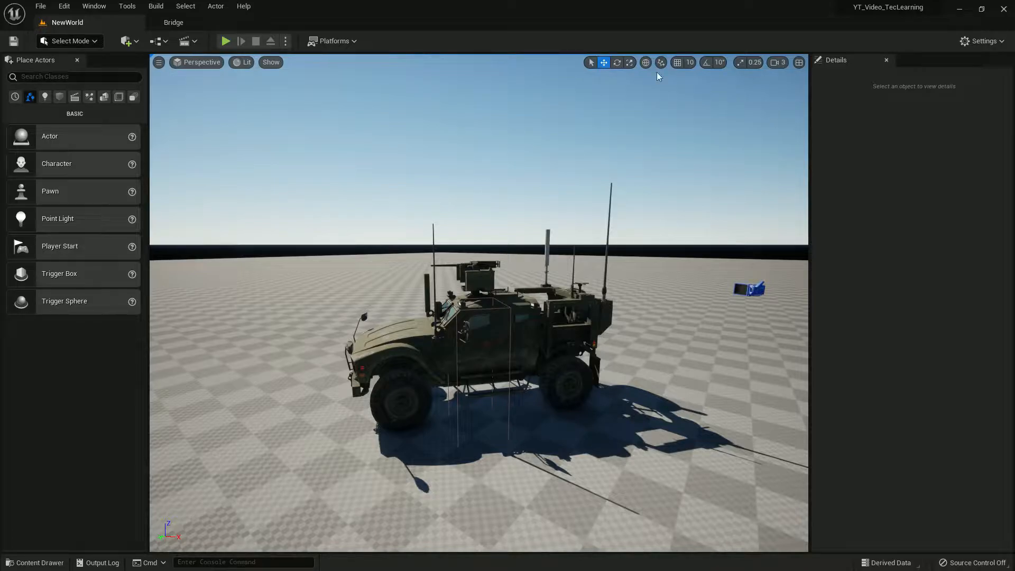
Play-test the vehicle in the level, then load the Jeep_Anima animation blueprint
left_click(225, 42)
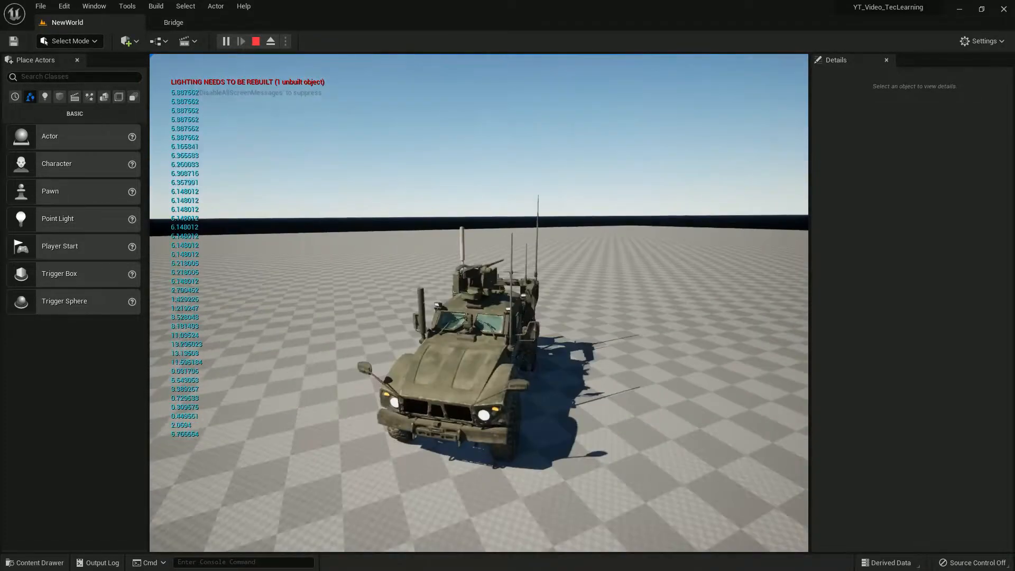
left_click(255, 41)
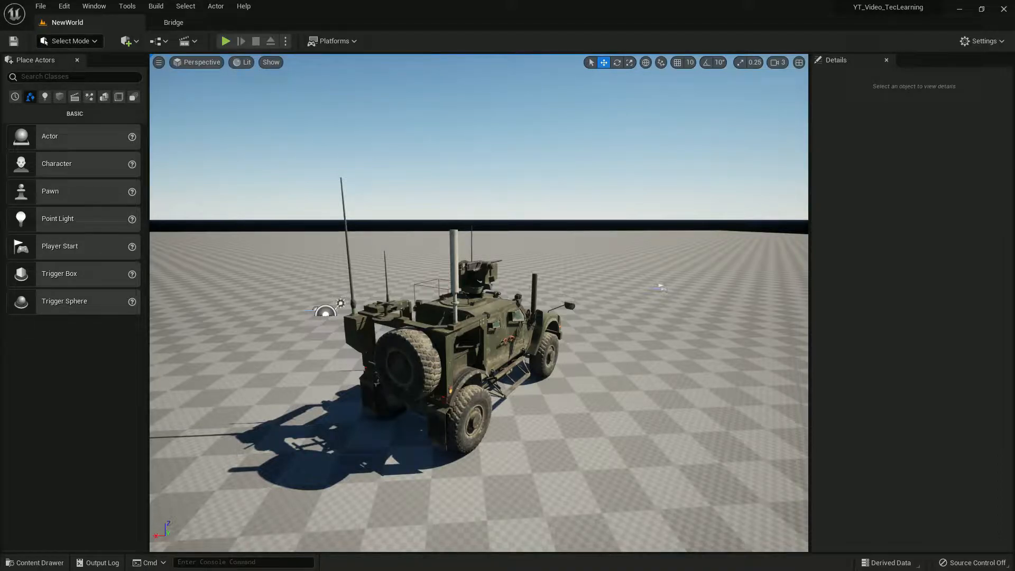
left_click(36, 562)
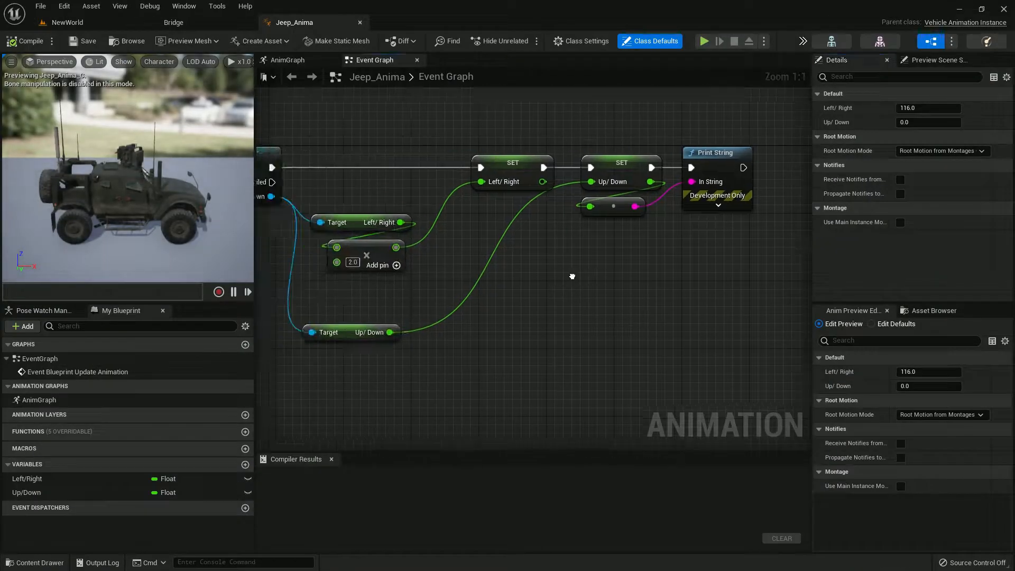
Inspect the turret Transform (Modify) Bone node on the AnimGraph and check the skeleton asset
left_click(287, 59)
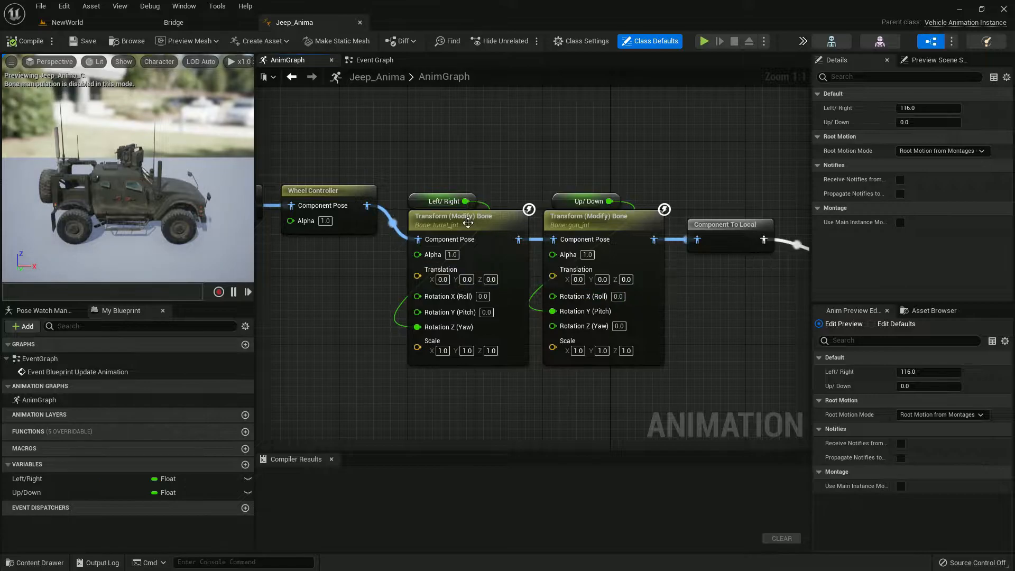
left_click(464, 215)
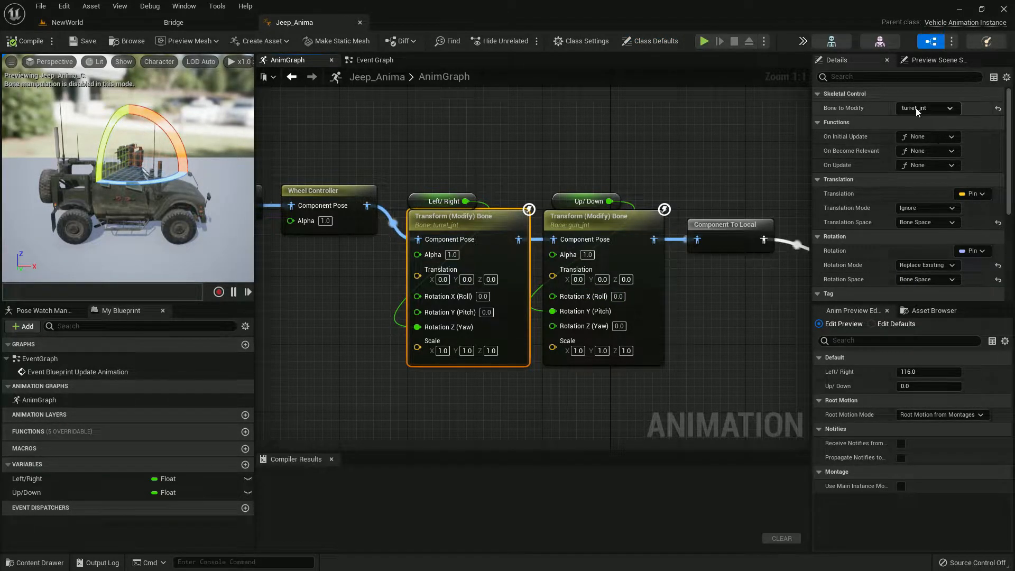
mouse_move(928, 108)
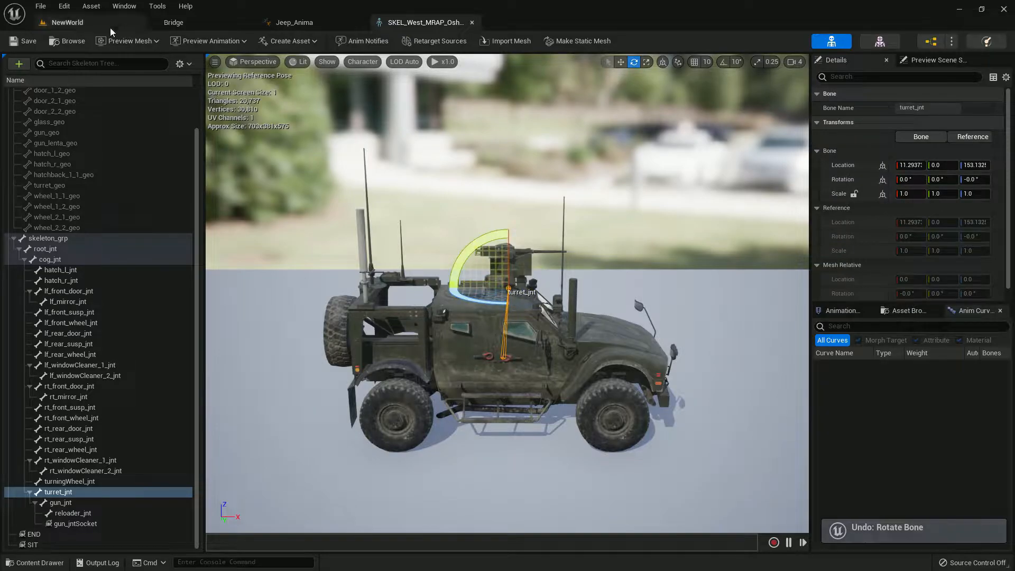
left_click(294, 22)
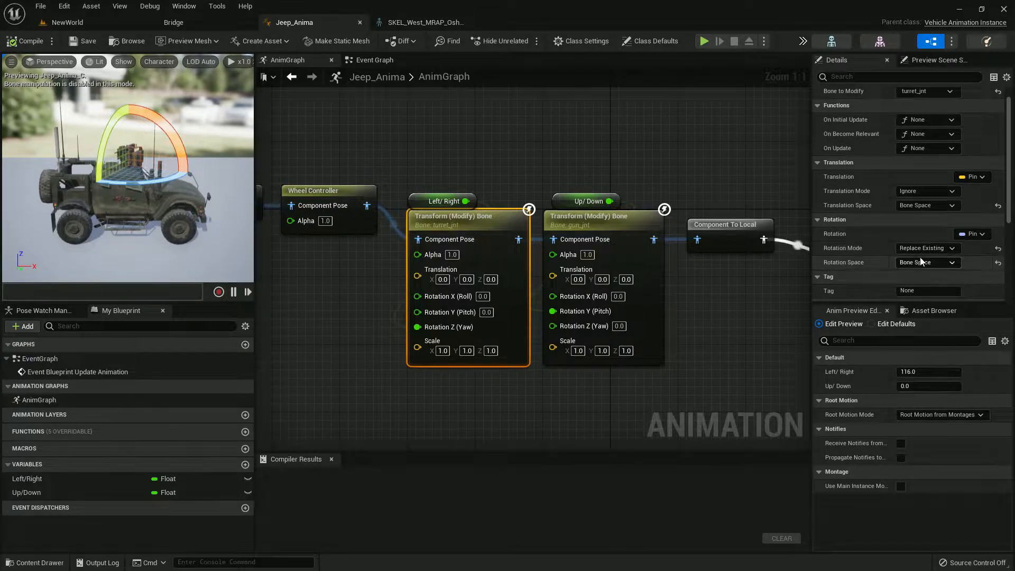
mouse_move(921, 268)
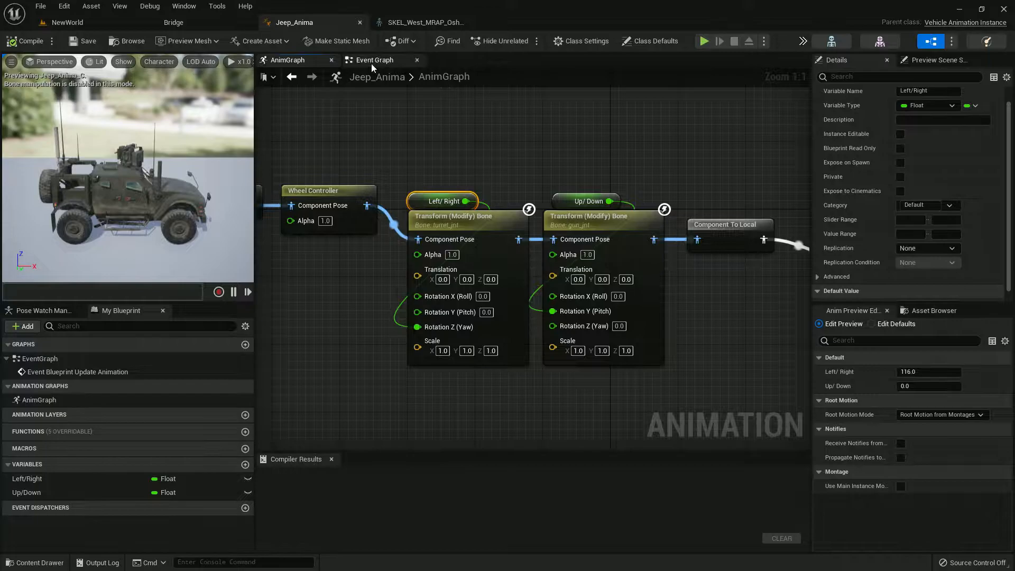
Review Jeep_Anima's Event Graph and the Left/Right set node in SportsCar_Pawn from the Cast node
left_click(375, 59)
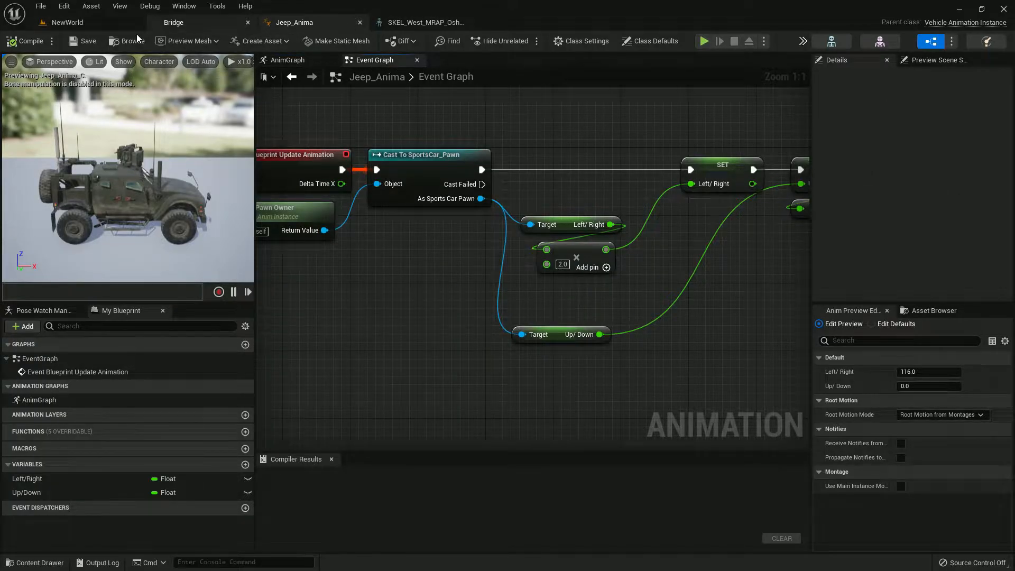
left_click(38, 562)
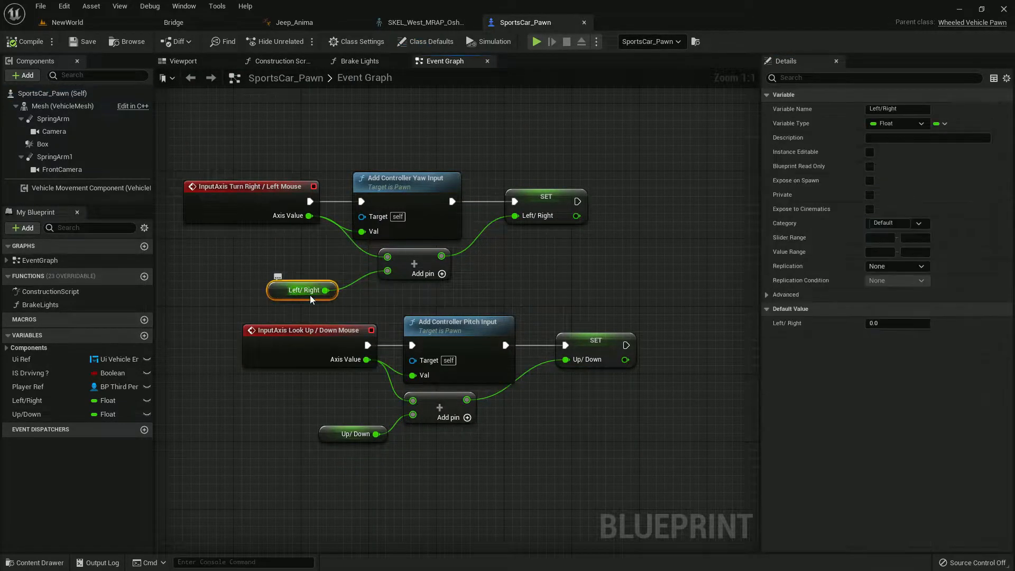
mouse_move(405, 269)
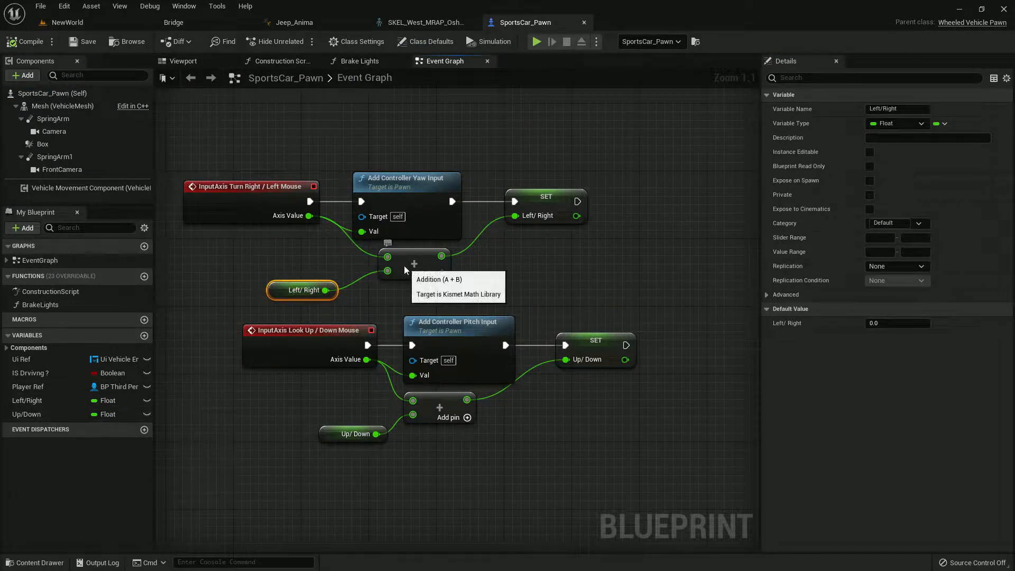
left_click(545, 197)
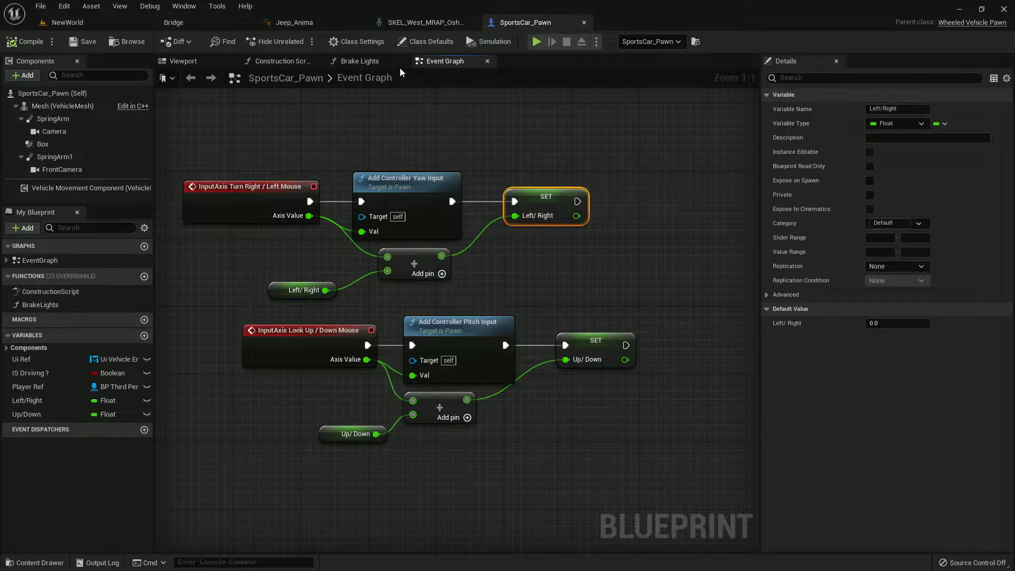
Compare Jeep_Anima's Left/Right set node and AnimGraph, then return to the NewWorld level
left_click(294, 22)
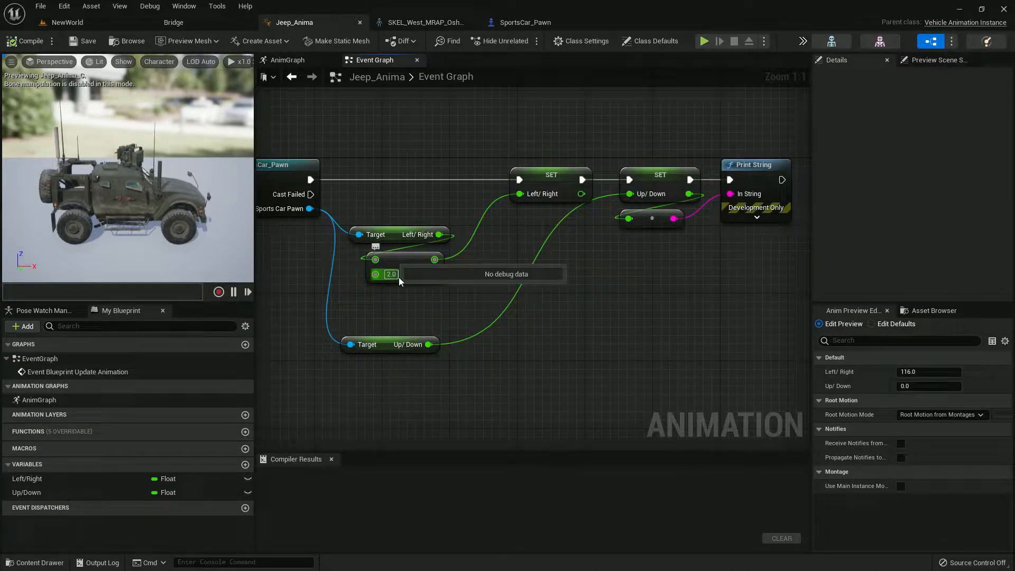
mouse_move(395, 274)
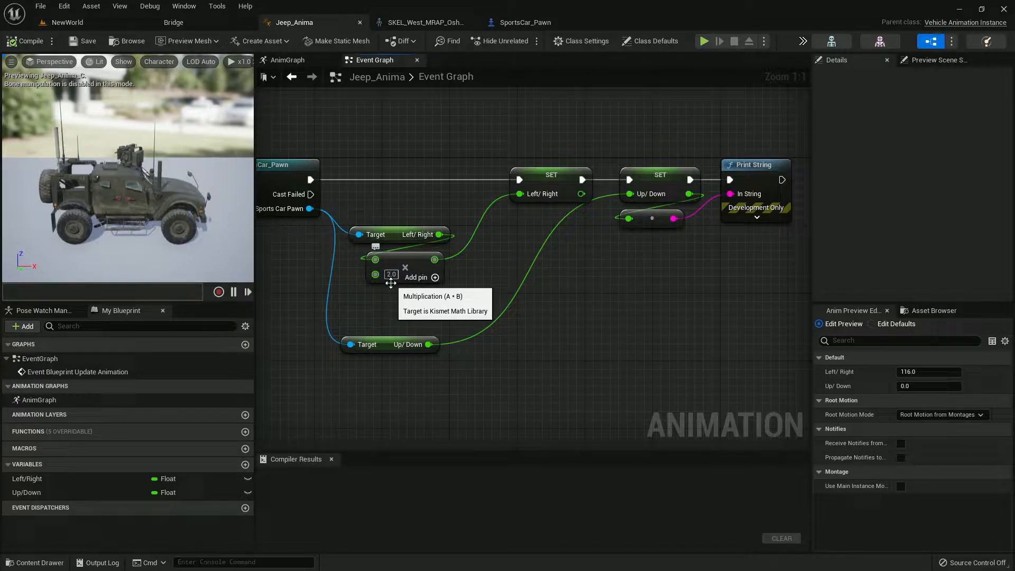
mouse_move(440, 235)
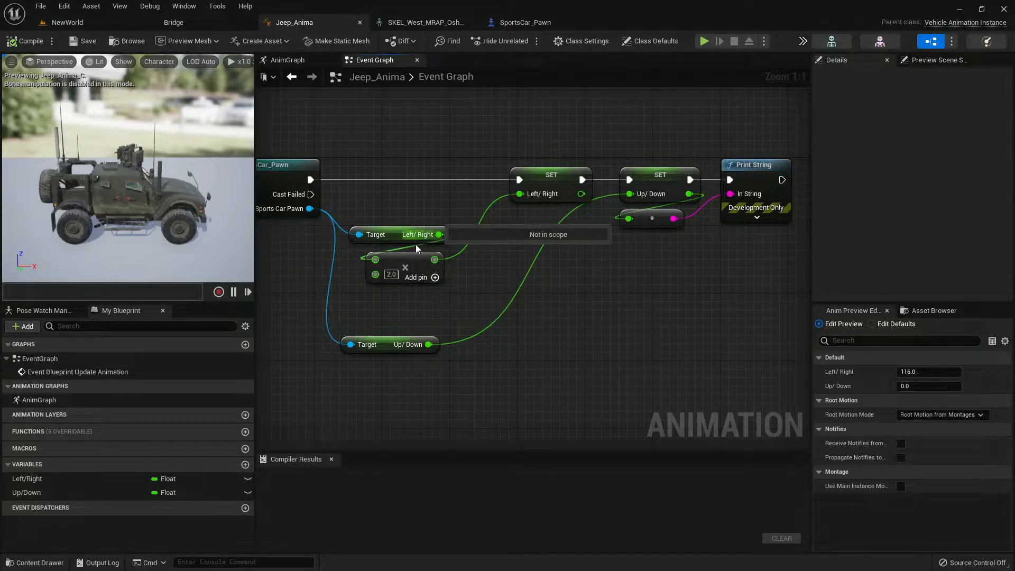
left_click(550, 175)
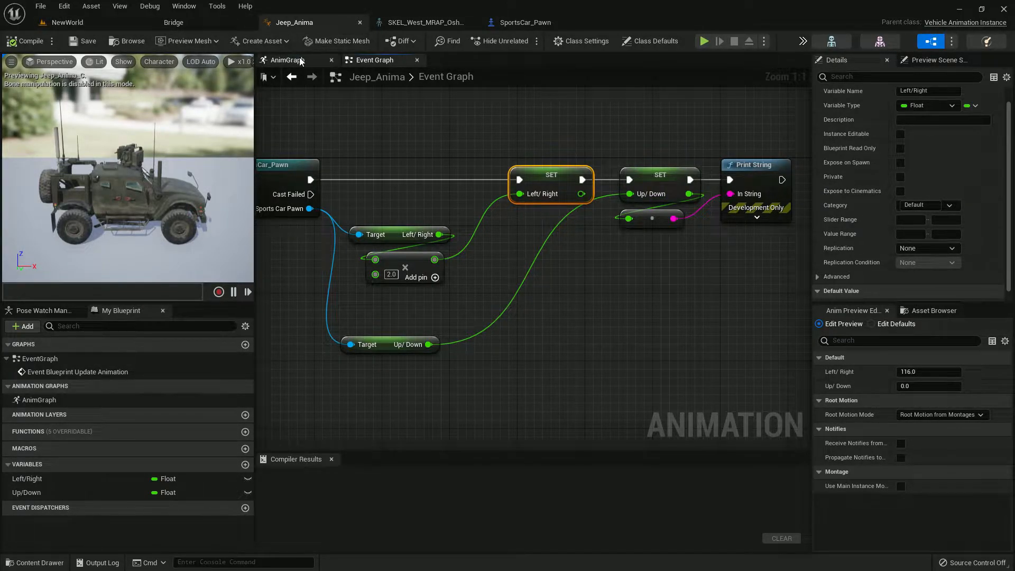
left_click(286, 59)
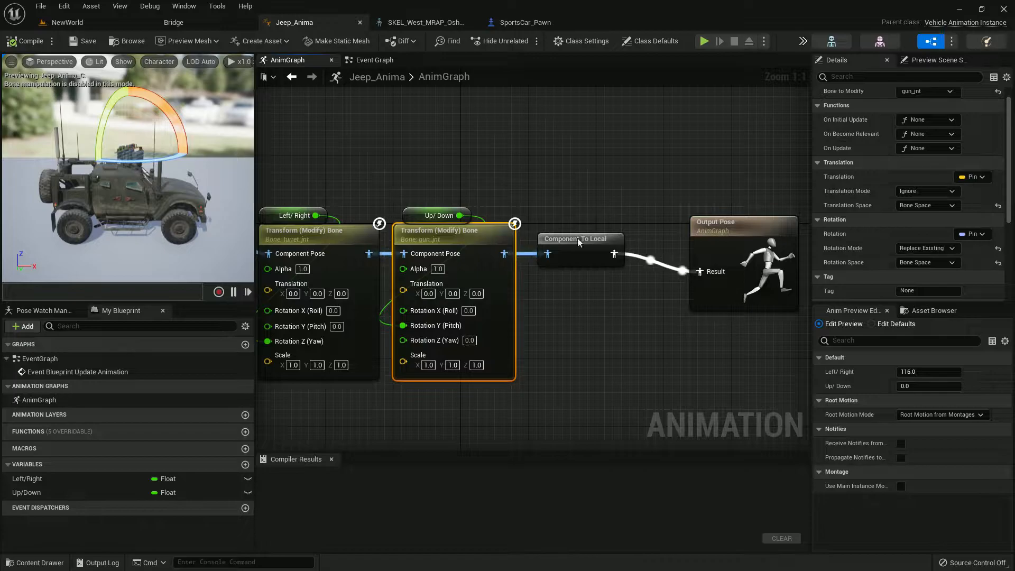
left_click(701, 204)
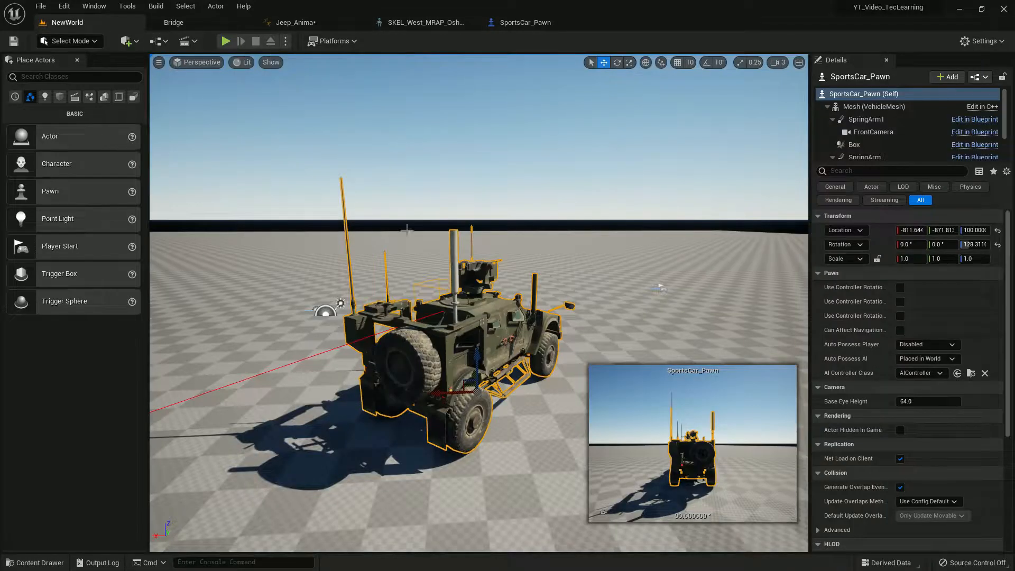
mouse_move(518, 22)
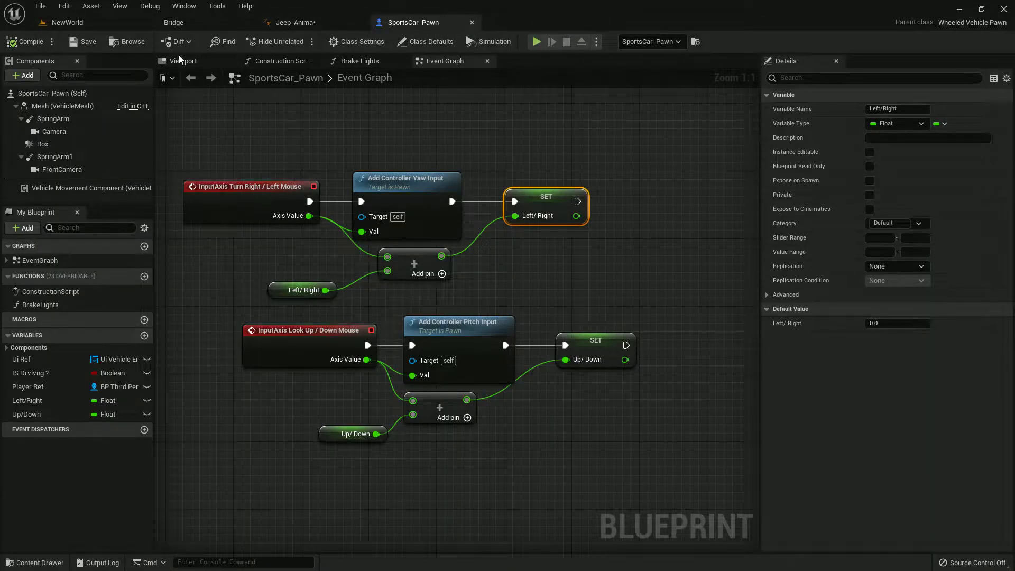
Add a Get Socket Transform node fed by the Mesh reference in SportsCar_Pawn's Event Graph
left_click(183, 61)
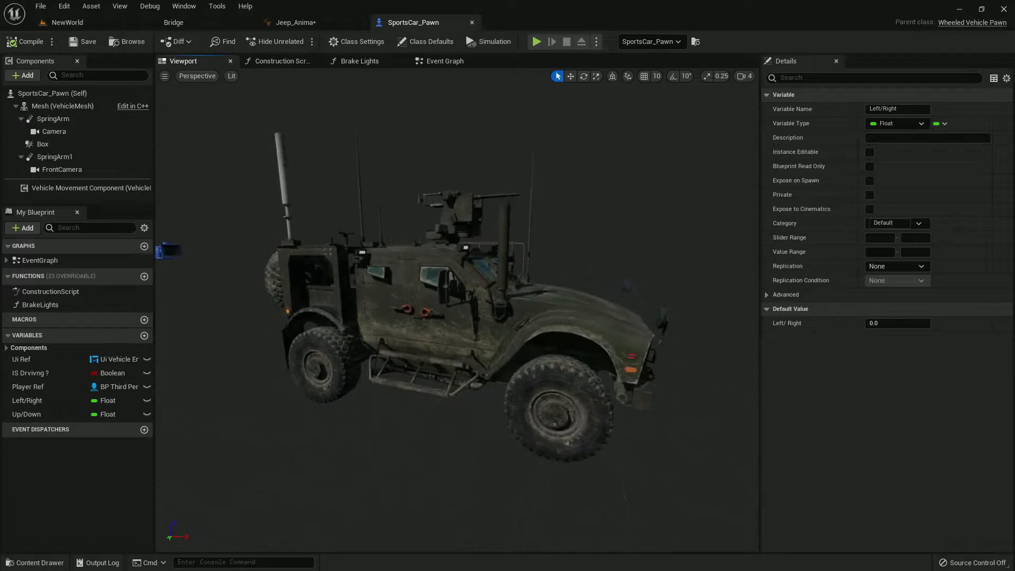
left_click(446, 62)
type("get")
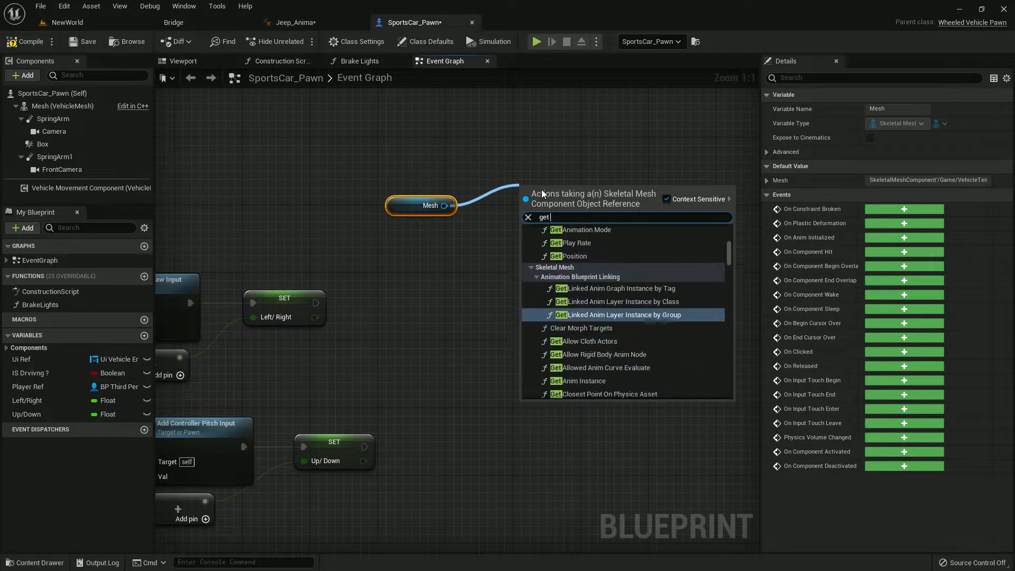
type("so")
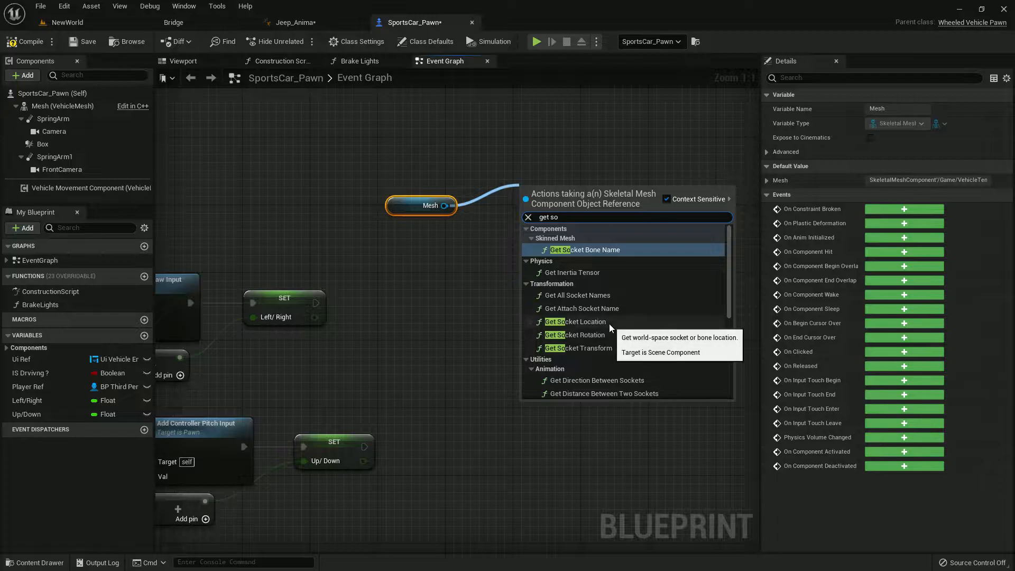
left_click(581, 348)
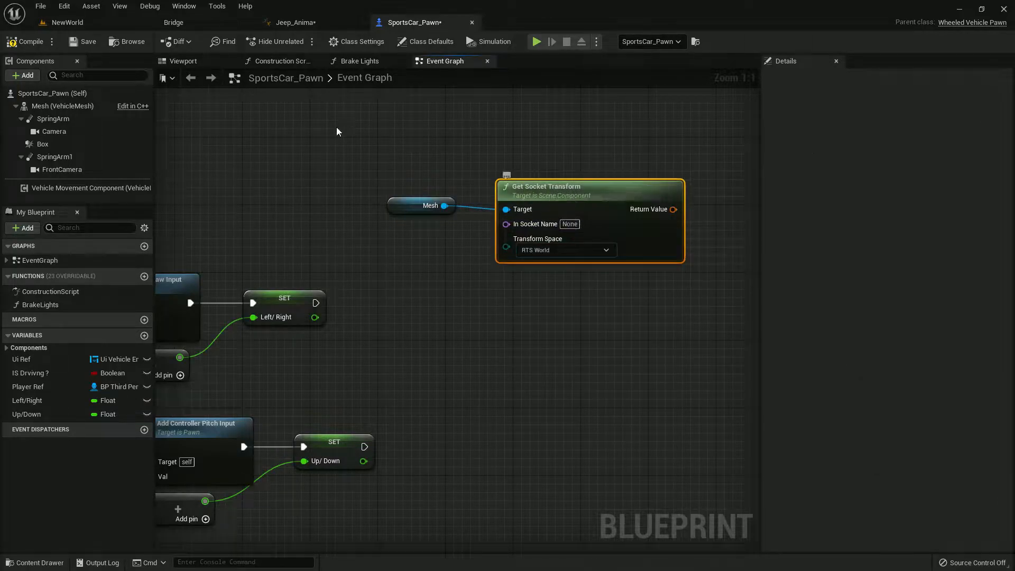
left_click(293, 23)
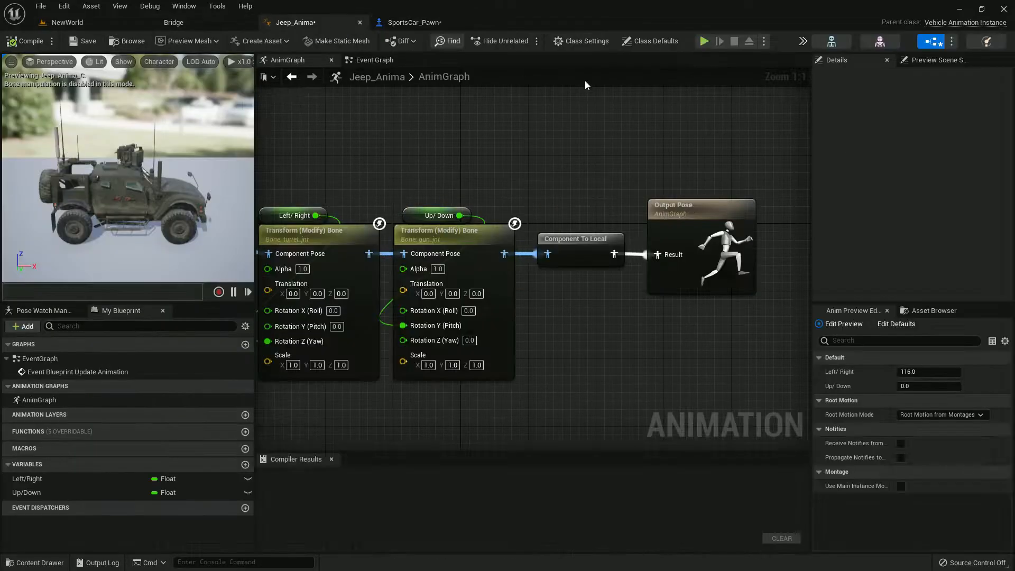
Copy the gun_jntSocket name from the gun bone in the vehicle's skeleton asset
left_click(534, 22)
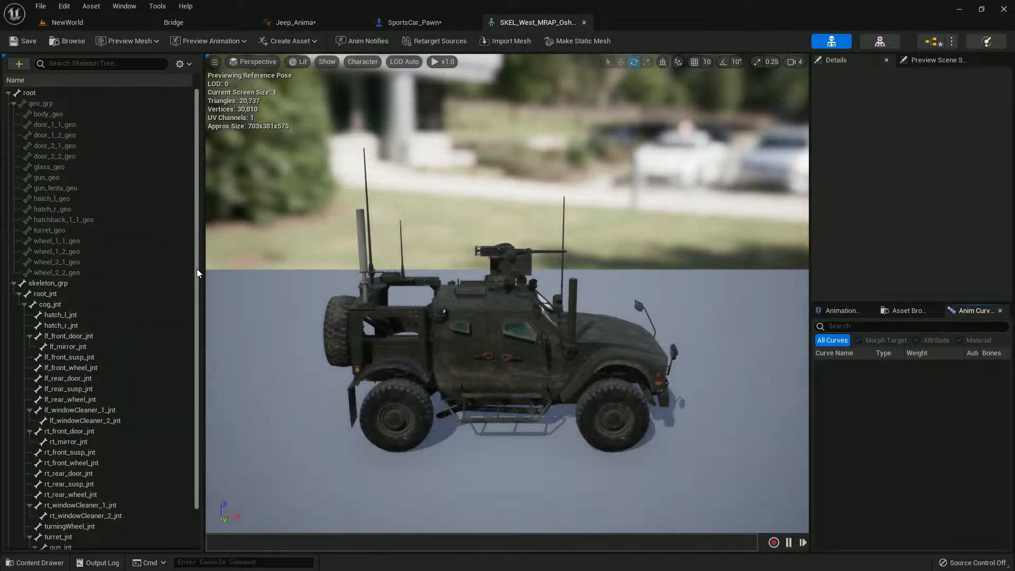
left_click(73, 524)
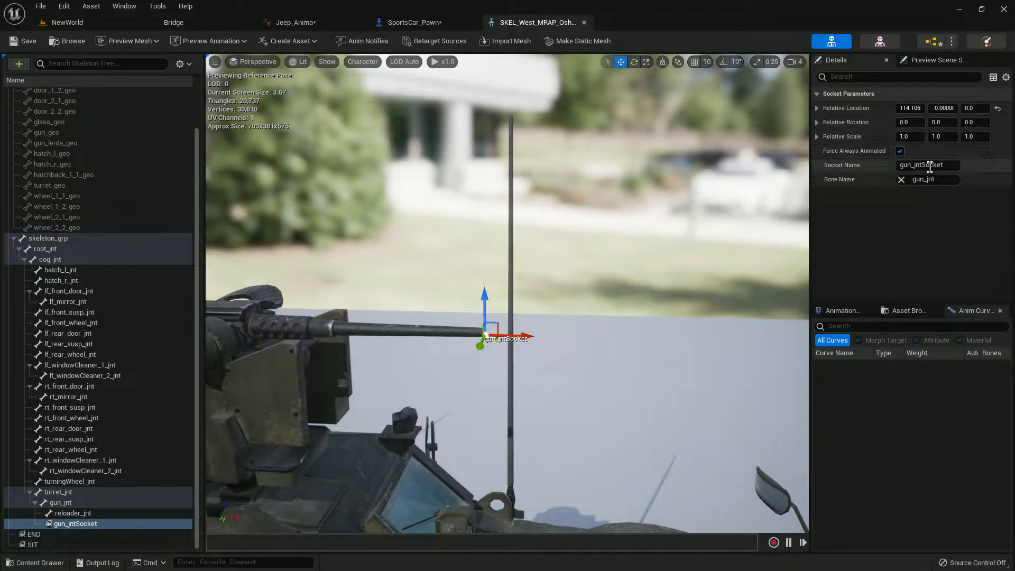
triple_click(928, 165)
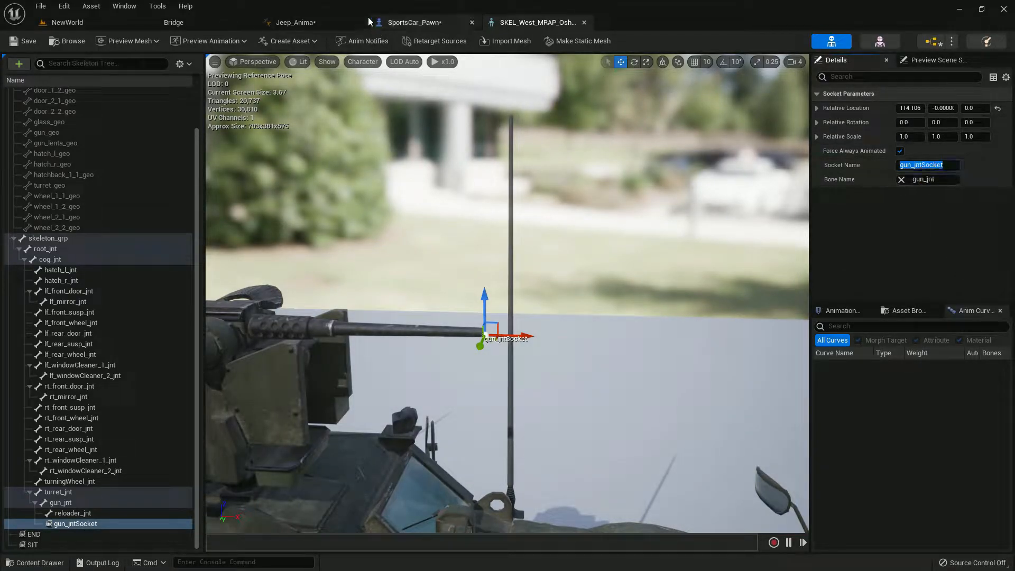
Set Get Socket Transform's In Socket Name to gun_jntSocket in component space
left_click(419, 22)
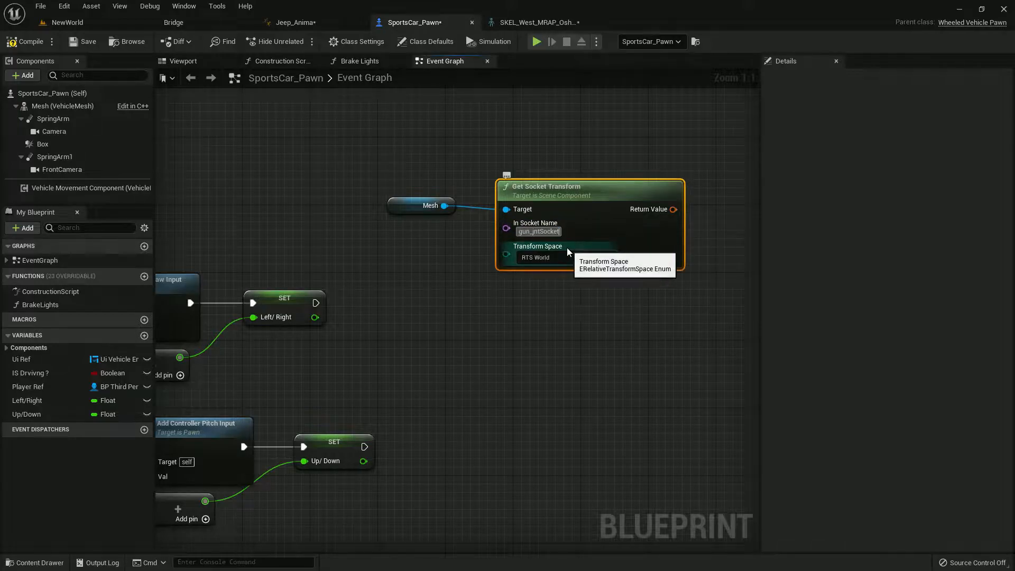
left_click(564, 257)
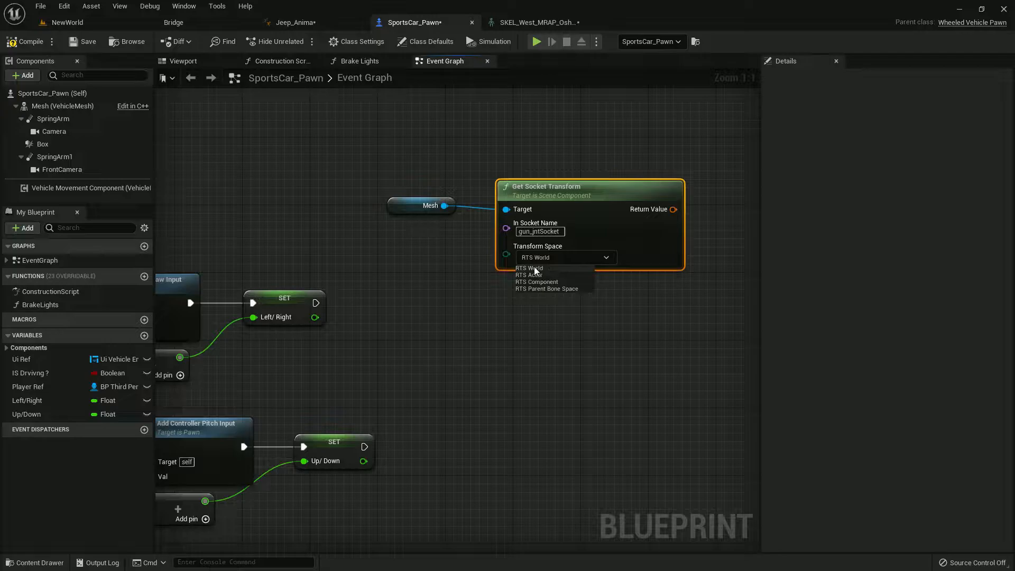
mouse_move(547, 289)
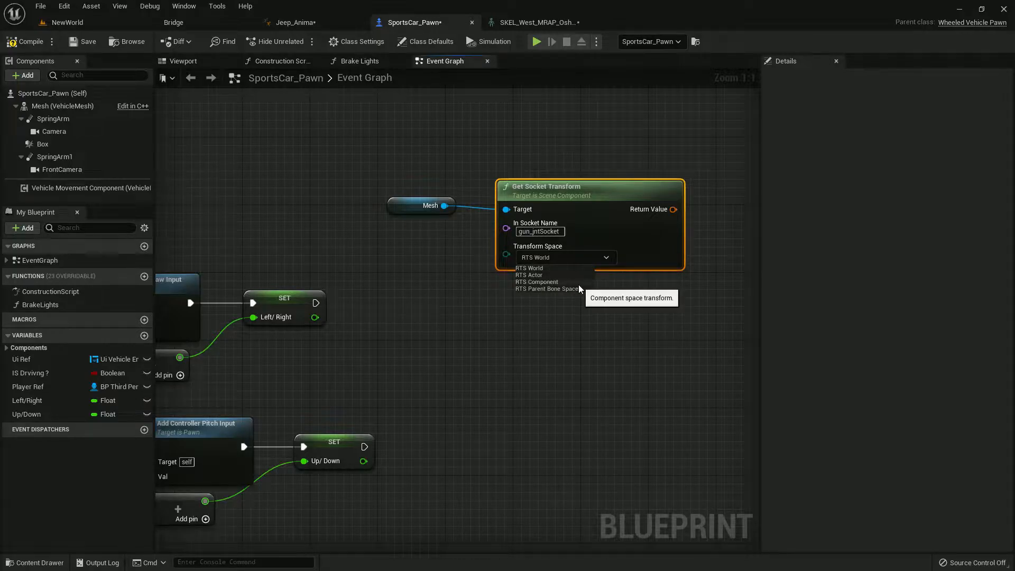
left_click(537, 281)
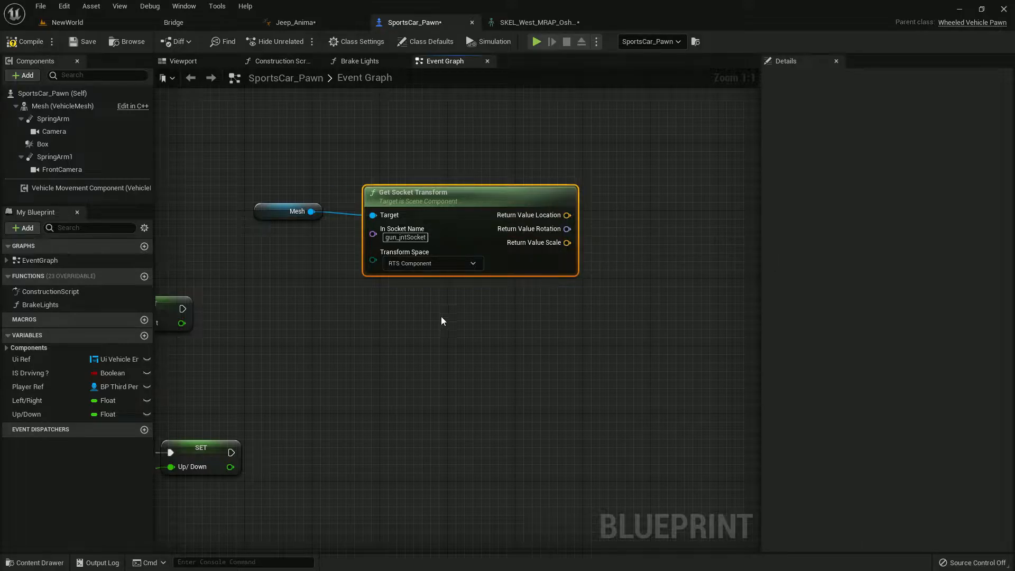
Add a Left Mouse Button event, a looping 0.11 Set Timer by Event calling Shoot, and Clear and Invalidate Timer by Handle
right_click(442, 320)
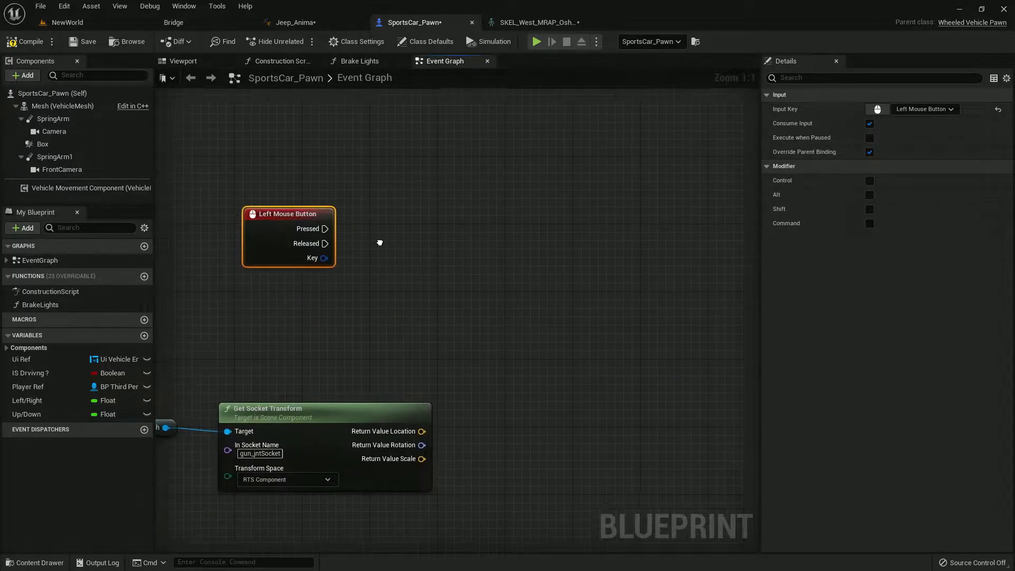
right_click(379, 243)
type("set timer")
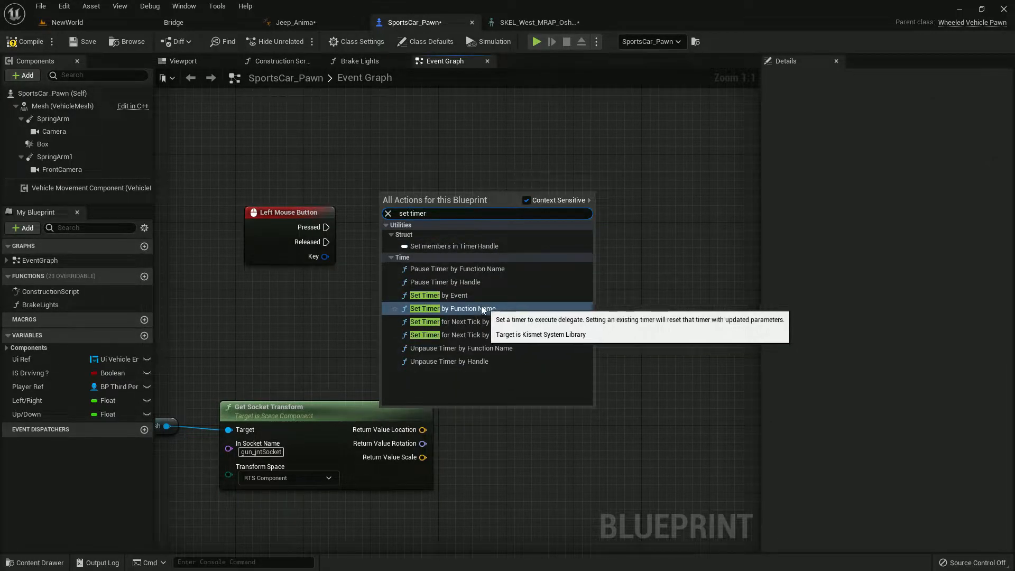
left_click(438, 295)
type("clear")
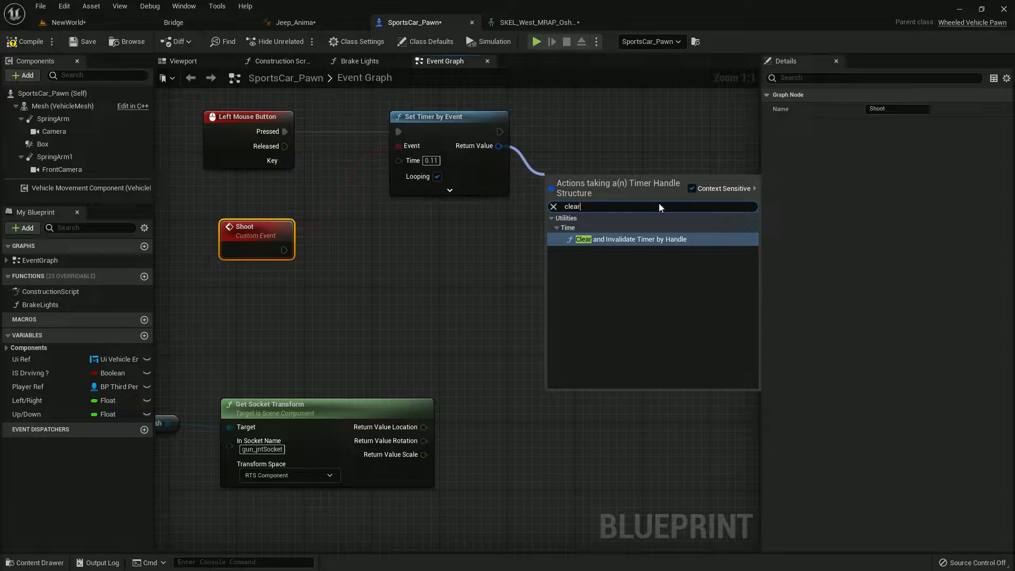
left_click(638, 239)
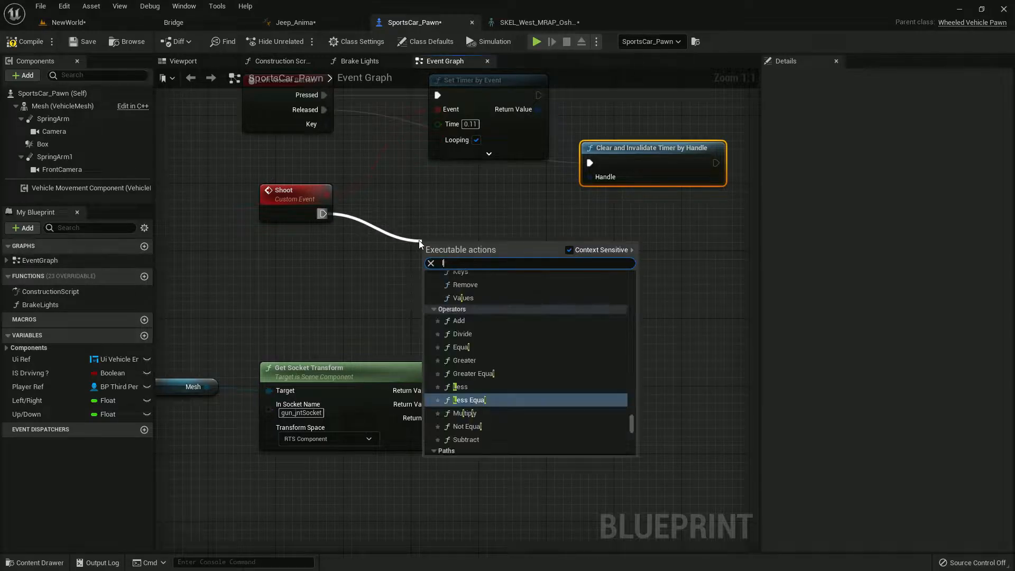
Add a Line Trace For Objects node running from the Shoot custom event
type("line tra")
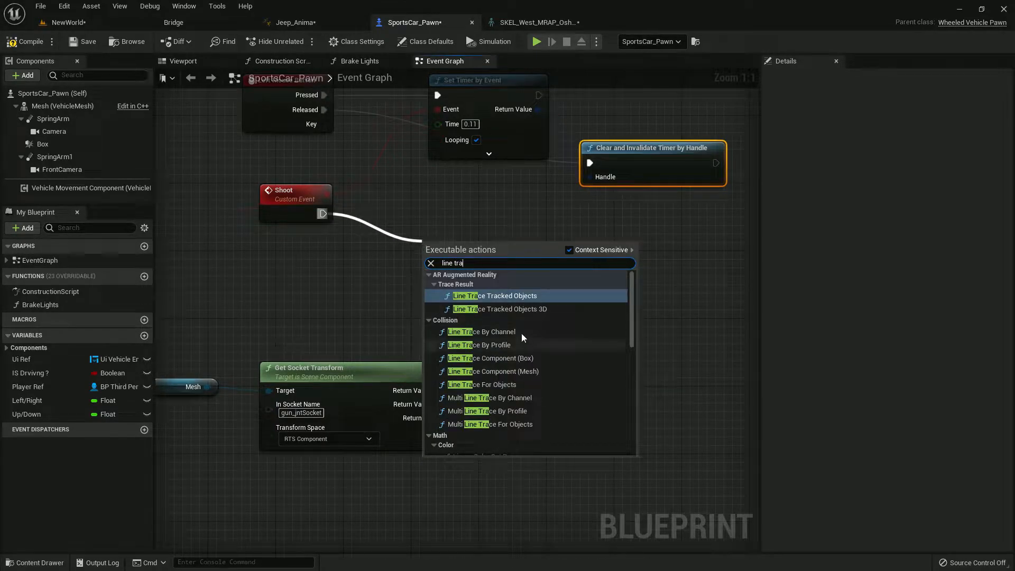
left_click(482, 331)
type("line t")
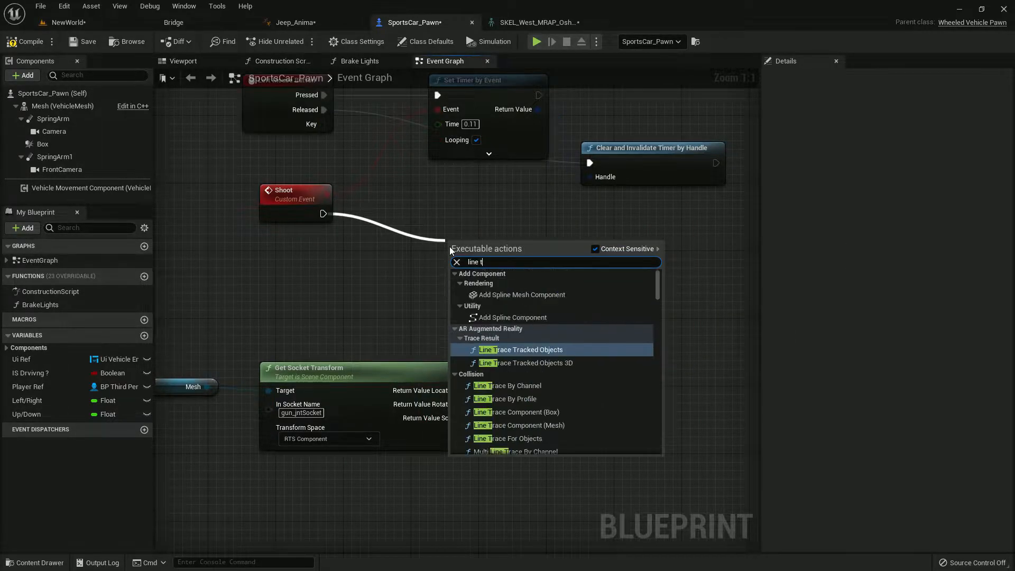
type("ra")
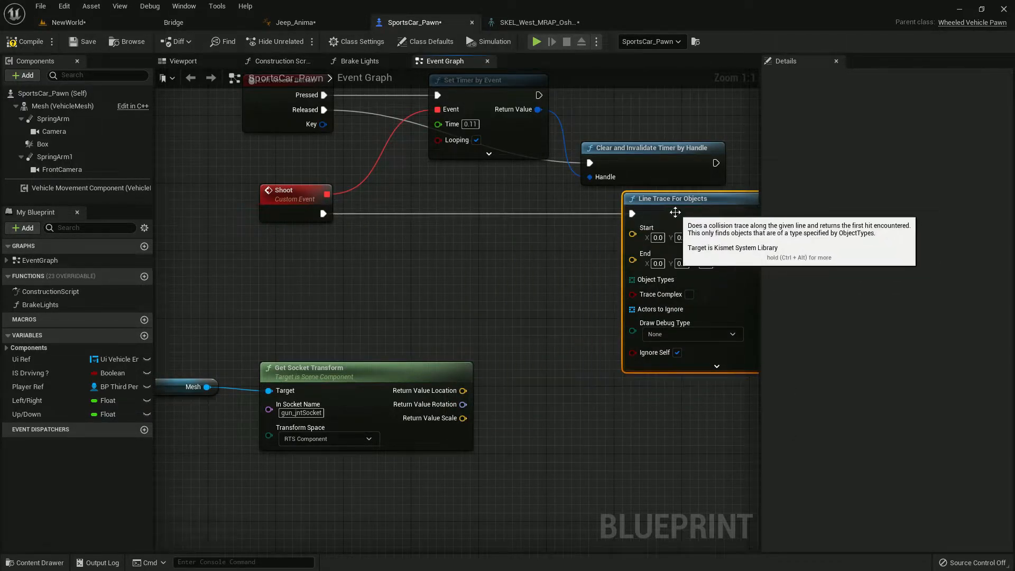
left_click(183, 60)
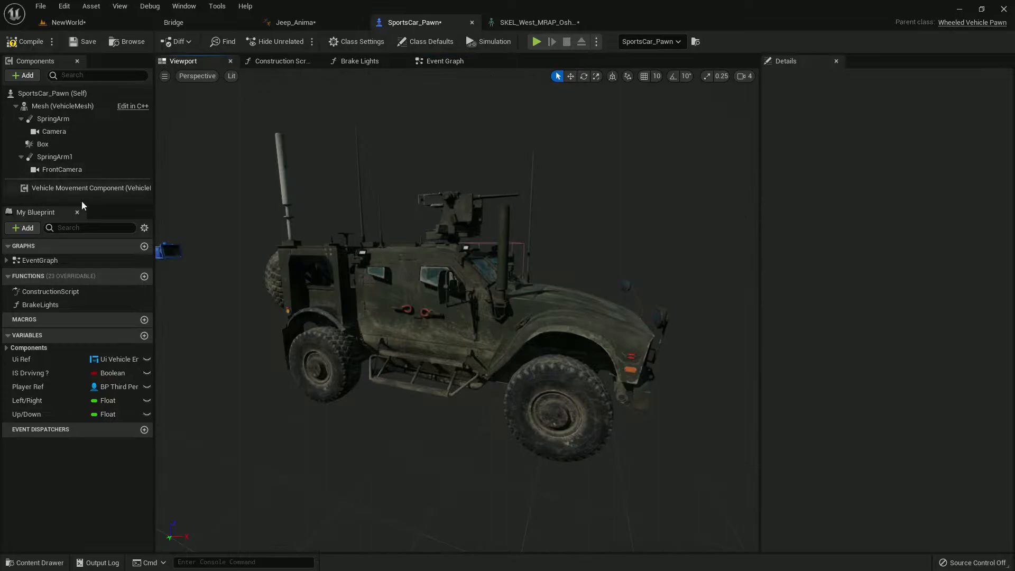
left_click(53, 131)
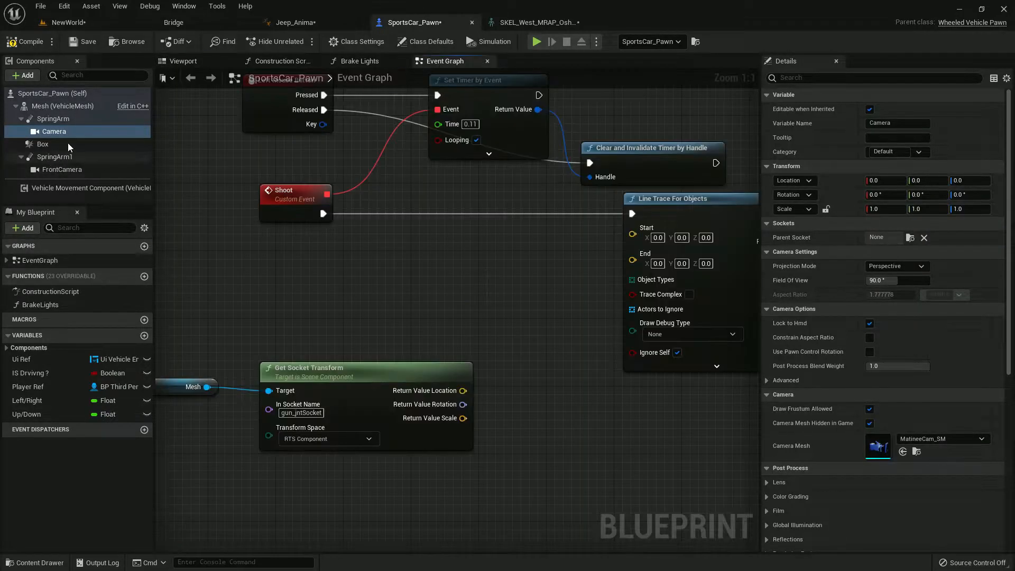
Feed the trace Start from the Camera's world location and End from its forward vector times 4000 added on
left_click(53, 131)
type("get worl")
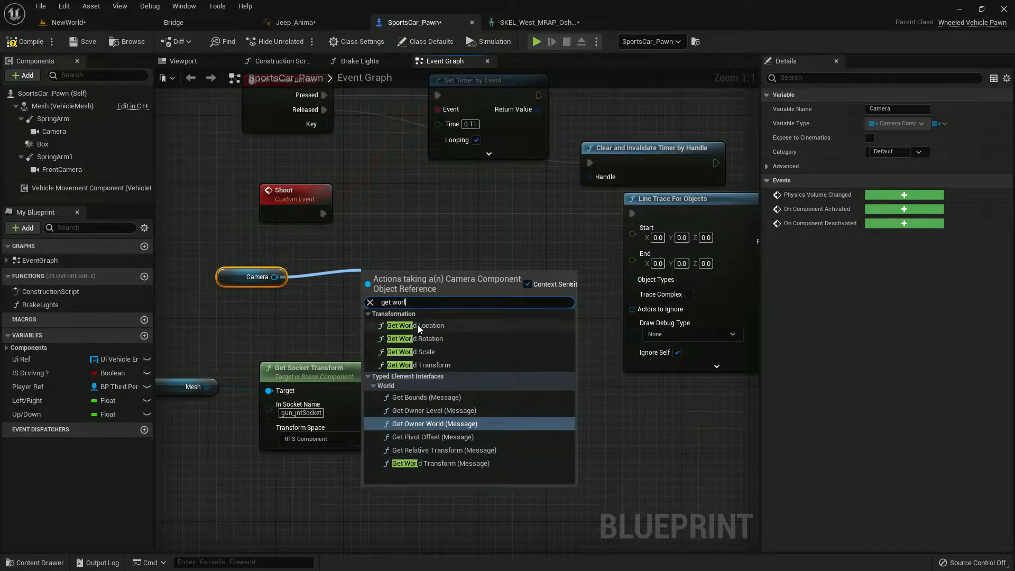
left_click(413, 325)
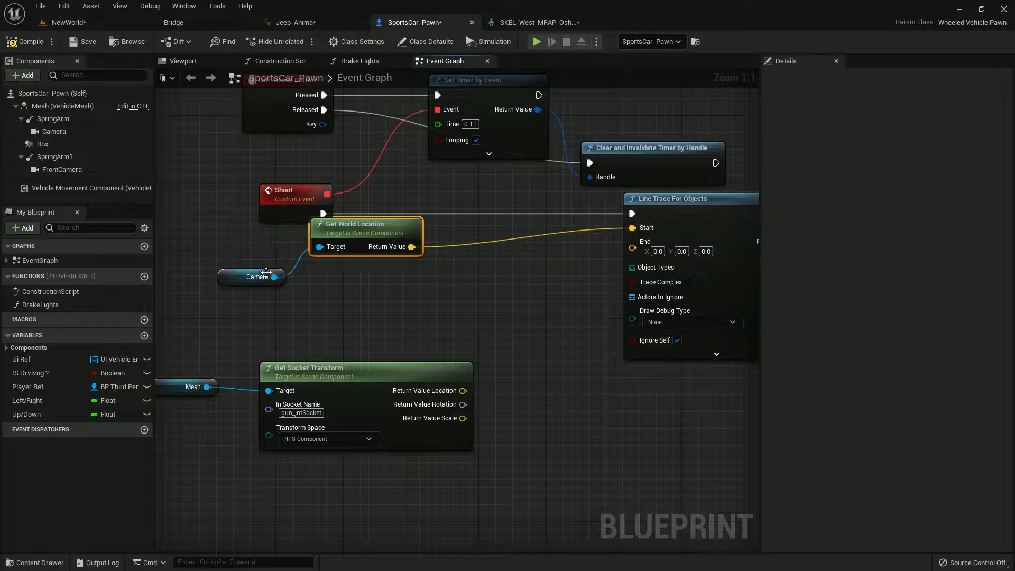
left_click(253, 284)
type("get for")
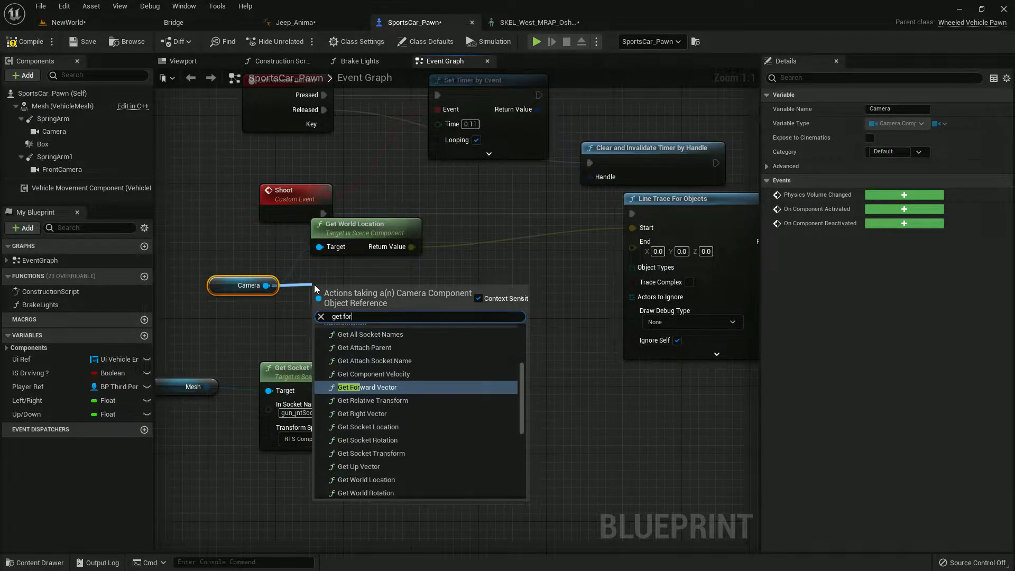
left_click(368, 387)
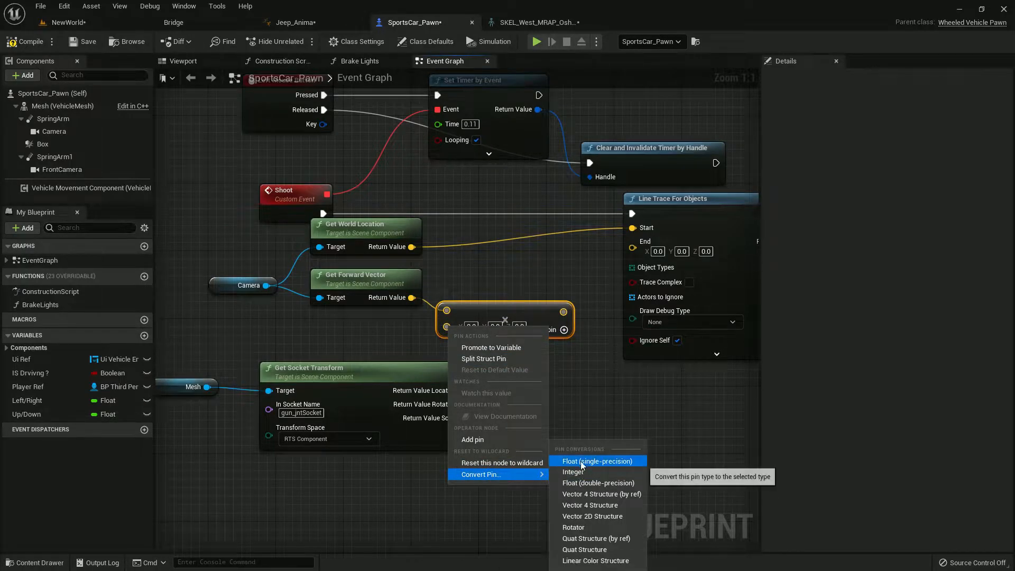
left_click(597, 461)
type("+")
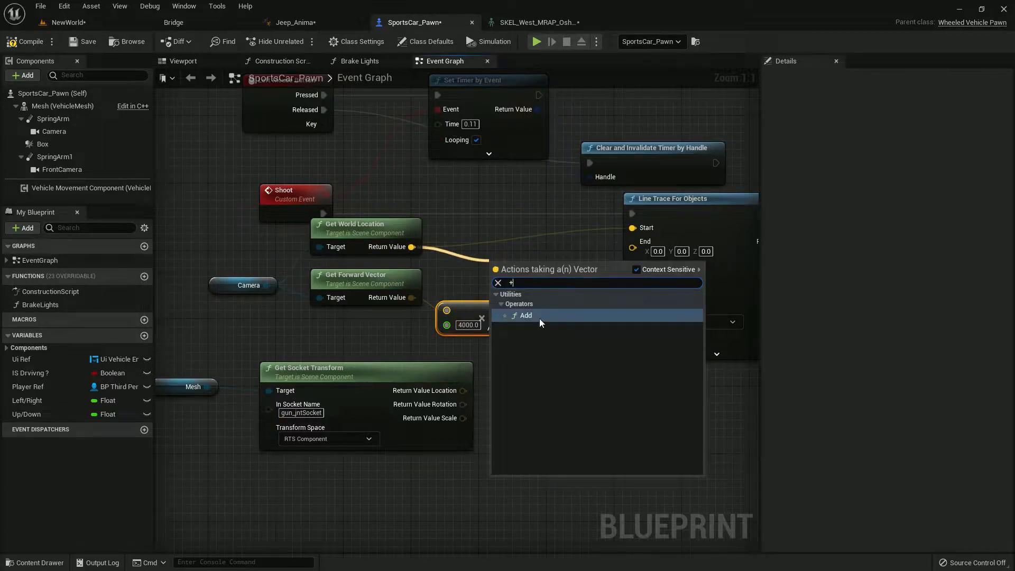
left_click(525, 315)
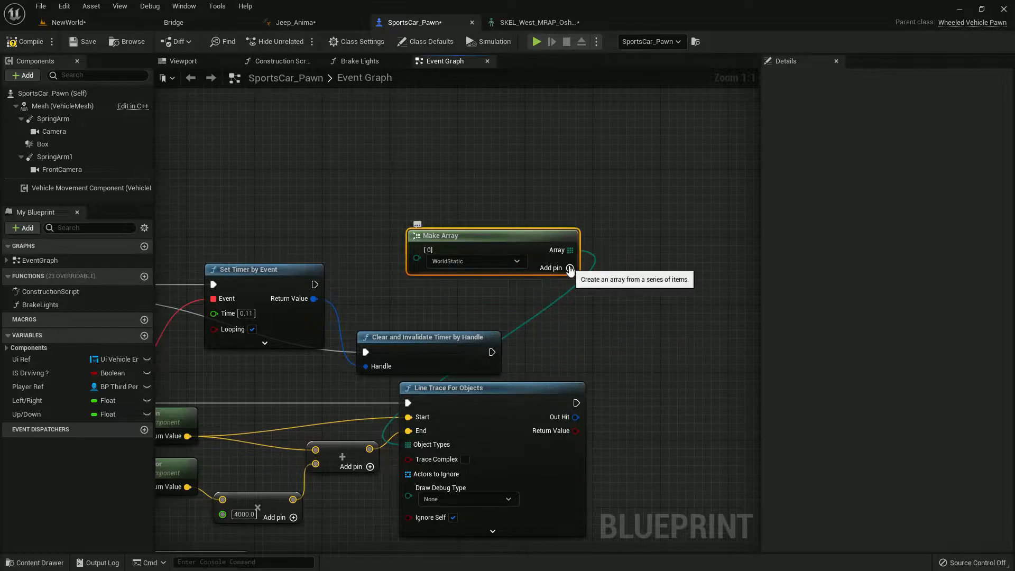
Extend the object-type Make Array with WorldDynamic, Pawn and PhysicsBody entries and enable Trace Complex
left_click(569, 268)
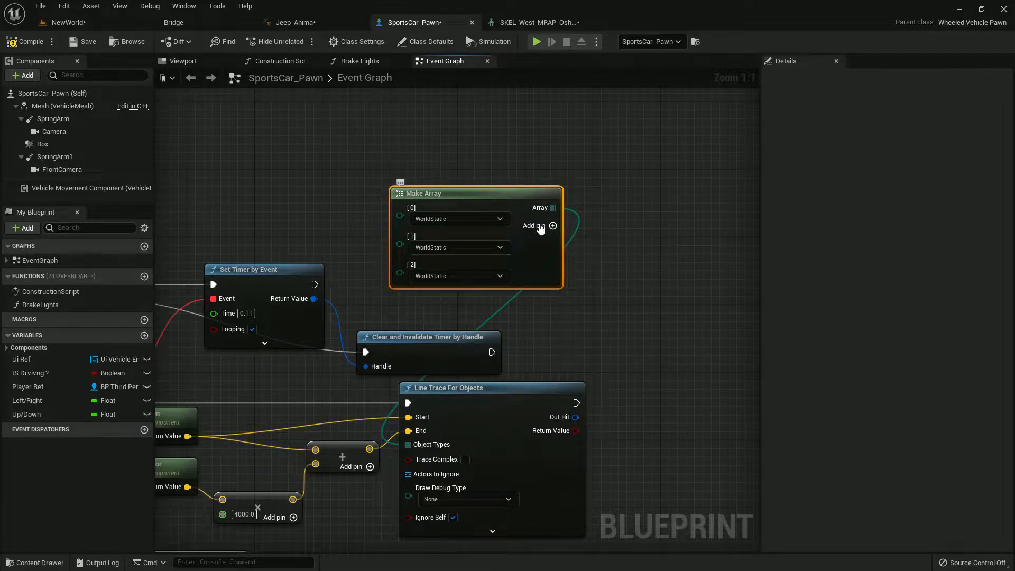
left_click(553, 226)
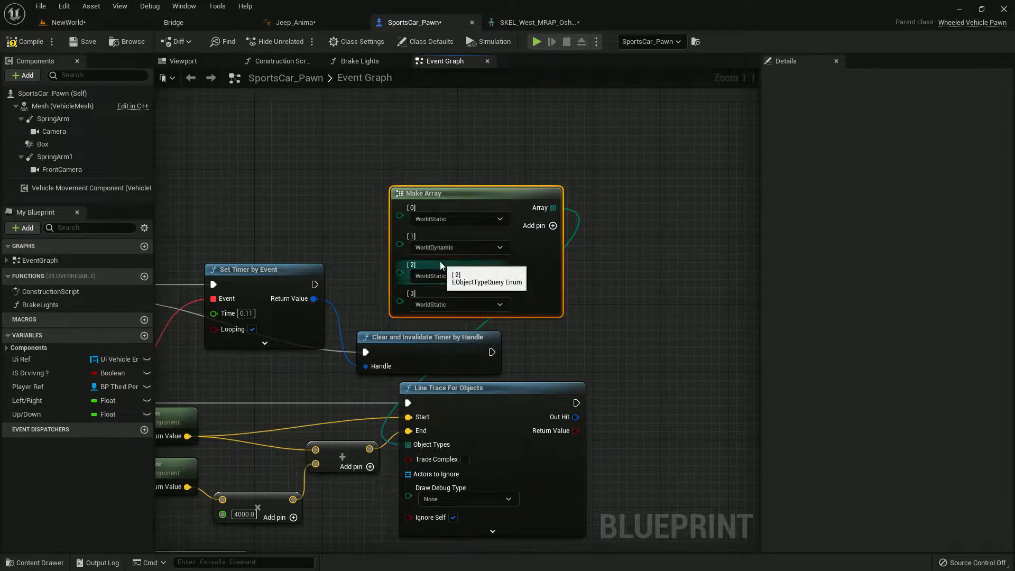
left_click(417, 328)
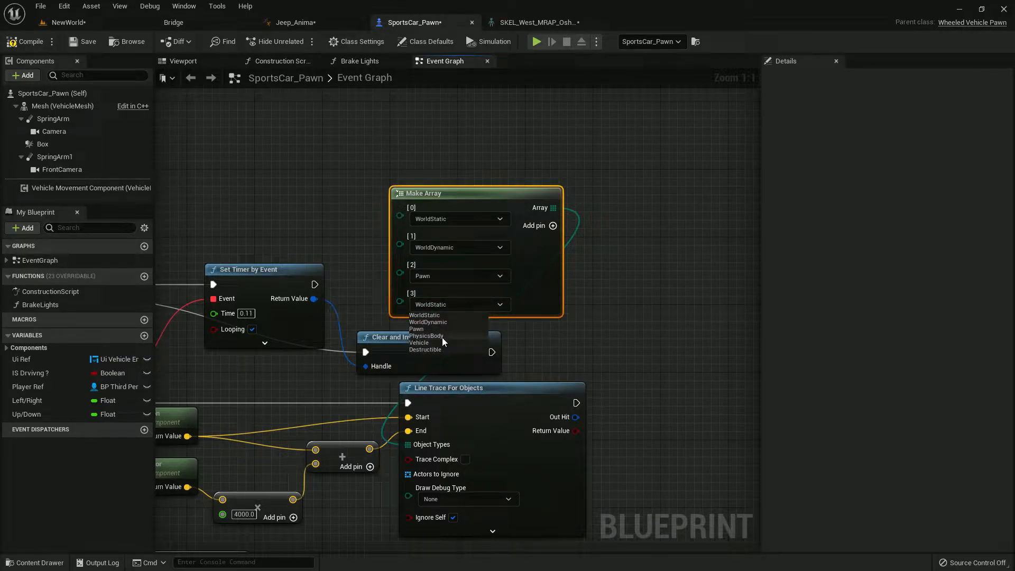
left_click(427, 335)
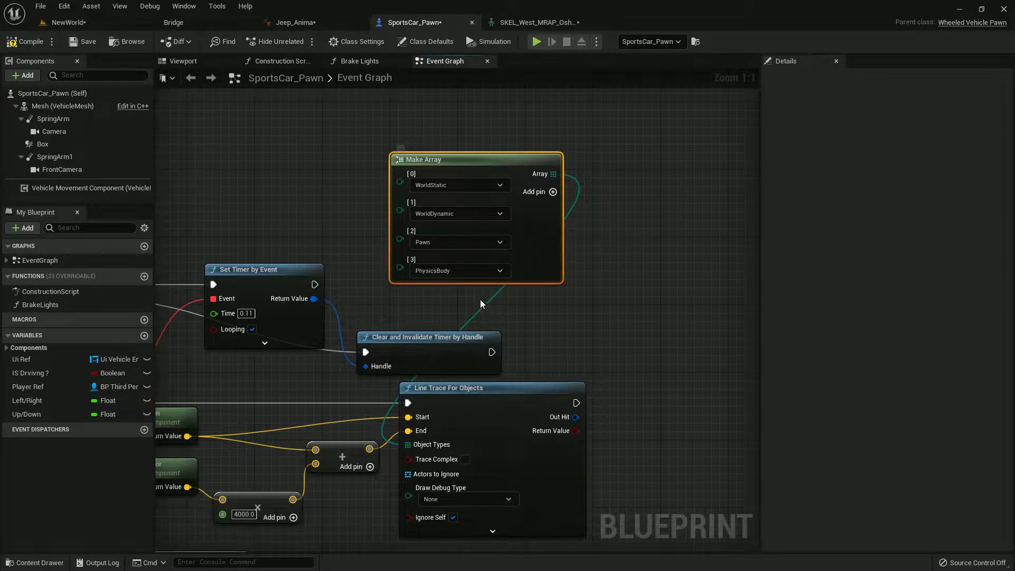
left_click(553, 192)
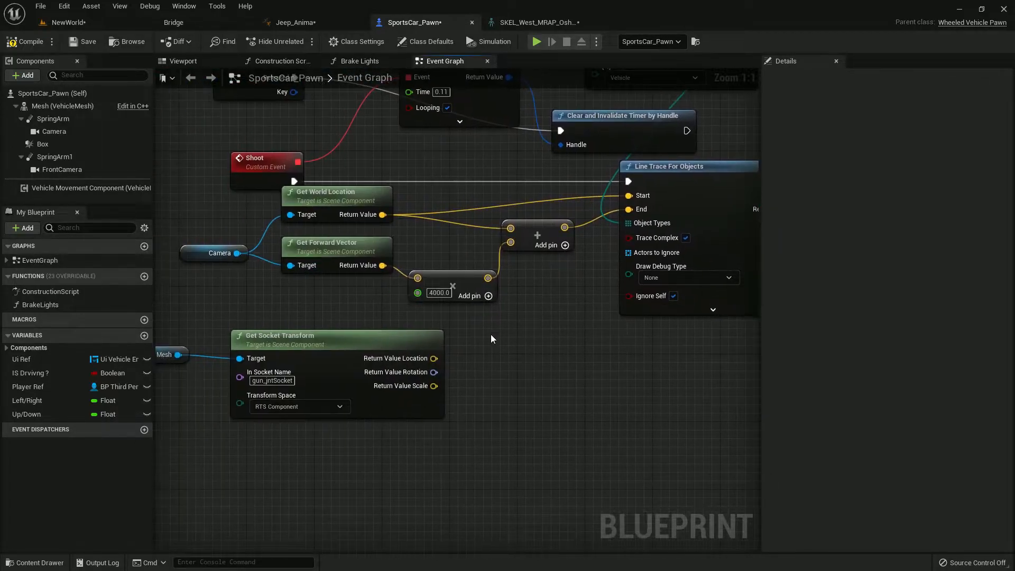
Add a P_AssaultRifle_MuzzleFlash component from MilitaryWeapSilver/FX and wire Out Hit through Break Hit Result, a Branch and a P_Impact_Metal_Large_01 emitter at Impact Point
left_click(35, 562)
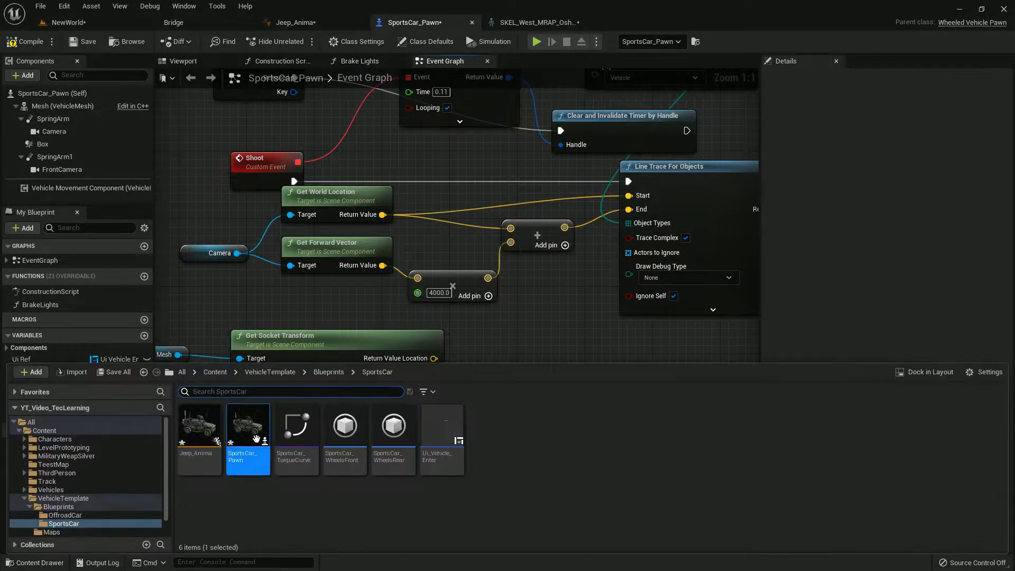
left_click(215, 371)
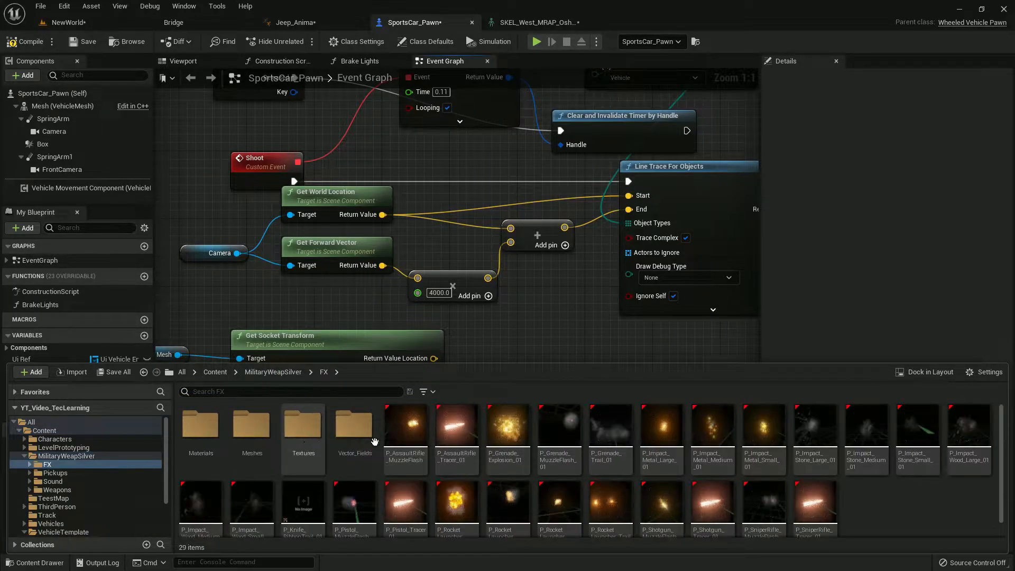
left_click(405, 424)
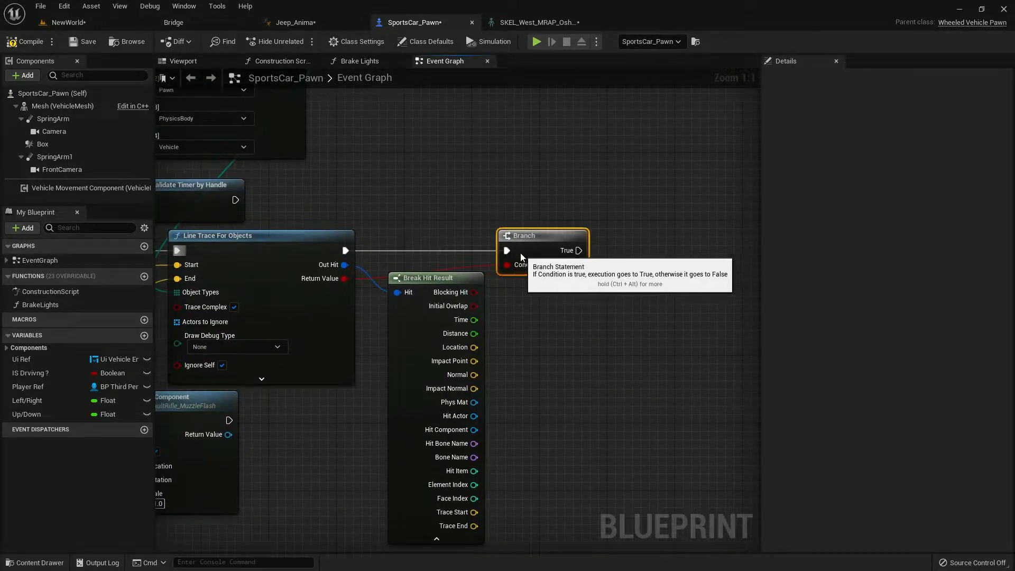
left_click(35, 561)
type("make")
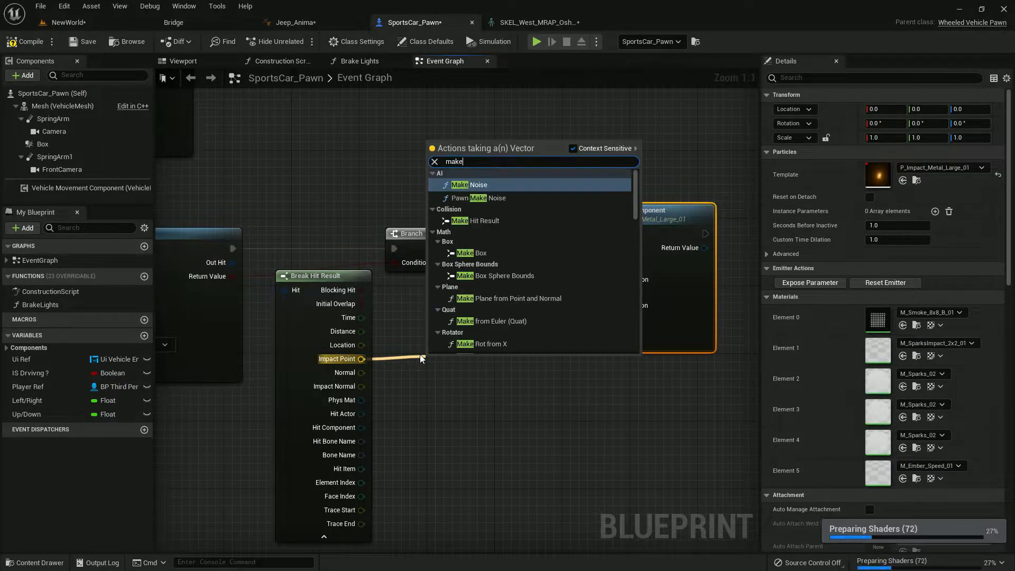
left_click(481, 344)
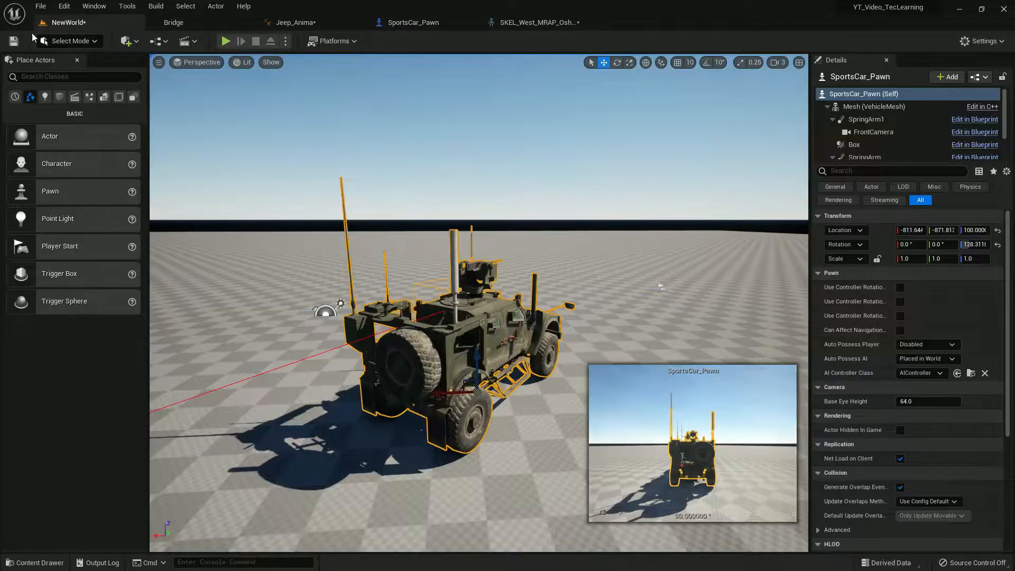
Run Shoot through a Sequence node and set the line trace's Draw Debug Type to For Duration
left_click(224, 41)
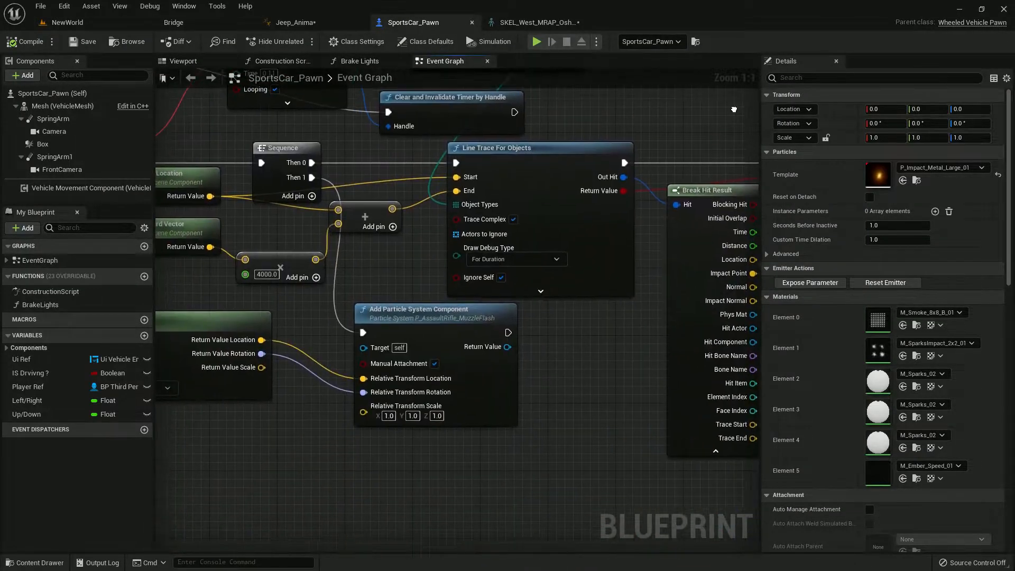
Read the gun socket transform in RTS World space, compile, and play-test firing with red debug trace lines
left_click(375, 275)
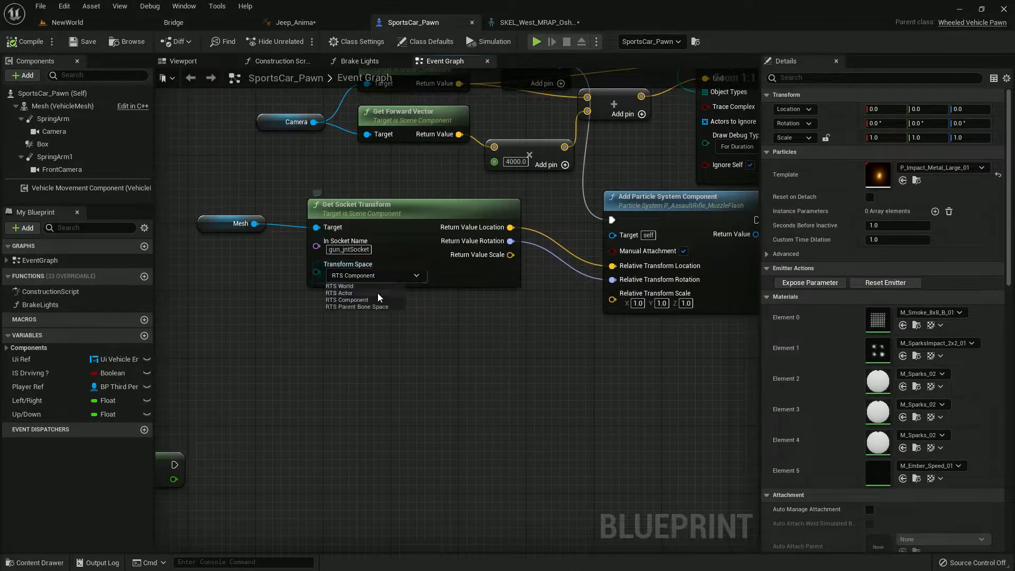
left_click(27, 41)
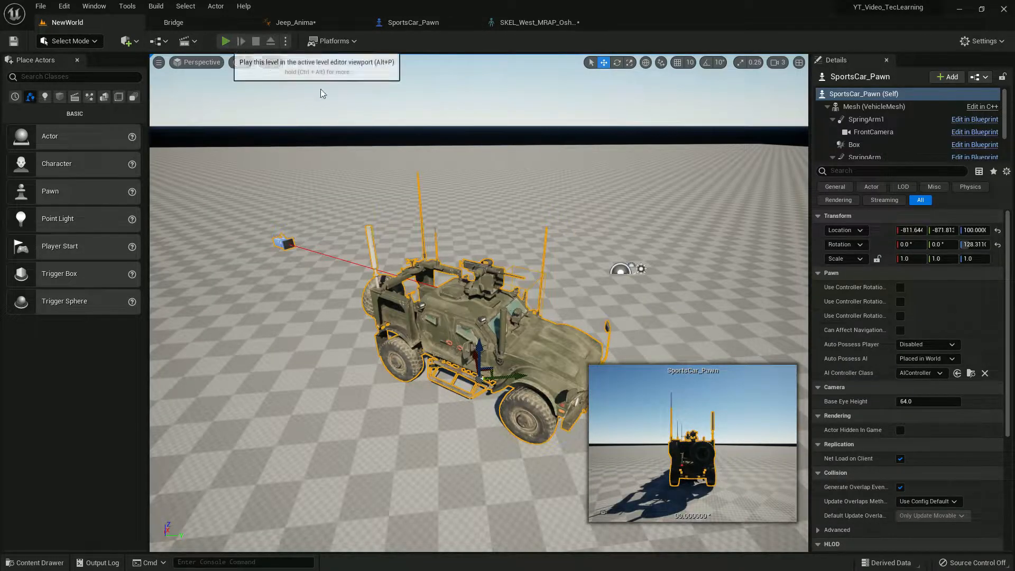
left_click(226, 41)
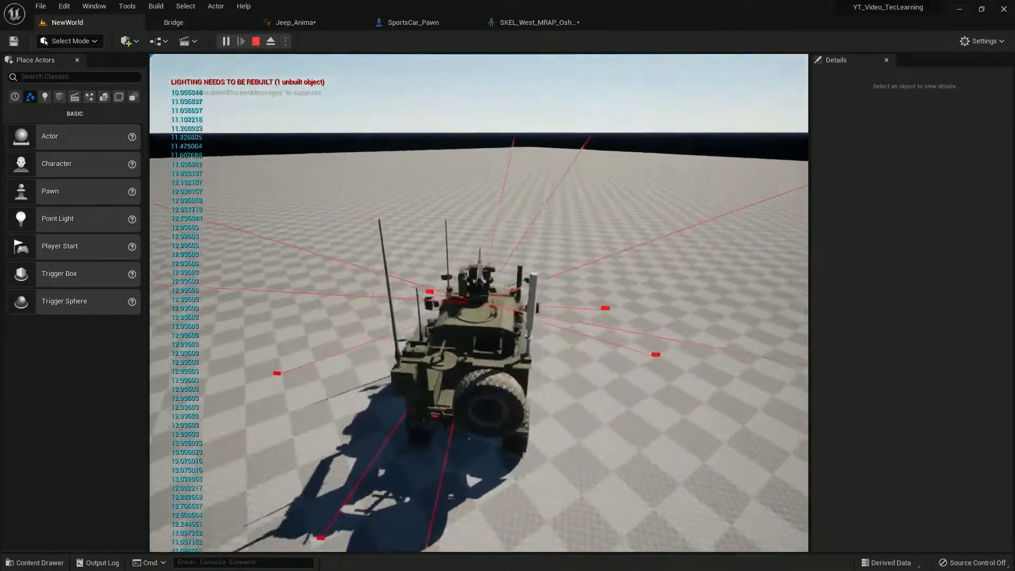
left_click(255, 41)
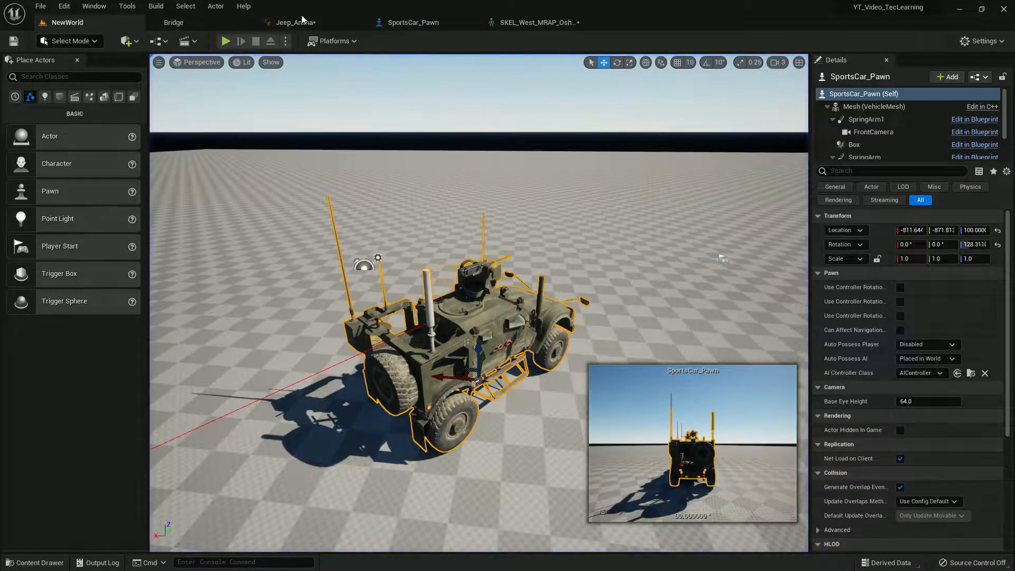
left_click(412, 22)
type("u")
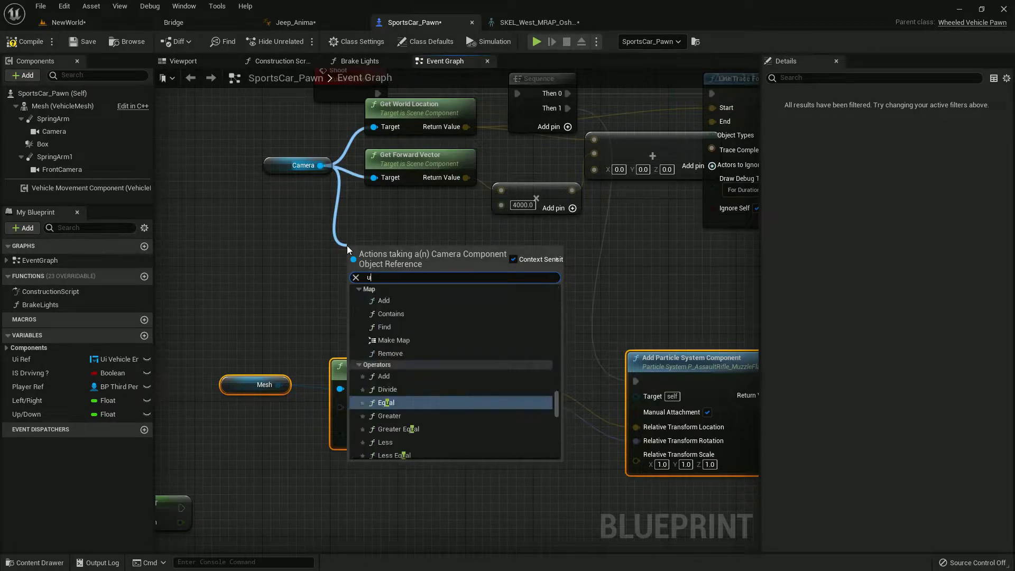
Add a Get Up Vector node fed by the camera reference
type("p be")
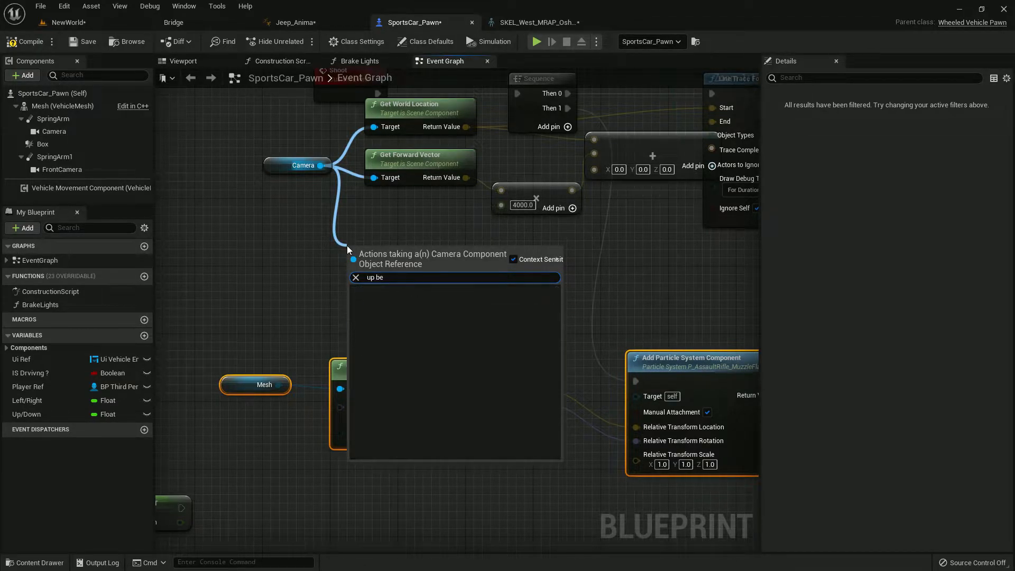
key("BackSpace")
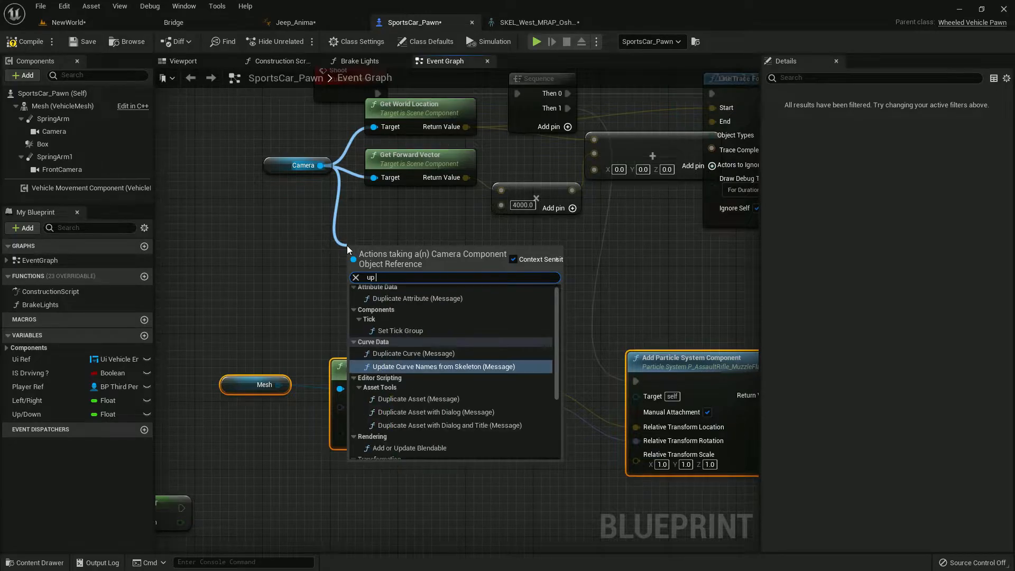
type("ve")
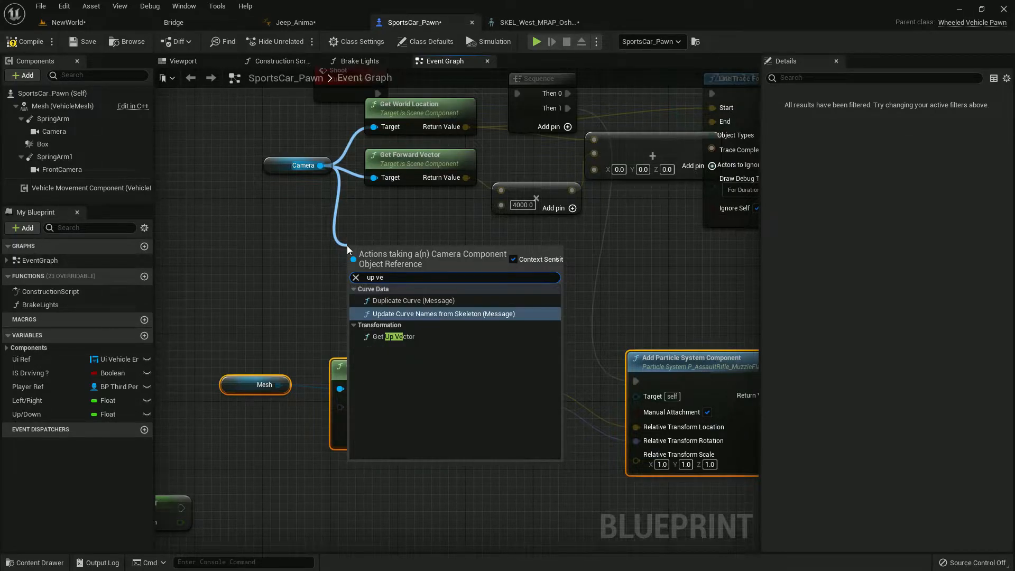
left_click(393, 336)
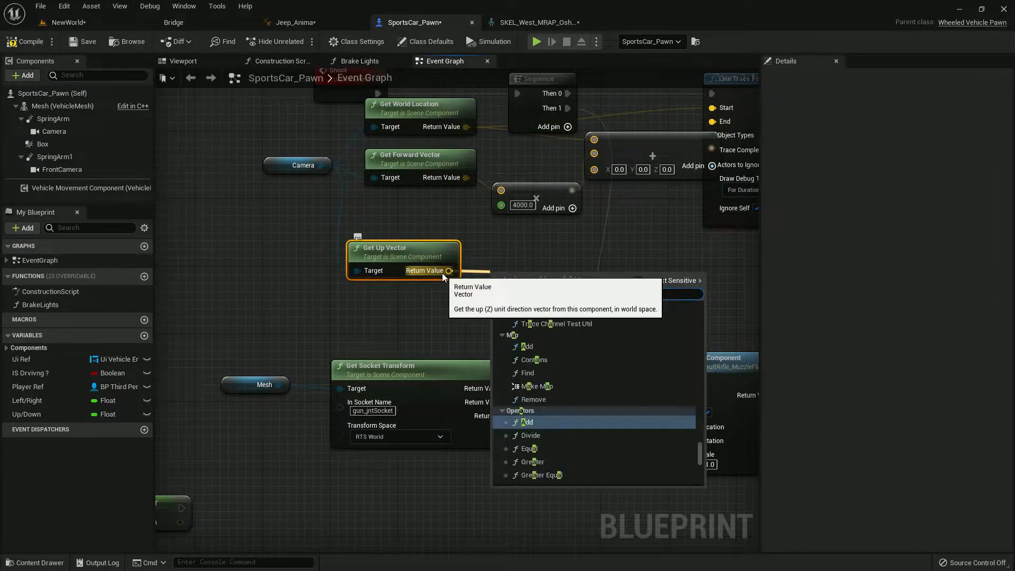
Feed the up vector into a new Add node and convert its second pin to a Float
type("add")
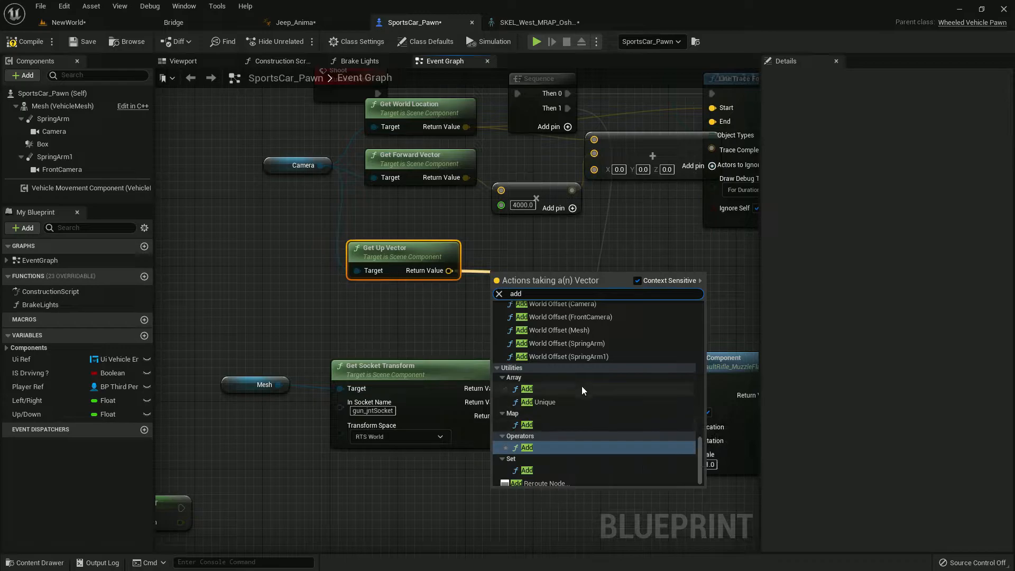
scroll("up", 3)
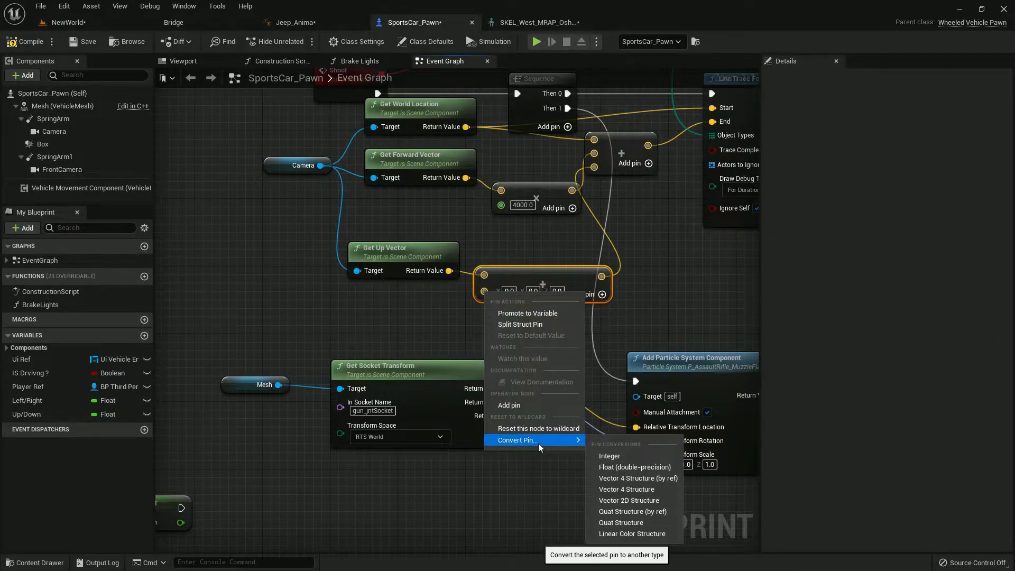
mouse_move(633, 466)
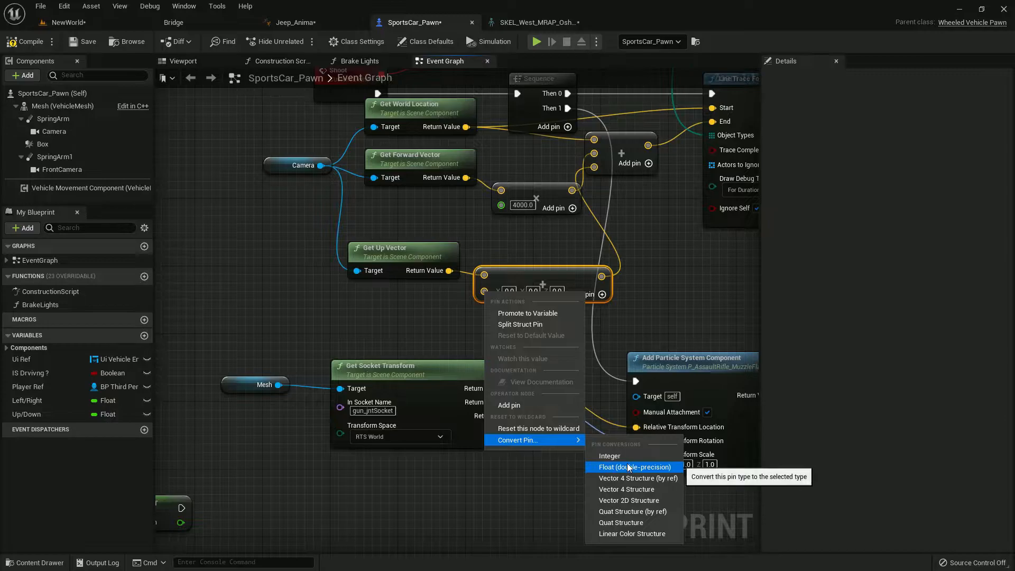
left_click(635, 467)
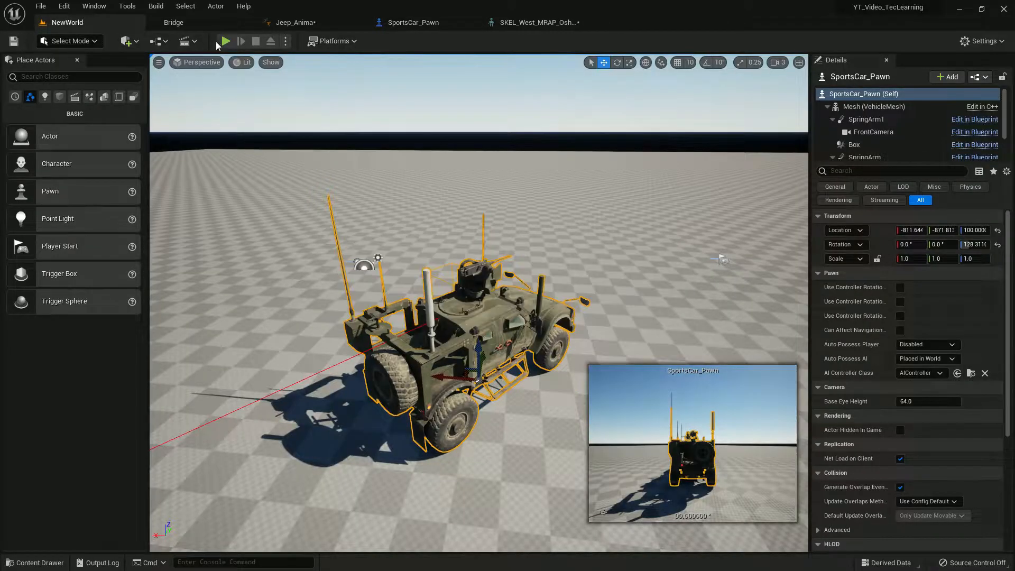
Playtest the level twice, firing to check the red debug trace lines, then stop
left_click(225, 41)
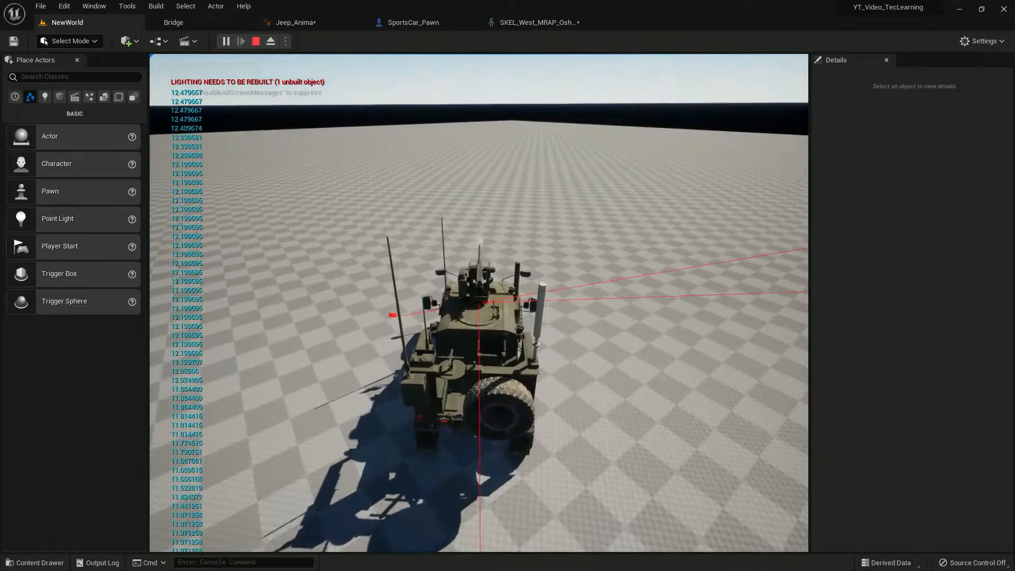
left_click(255, 41)
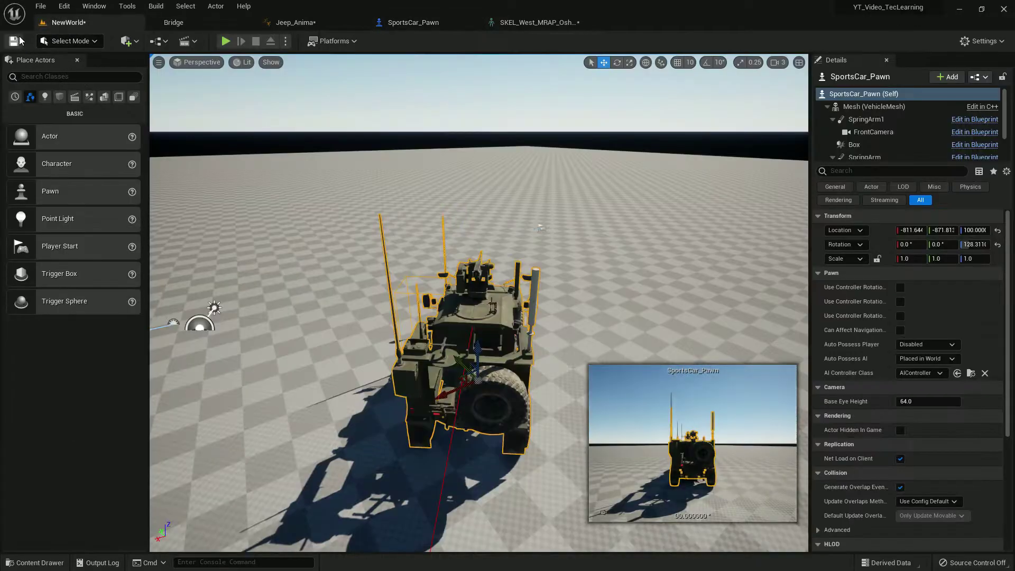
left_click(225, 41)
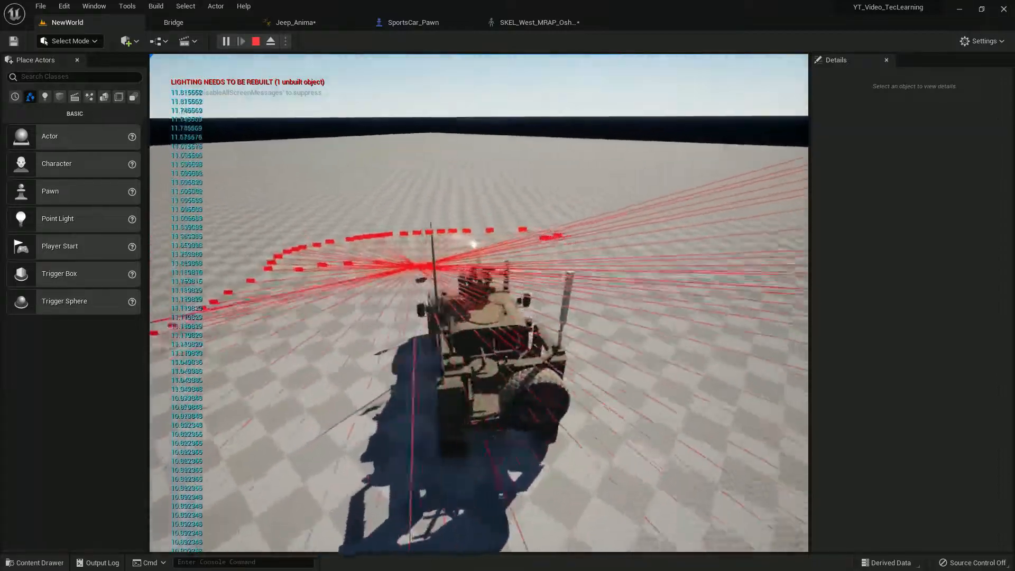
left_click(411, 22)
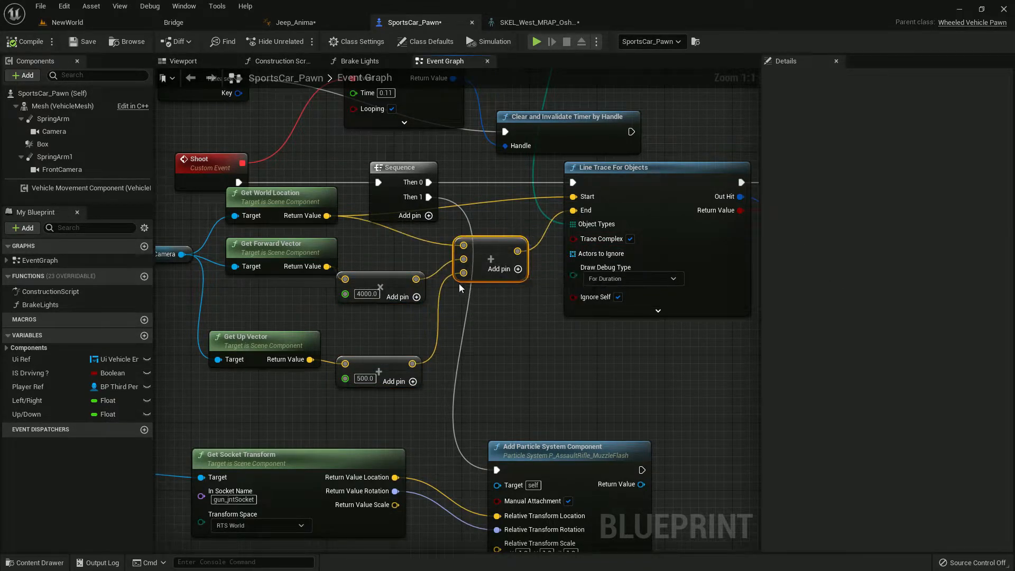
mouse_move(446, 286)
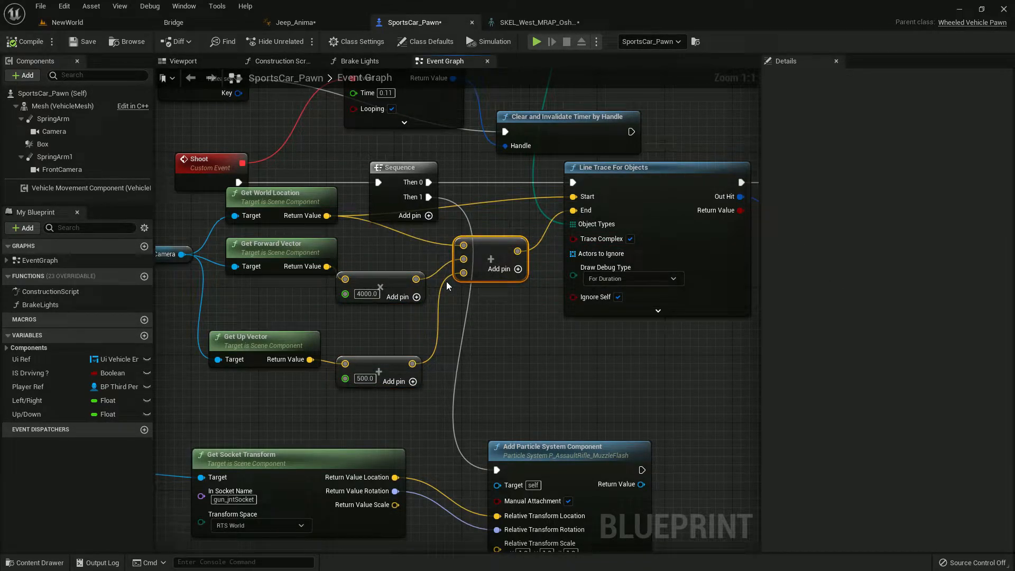
mouse_move(476, 313)
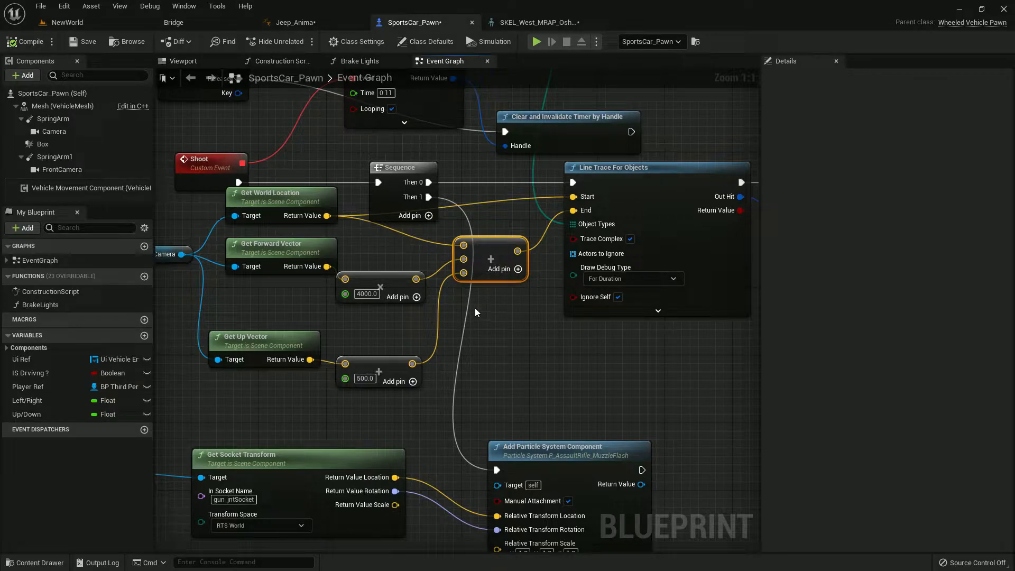
mouse_move(372, 451)
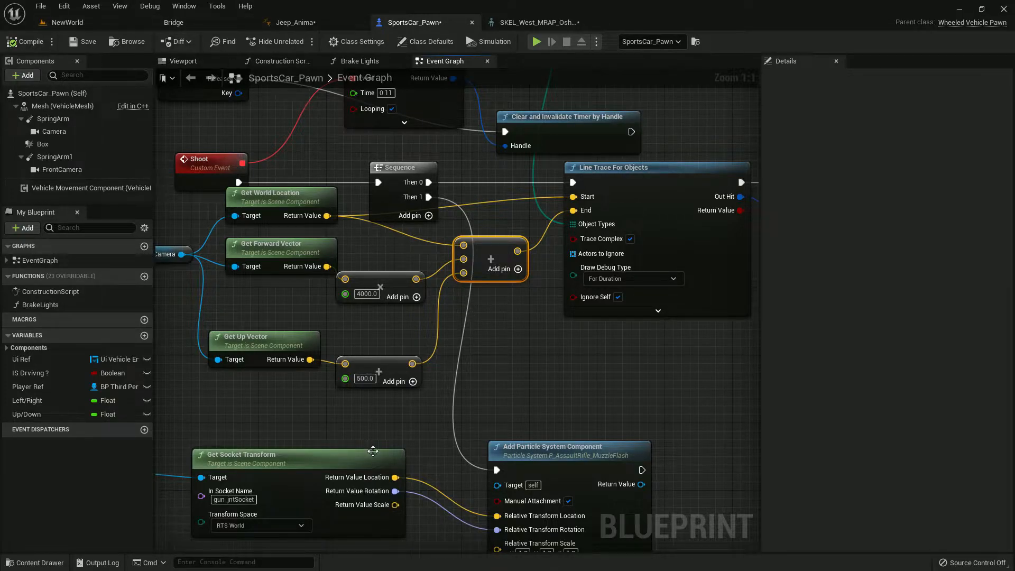
mouse_move(366, 366)
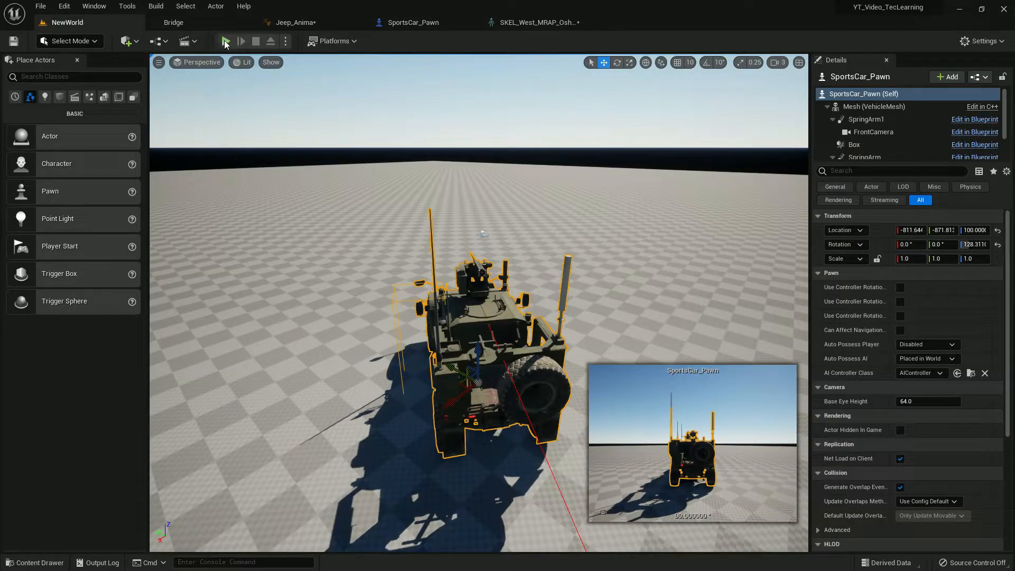
Playtest again, entering the armored vehicle with E to check the trace direction
left_click(225, 41)
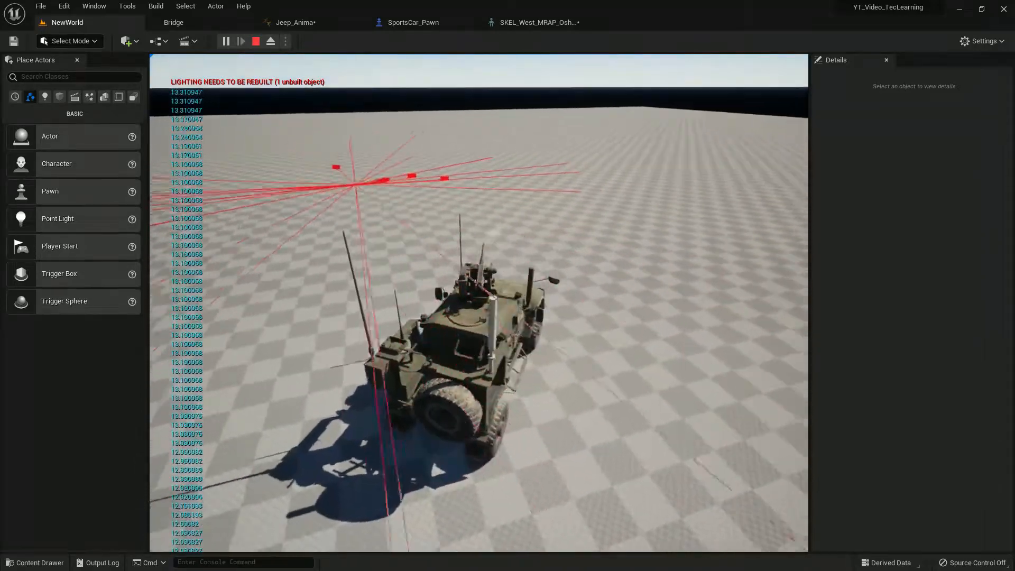
left_click(410, 22)
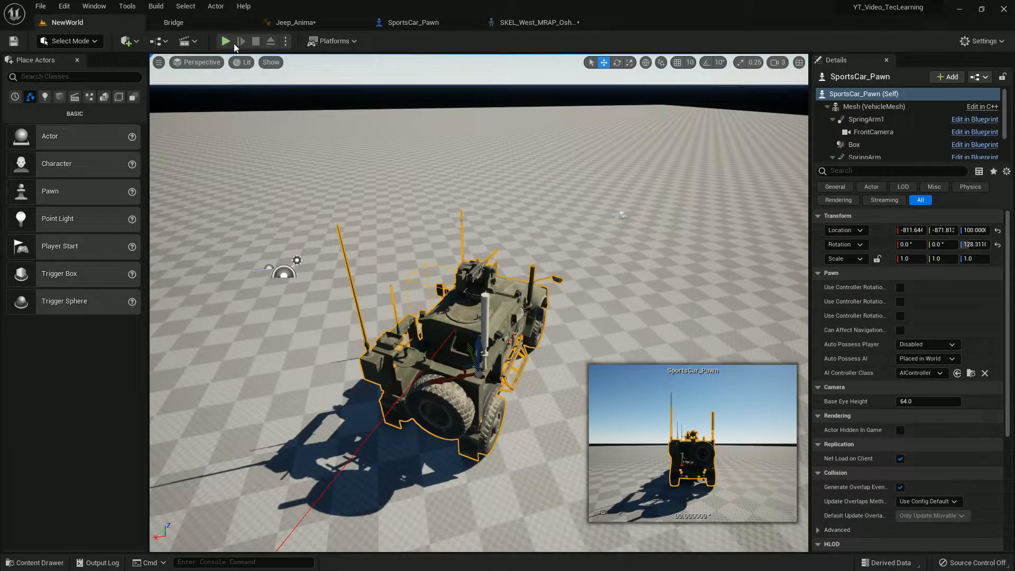
left_click(225, 42)
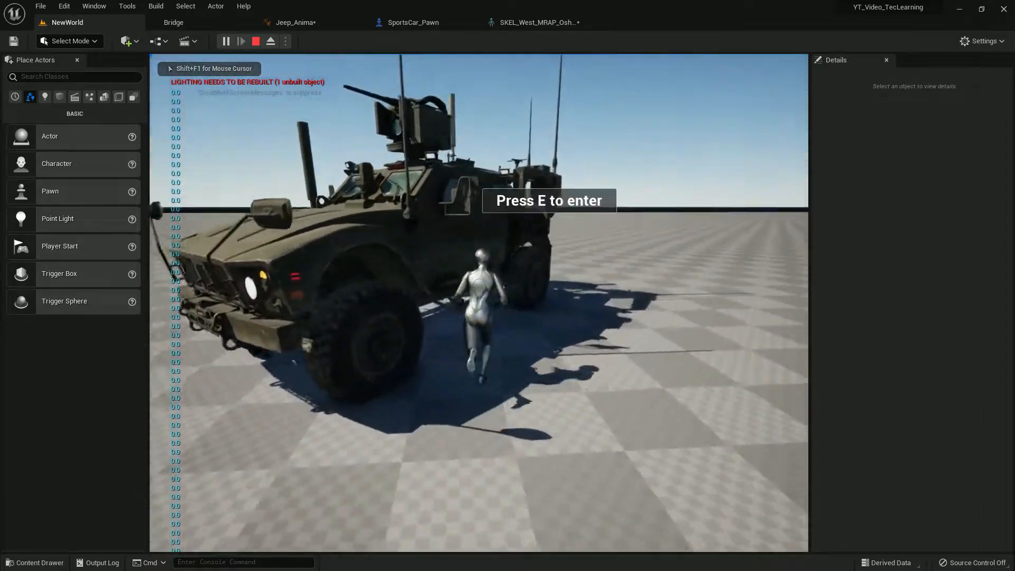
key("e")
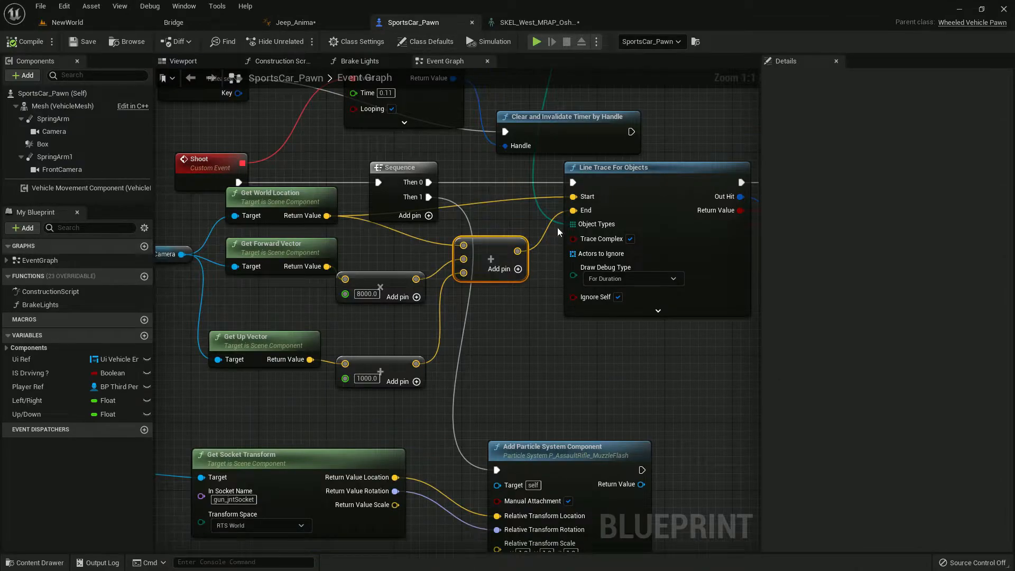
mouse_move(576, 210)
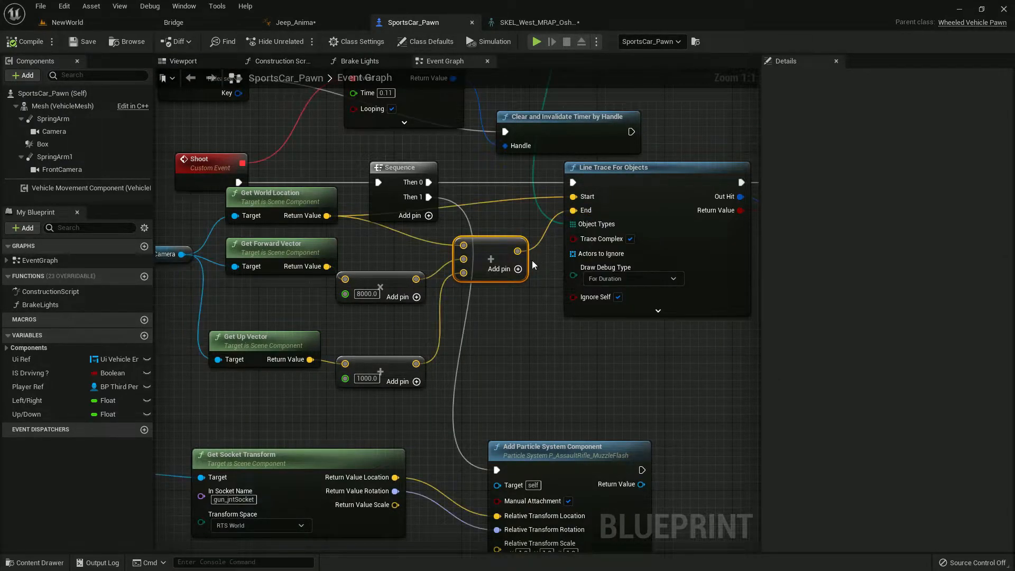
mouse_move(417, 365)
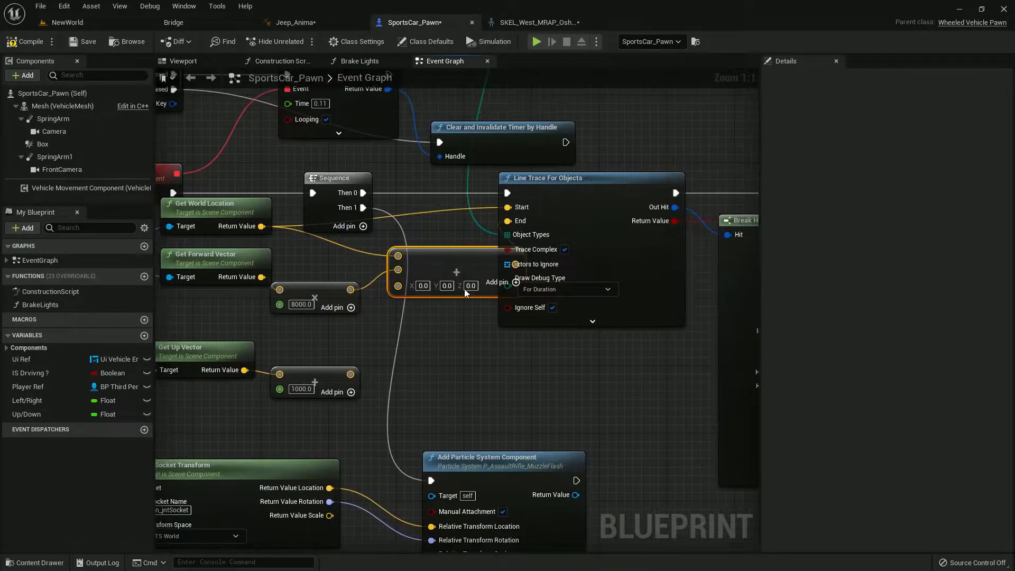
Remove the unused third input pin from the trace-end Add node
right_click(420, 286)
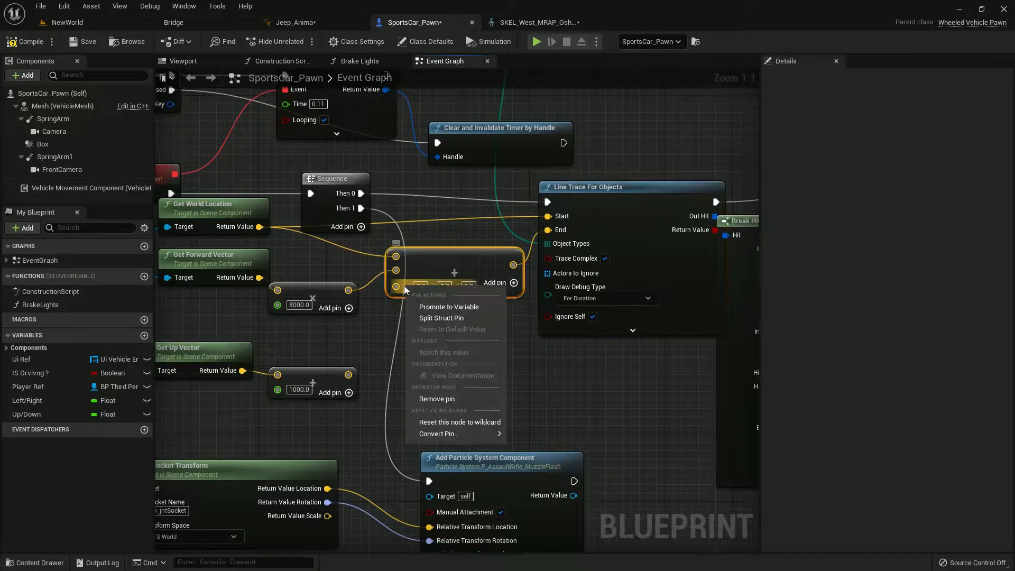
left_click(442, 318)
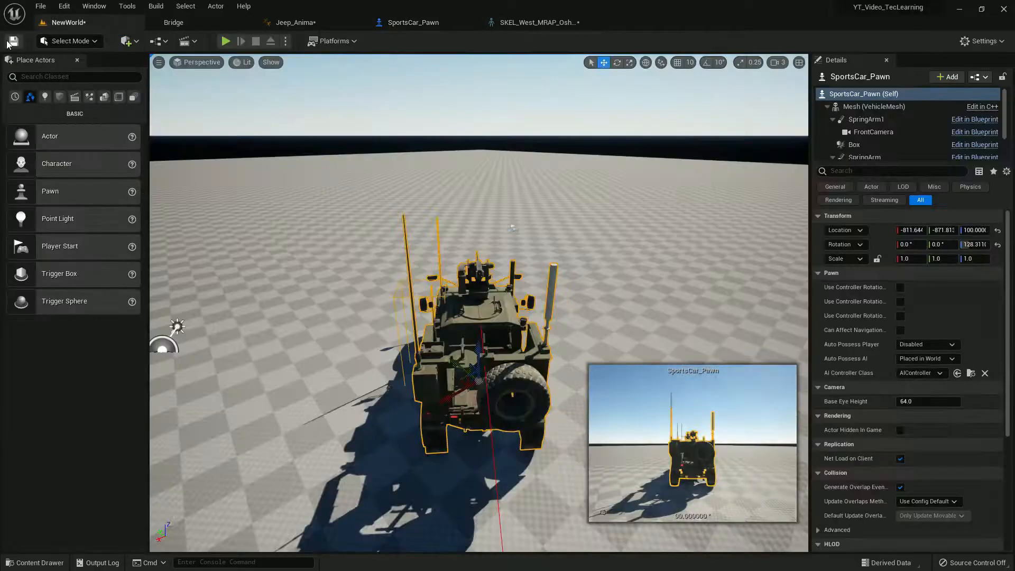
Playtest the 8000-unit camera trace and review the animation and pawn Blueprints
left_click(226, 41)
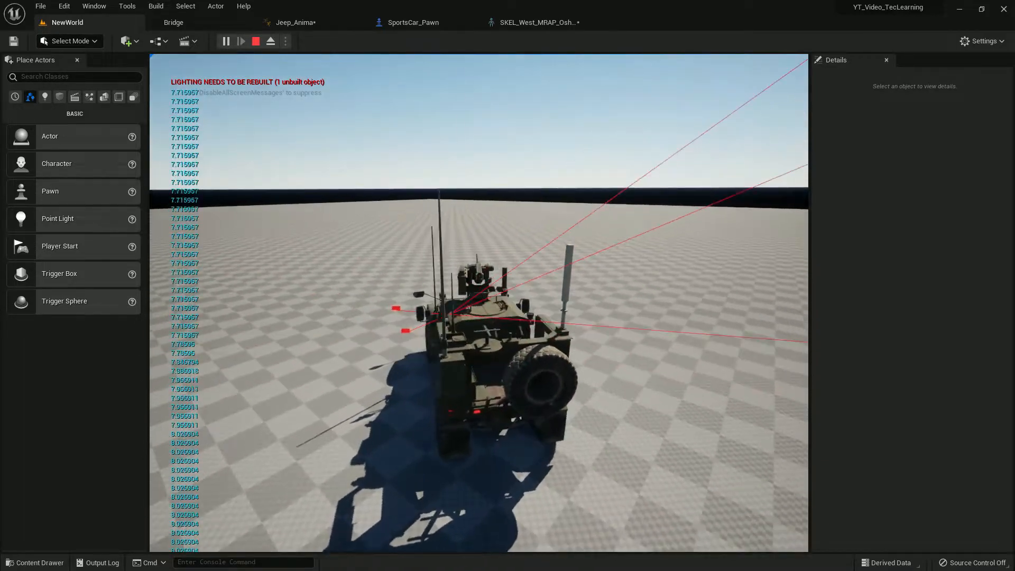
left_click(295, 22)
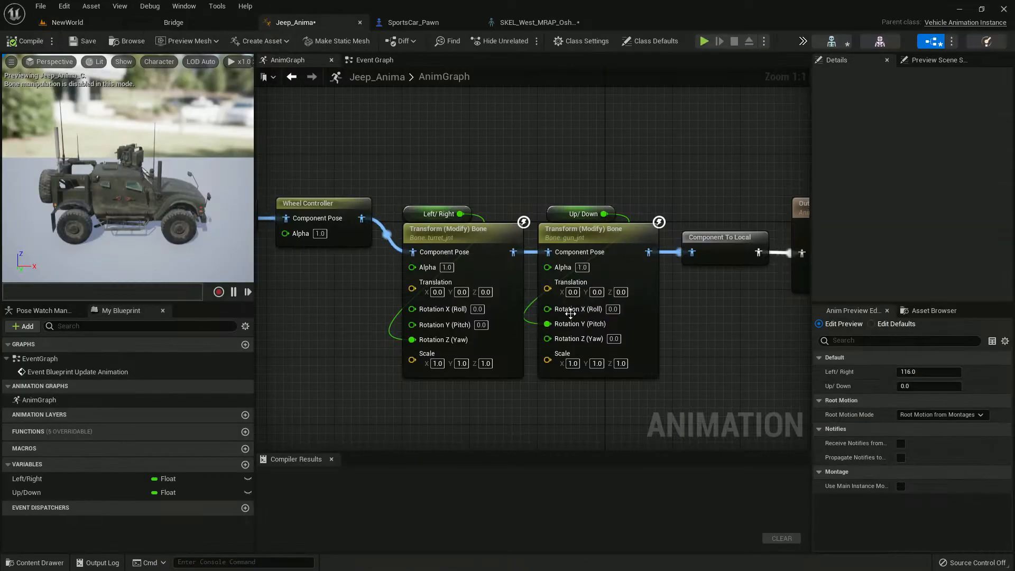
left_click(412, 22)
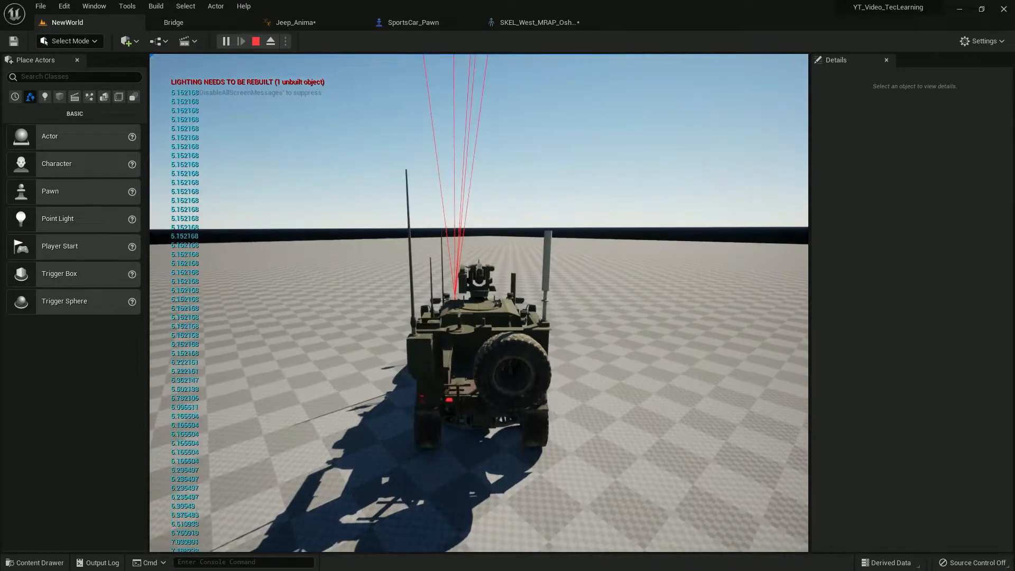
left_click(412, 22)
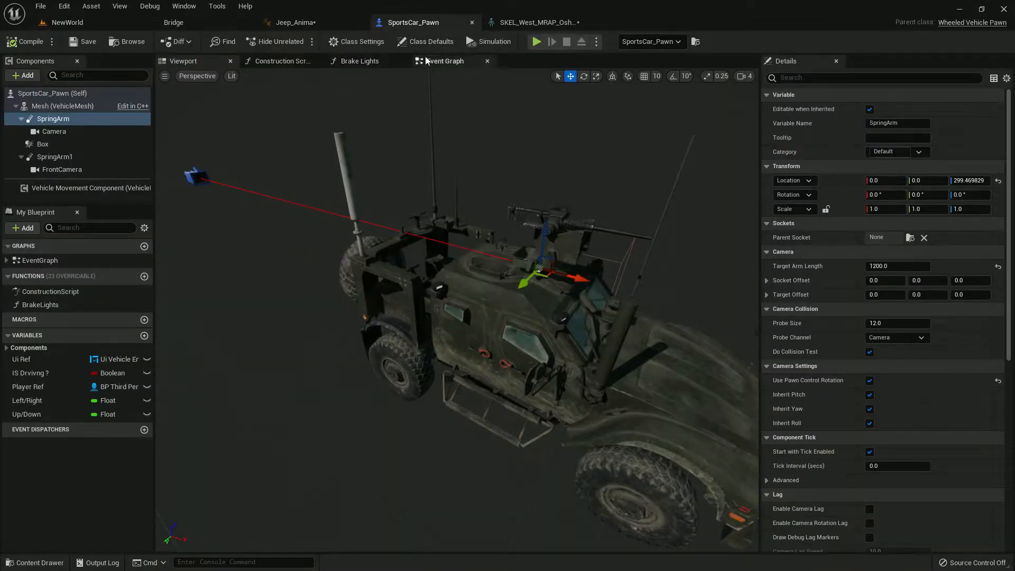
Return to the pawn event graph and playtest the raised trace once more
left_click(444, 61)
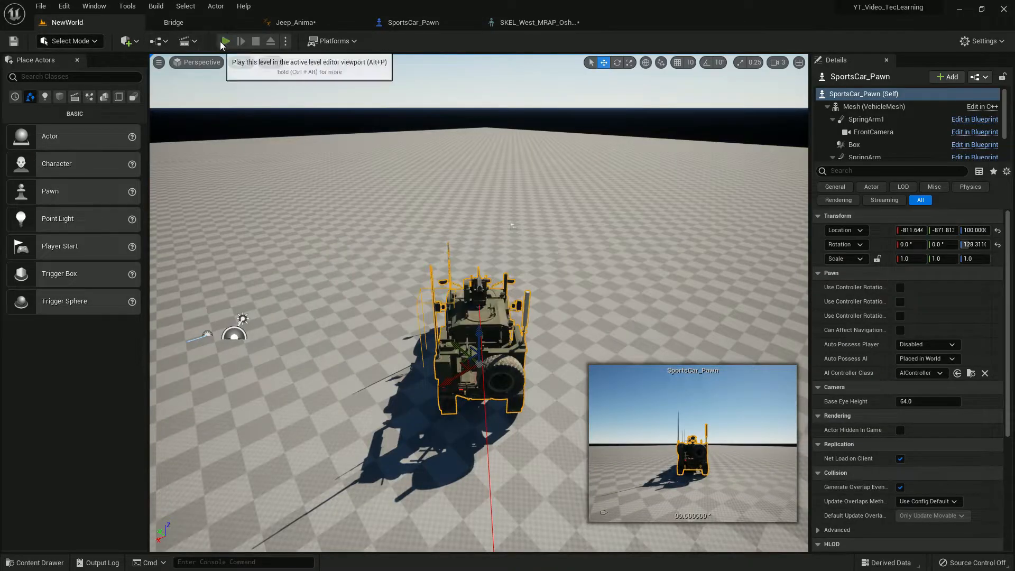
left_click(225, 41)
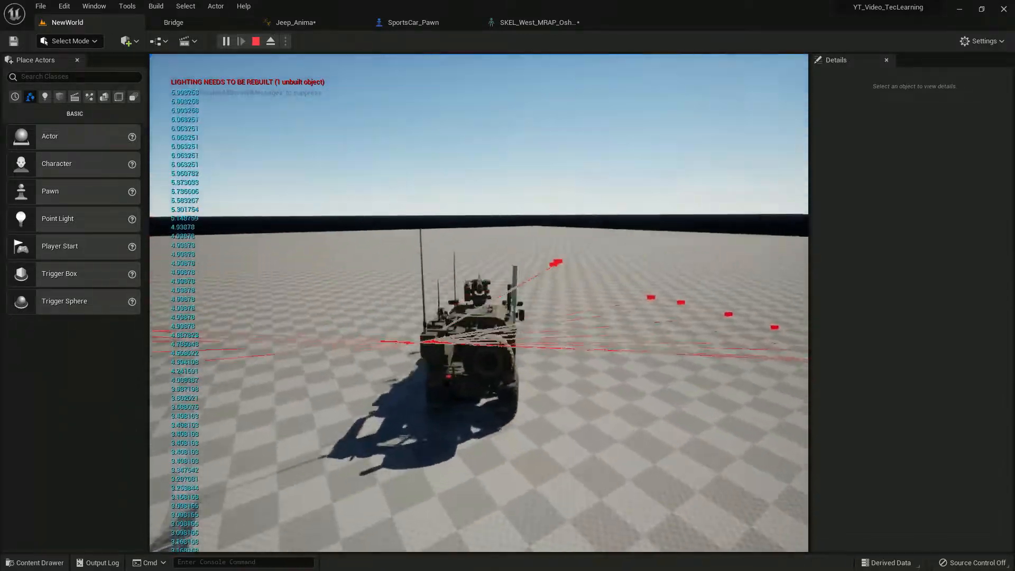
left_click(412, 22)
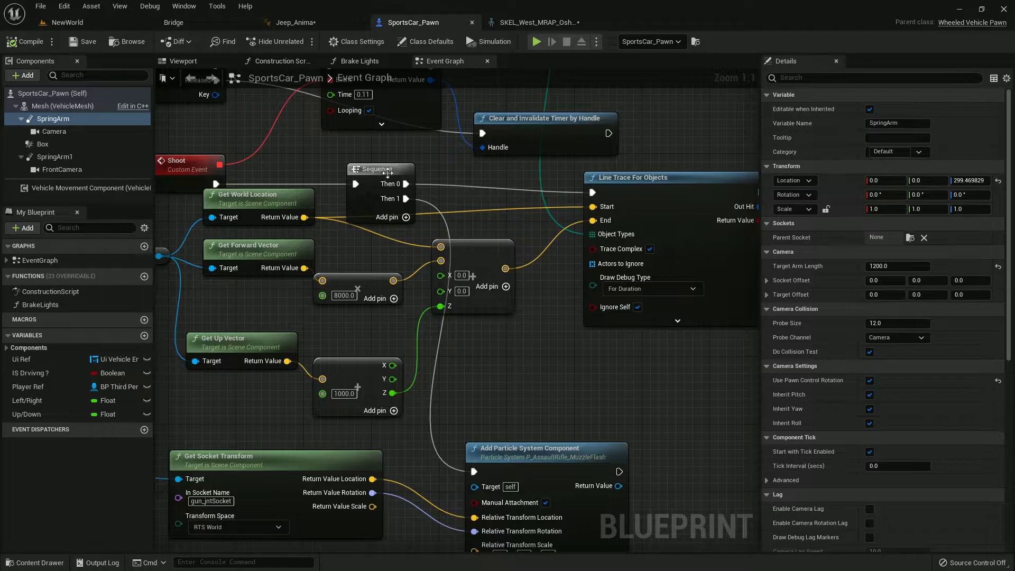
Set the line trace's Draw Debug Type to None and start another playtest
left_click(55, 131)
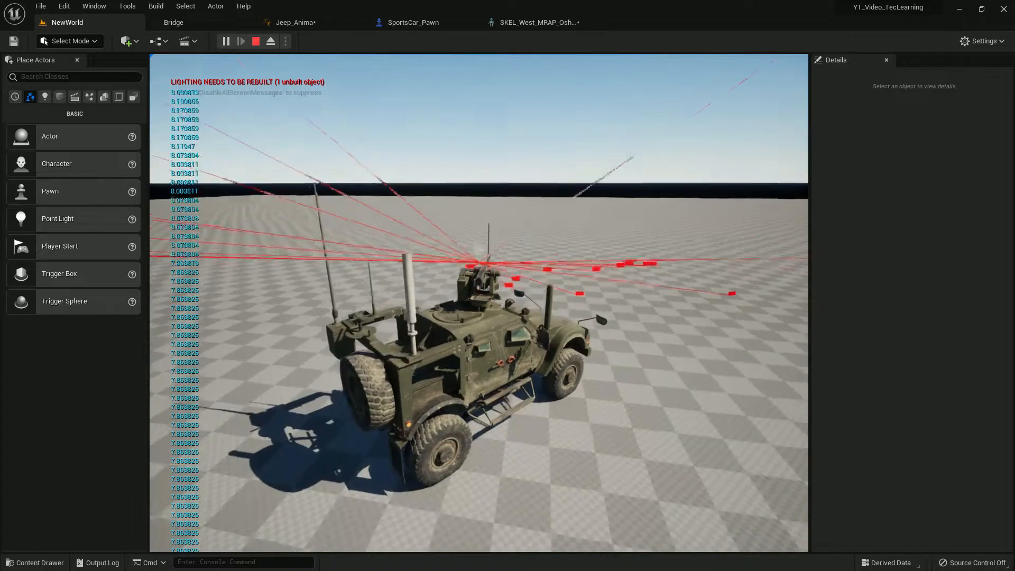
left_click(295, 22)
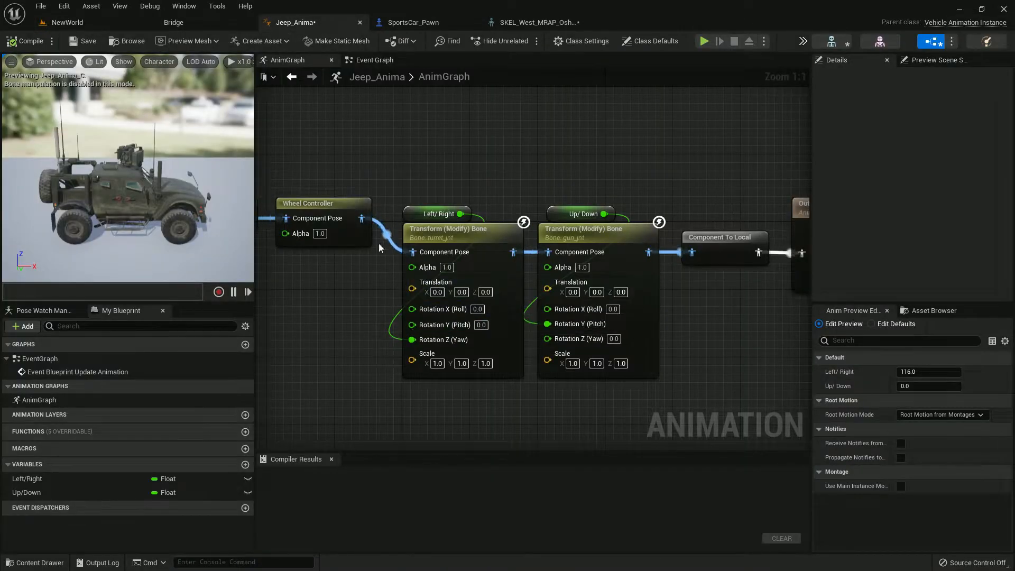
left_click(413, 22)
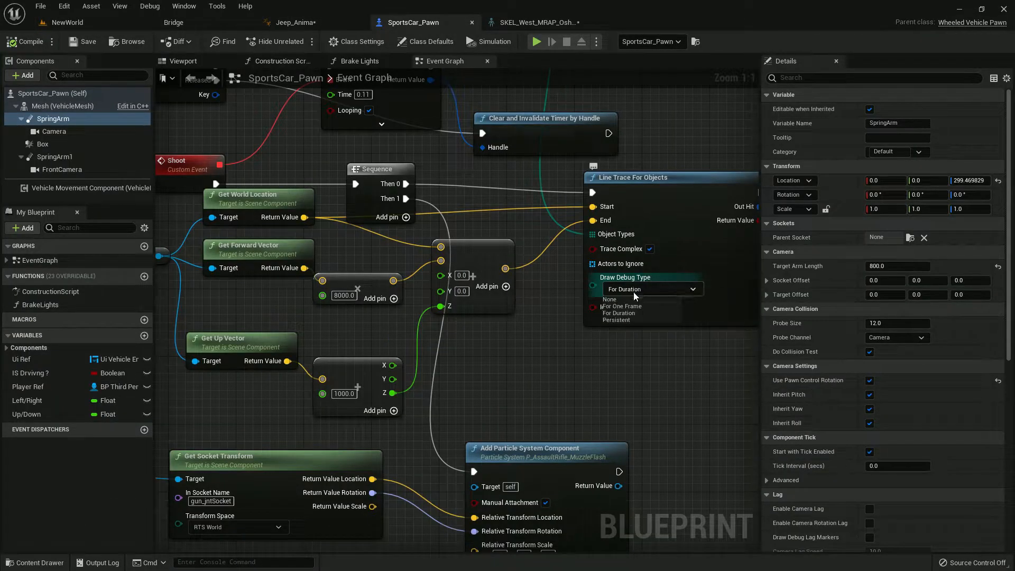
left_click(91, 7)
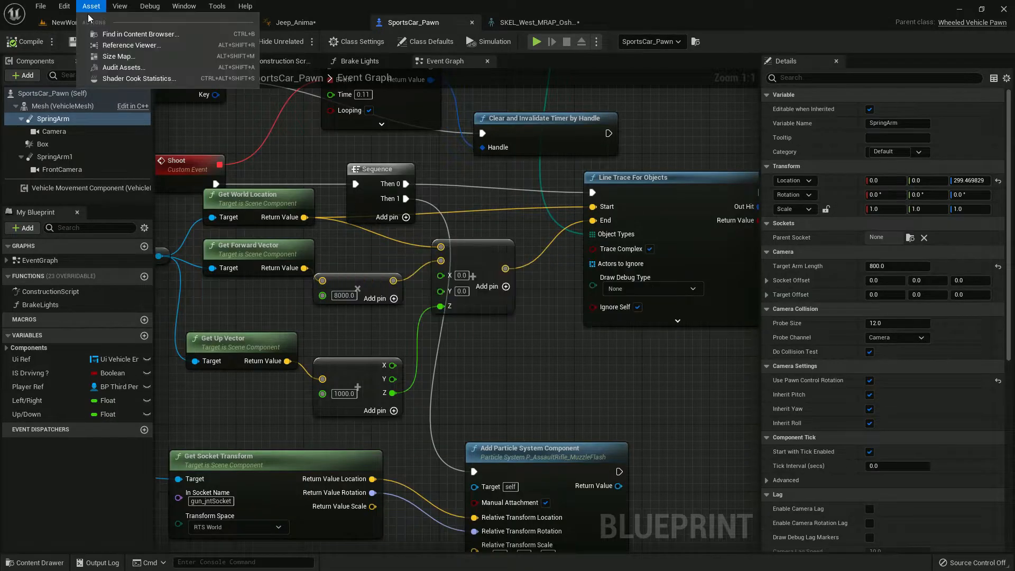
left_click(65, 22)
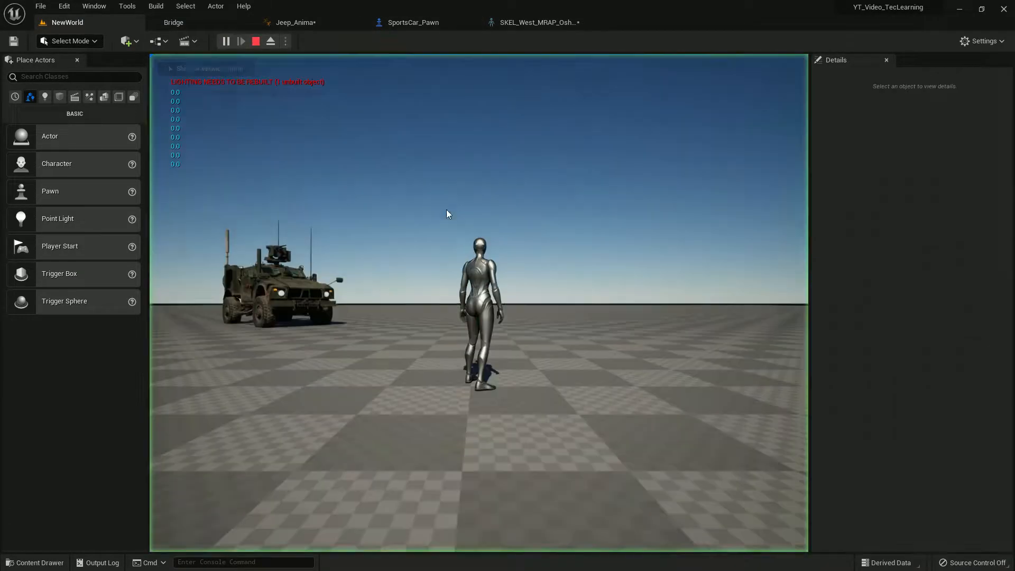
End the play session and return to the SportsCar_Pawn event graph
left_click(241, 41)
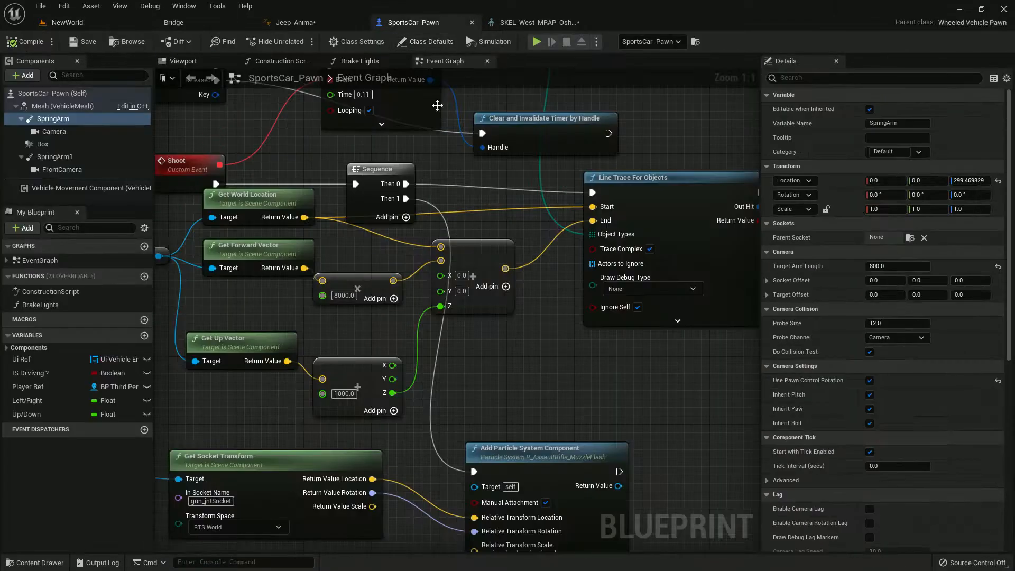
mouse_move(354, 382)
type("3000")
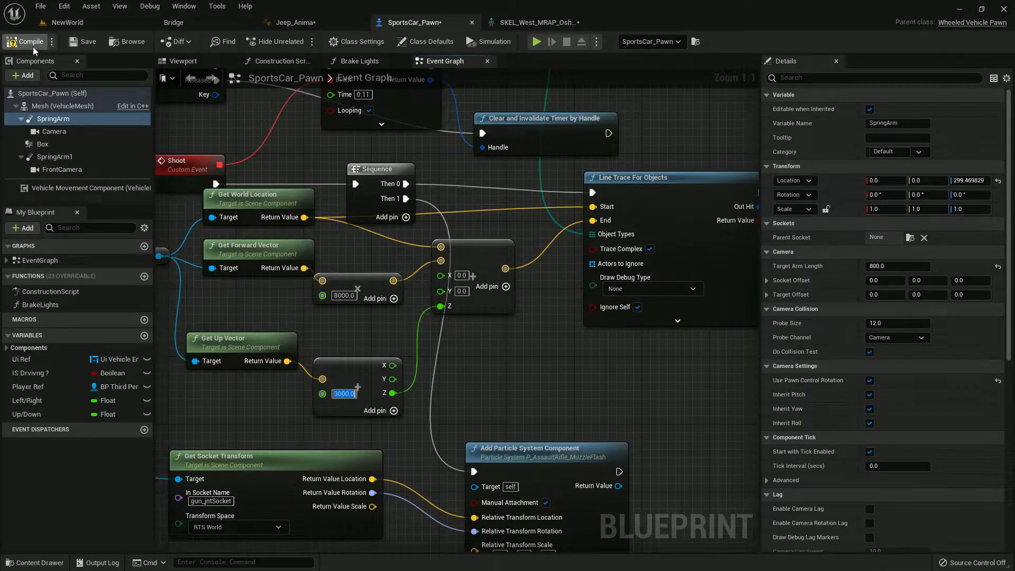
mouse_move(345, 295)
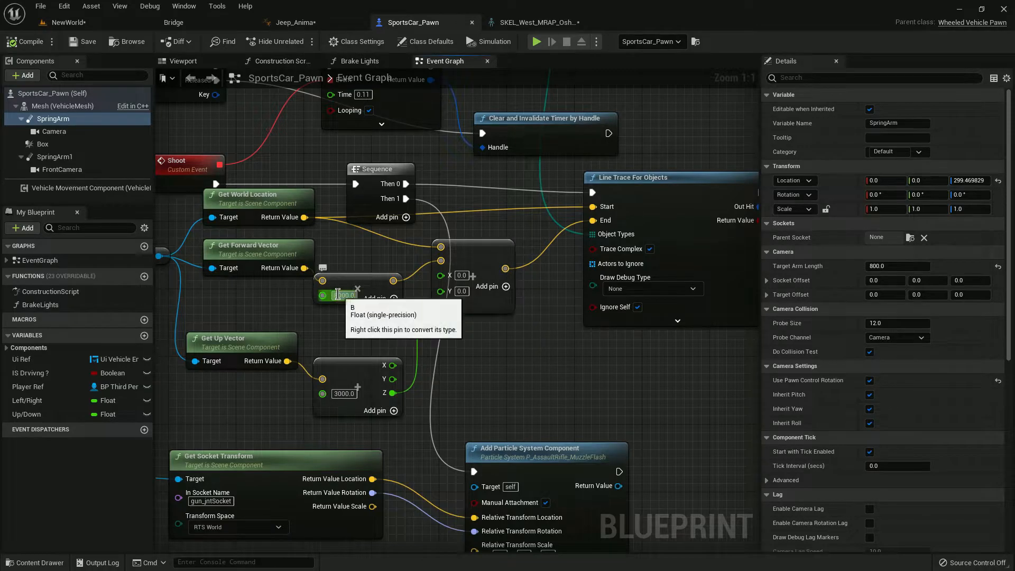
mouse_move(375, 304)
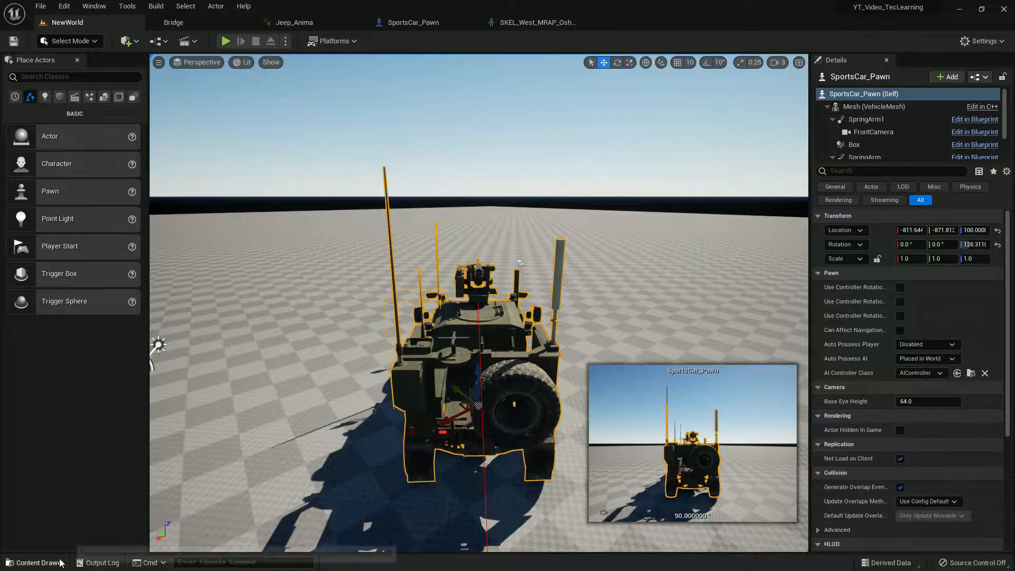
Create a Widget Blueprint named hud in the SportsCar folder and start adding a Canvas Panel
left_click(642, 22)
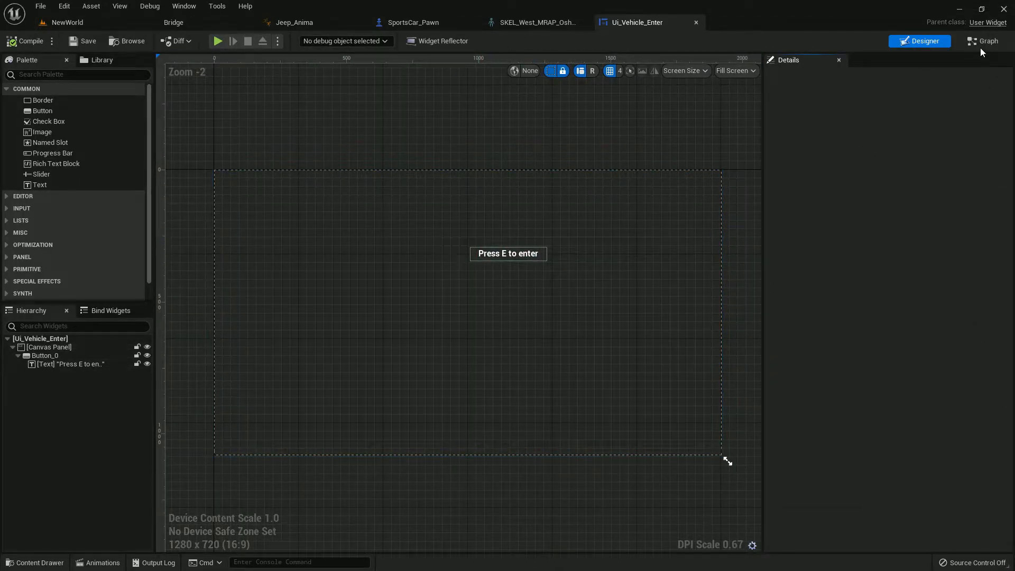
left_click(988, 41)
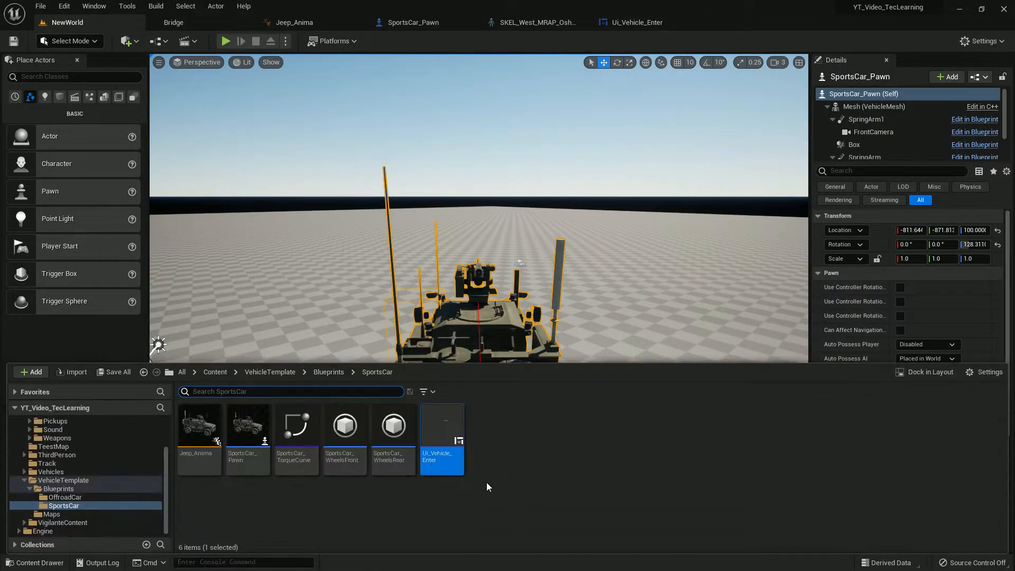
left_click(729, 514)
type("hud")
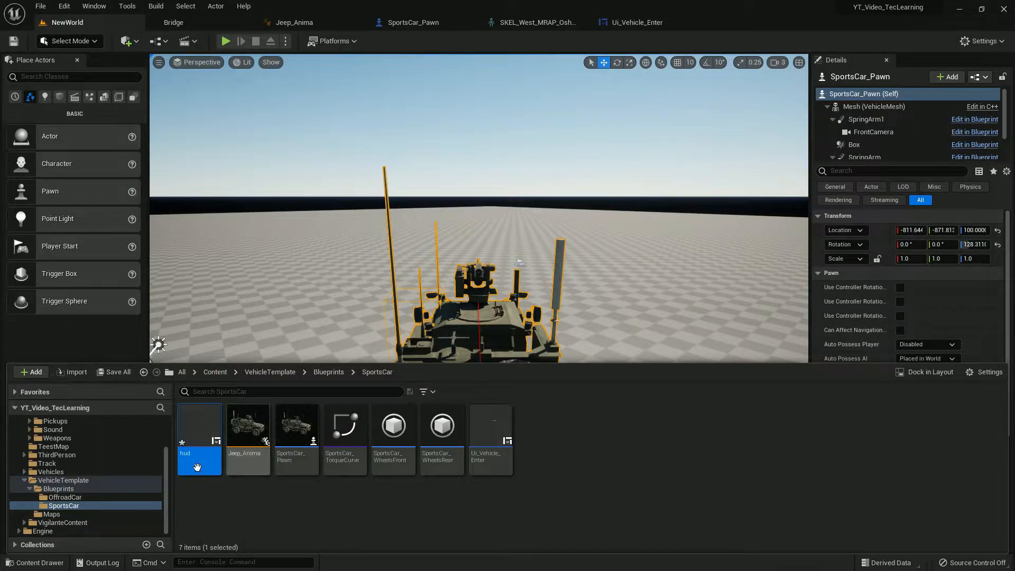
double_click(199, 427)
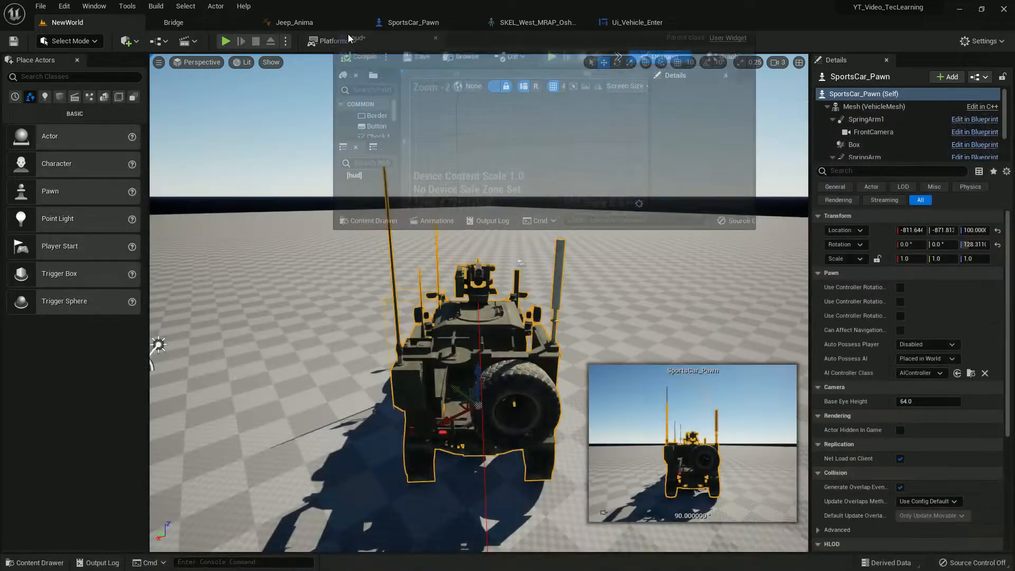
left_click(357, 22)
type("ca")
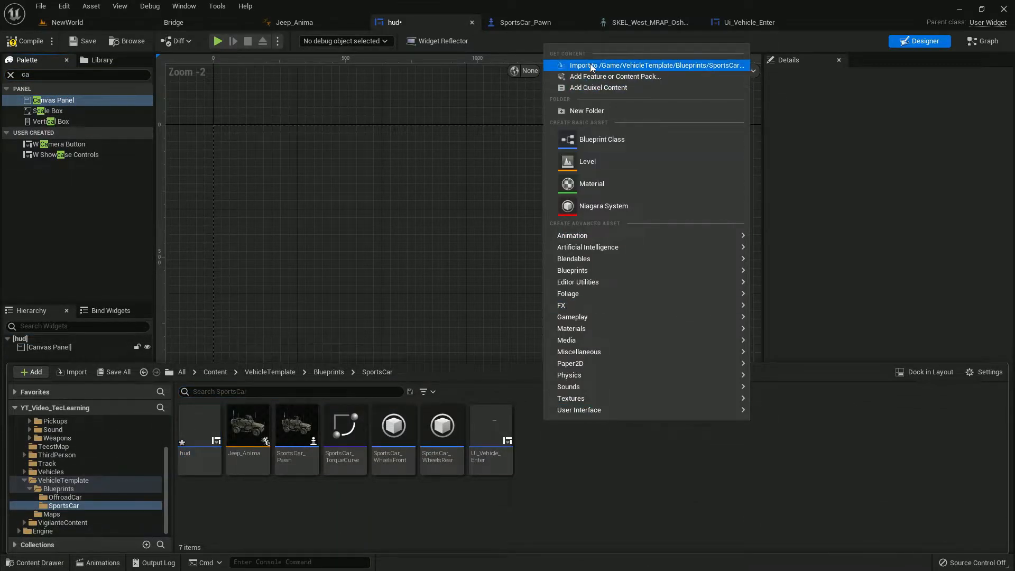
Import the IC_6 red dot icon texture and add an Image to the hud canvas
left_click(656, 65)
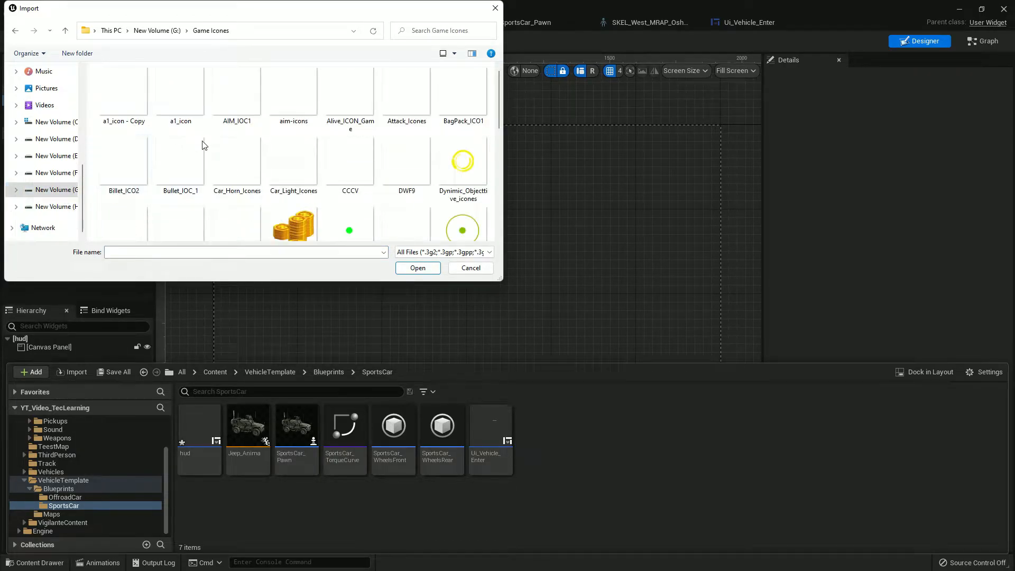
scroll("down", 3)
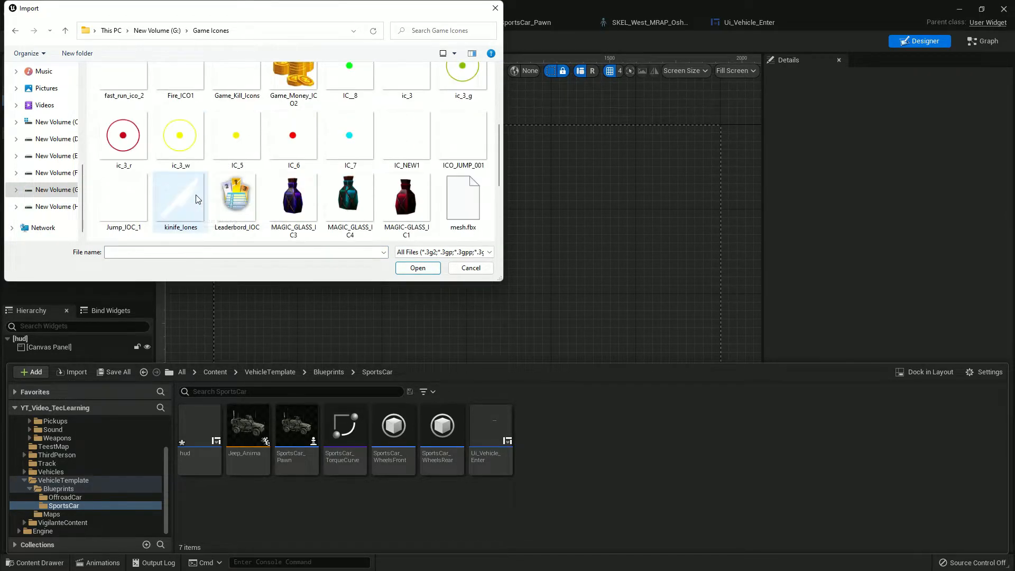
left_click(417, 267)
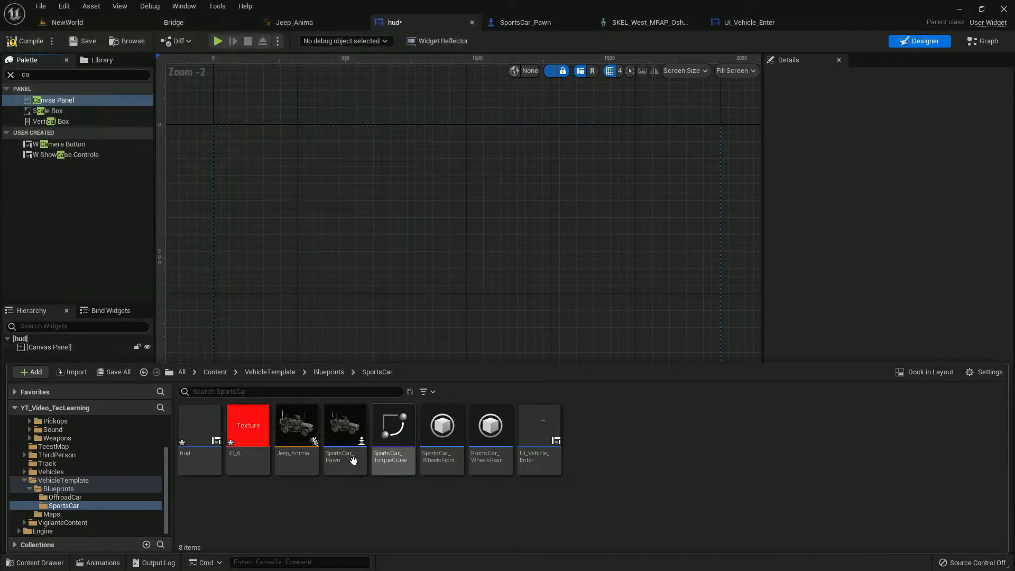
right_click(247, 430)
type("50")
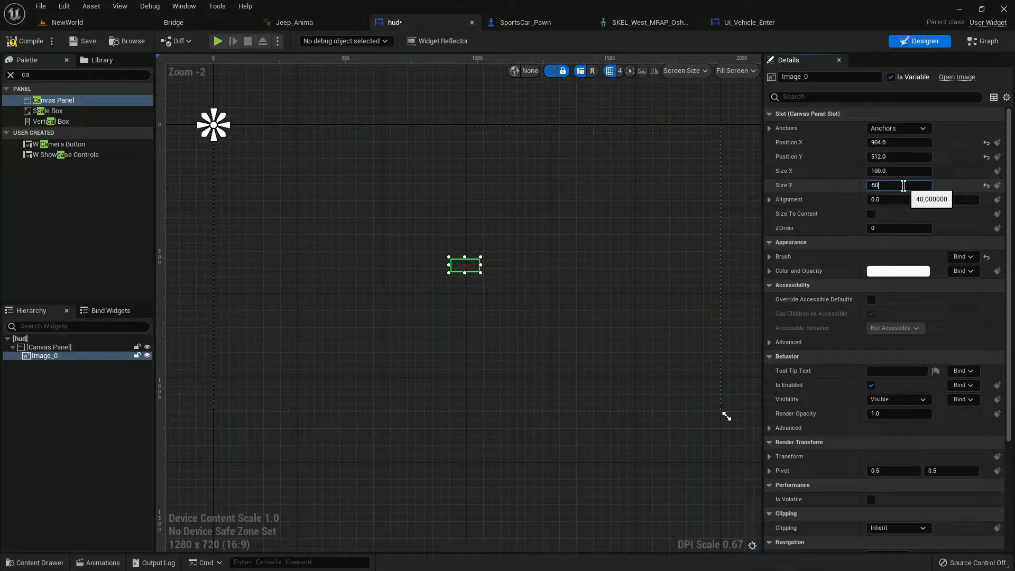
Size the crosshair image 50×50, anchor it to screen centre and set its brush to IC_6
left_click(899, 170)
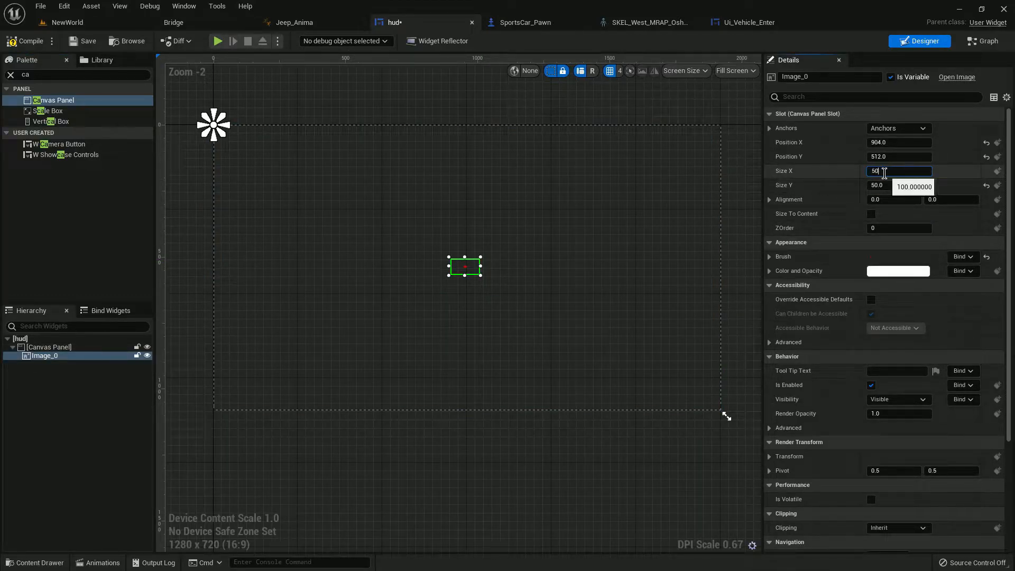
left_click(896, 128)
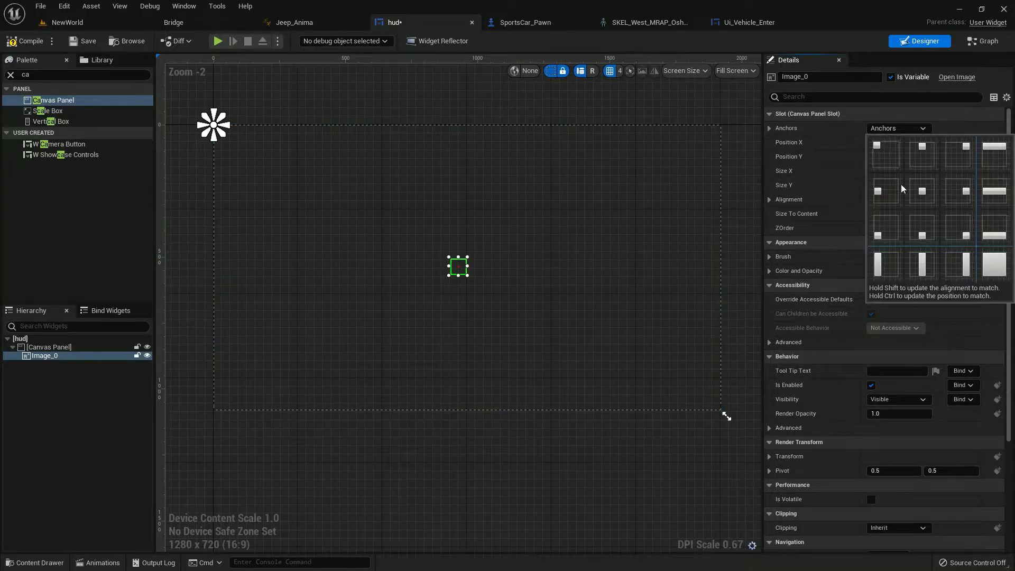
scroll("up", 3)
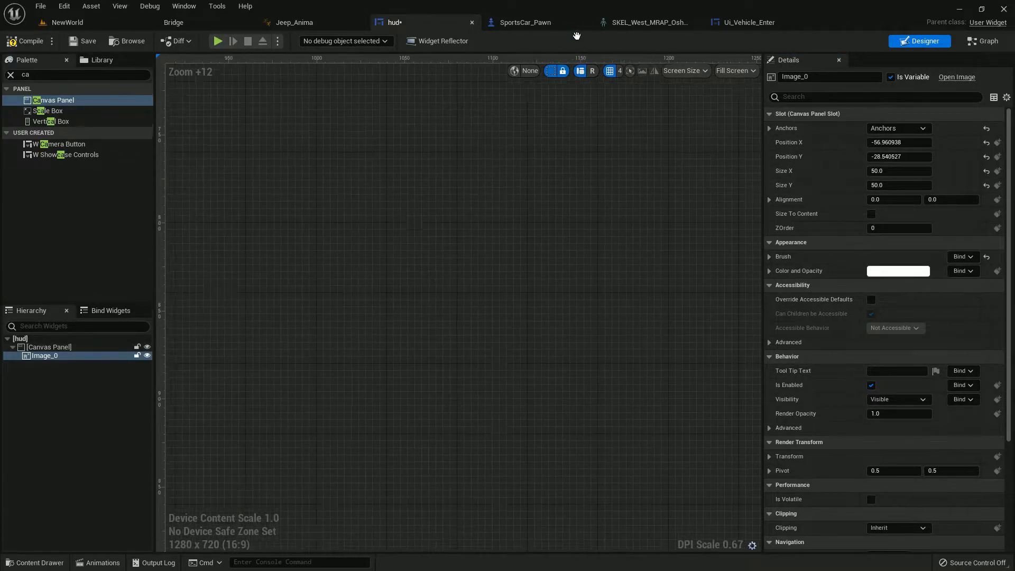
scroll("down", 3)
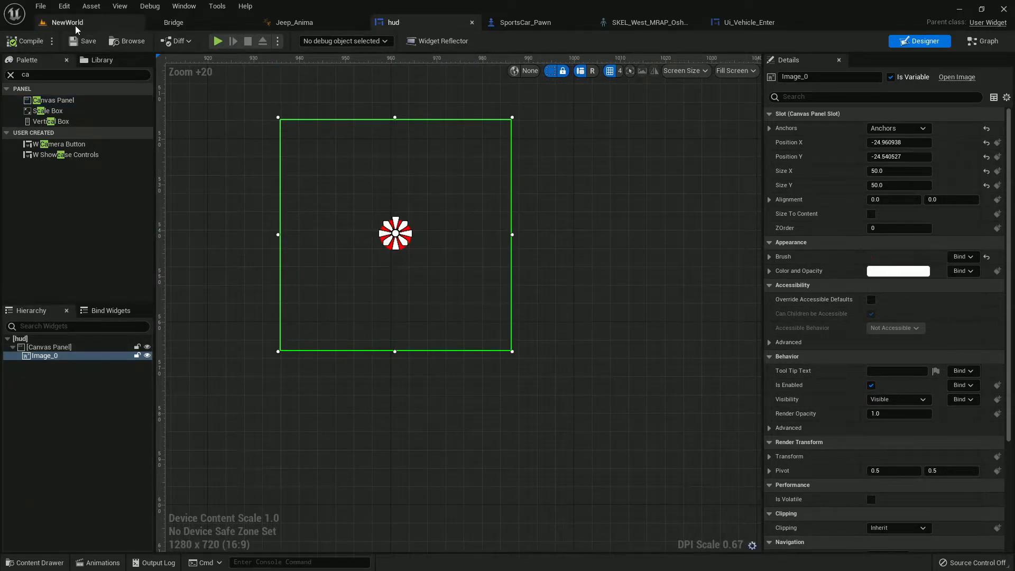
left_click(524, 22)
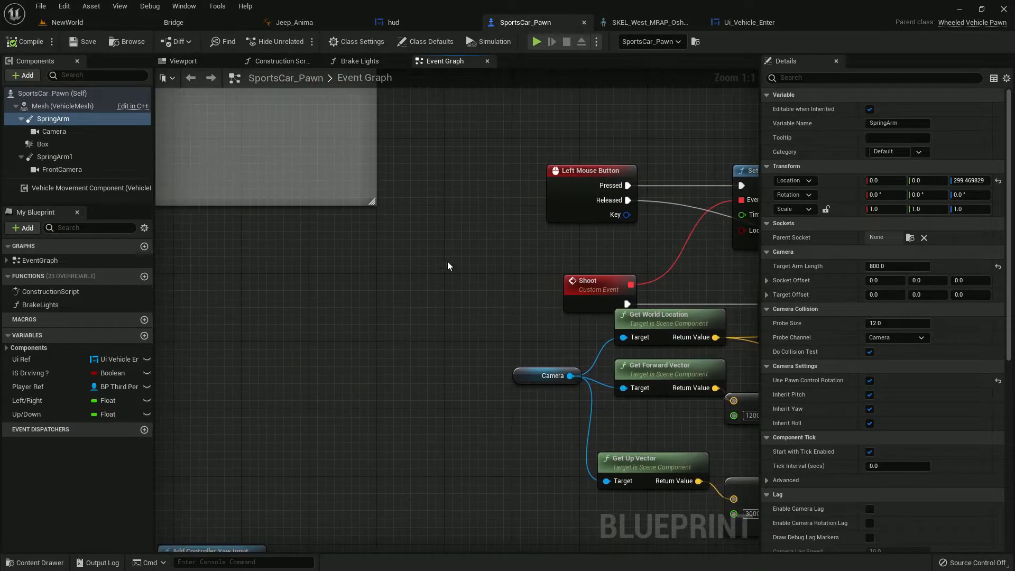
Set the Create Widget node's class to hud and add its return value to the viewport
scroll("down", 3)
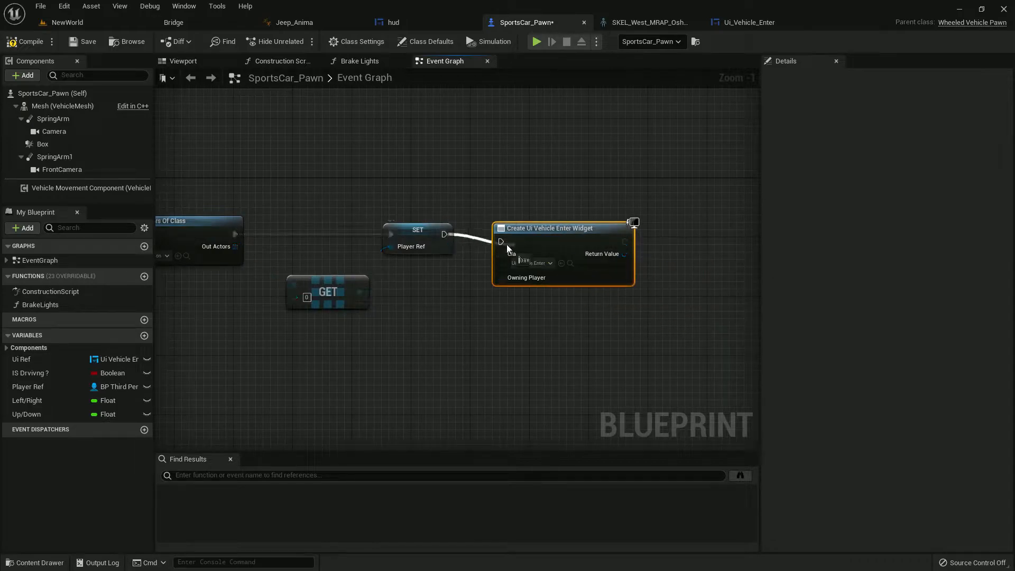
left_click(533, 255)
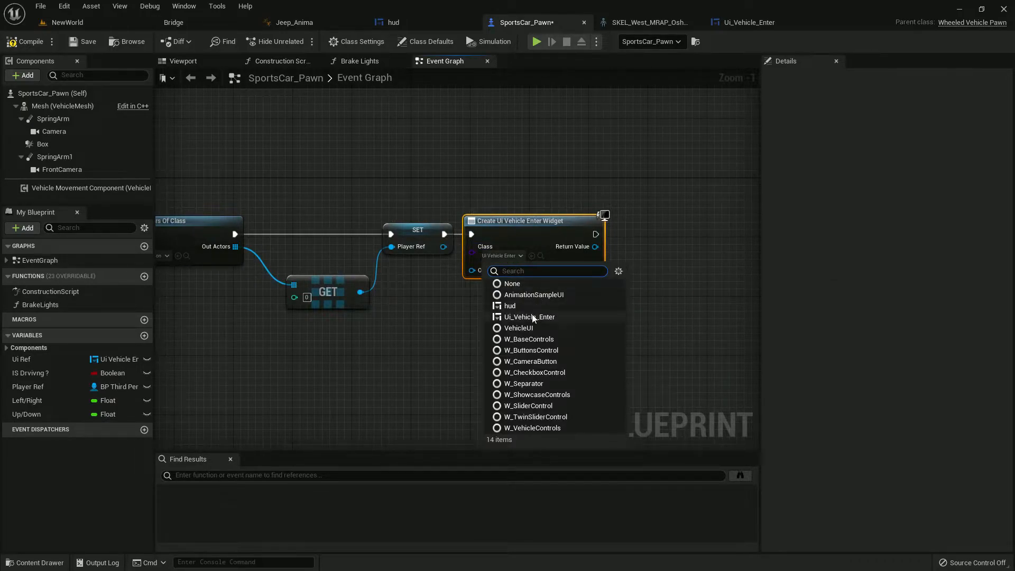
left_click(509, 305)
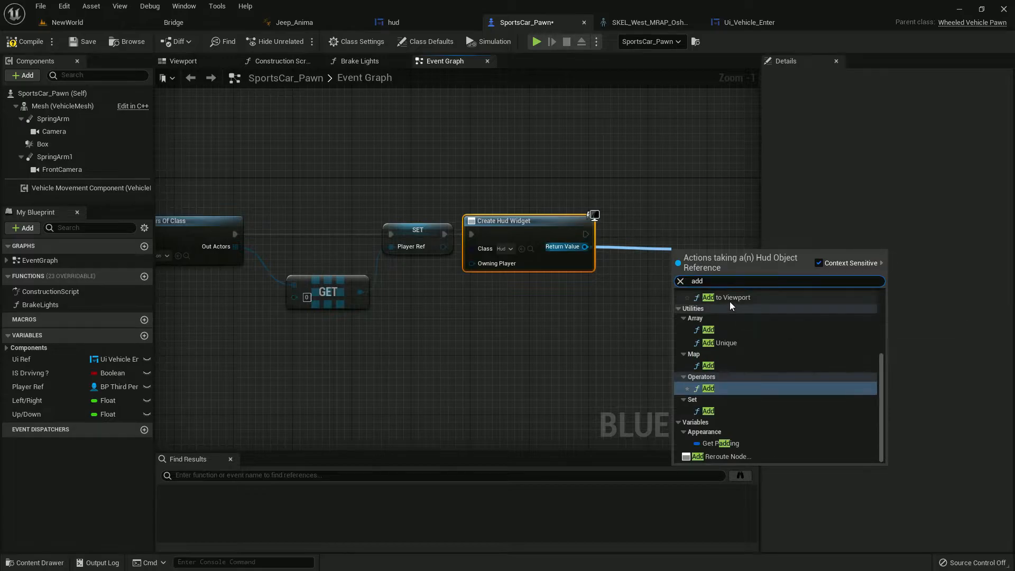
left_click(728, 297)
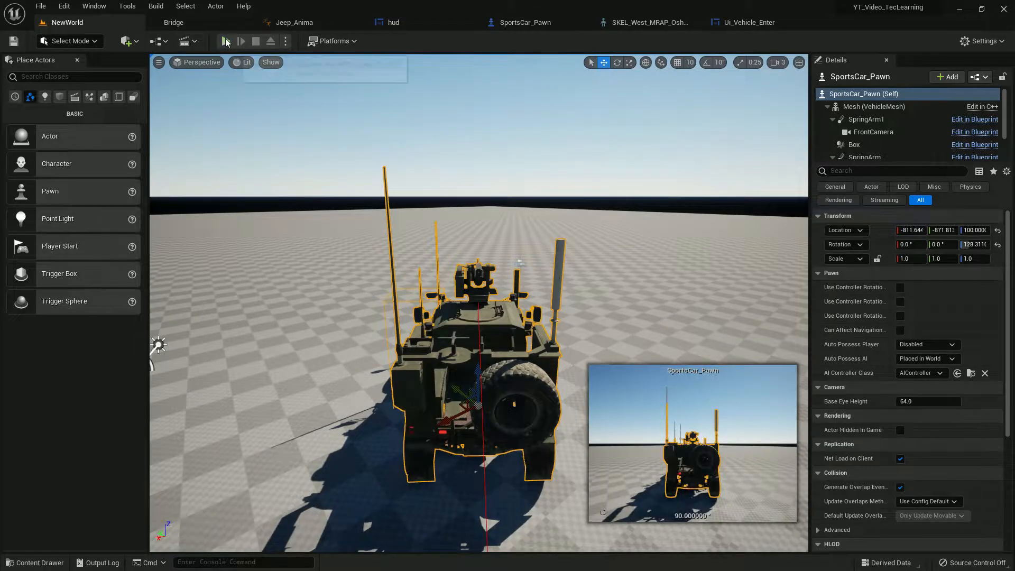
Playtest the level: board the vehicle with E and fire the turret gun
left_click(240, 41)
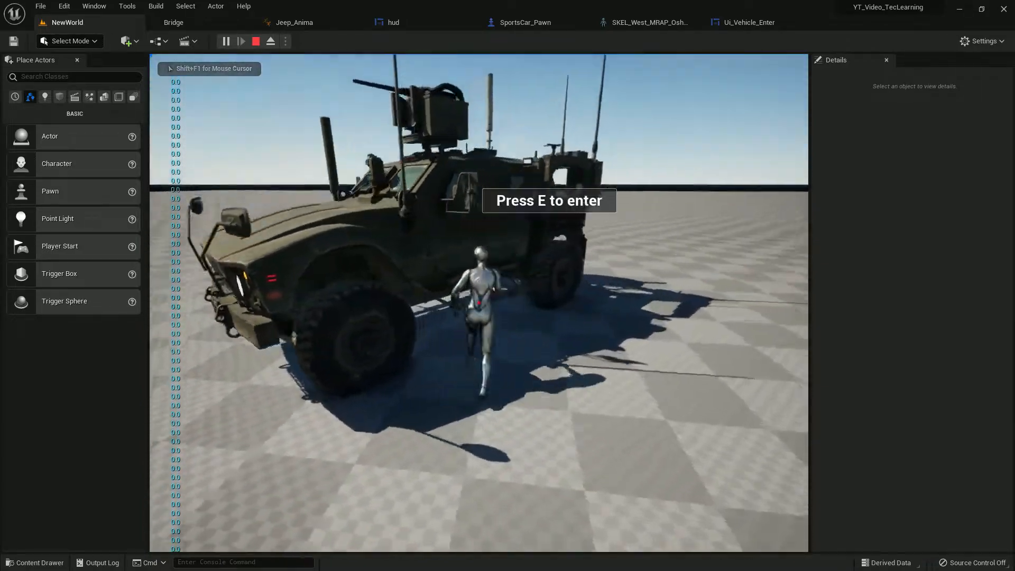
key("e")
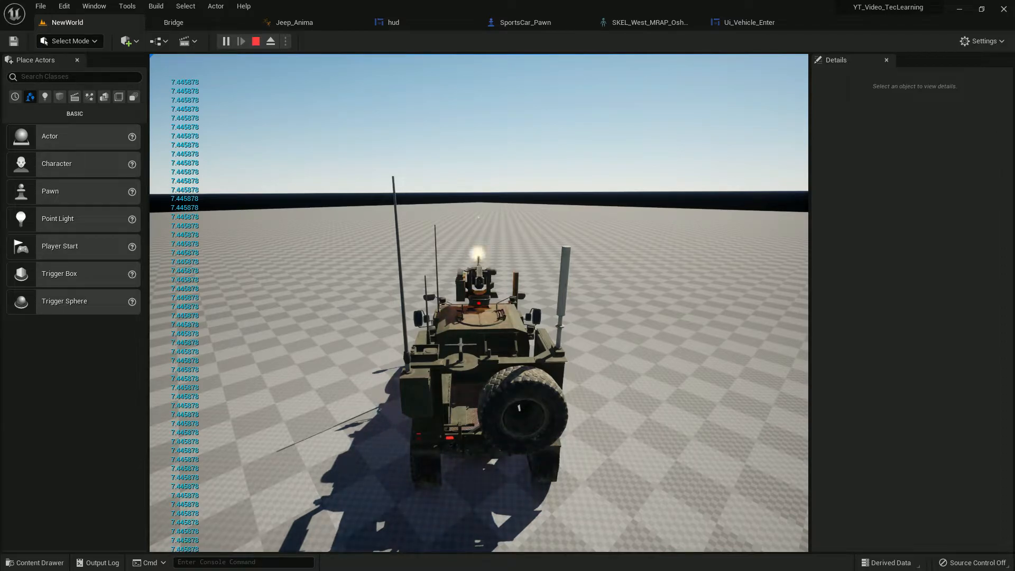
left_click(226, 41)
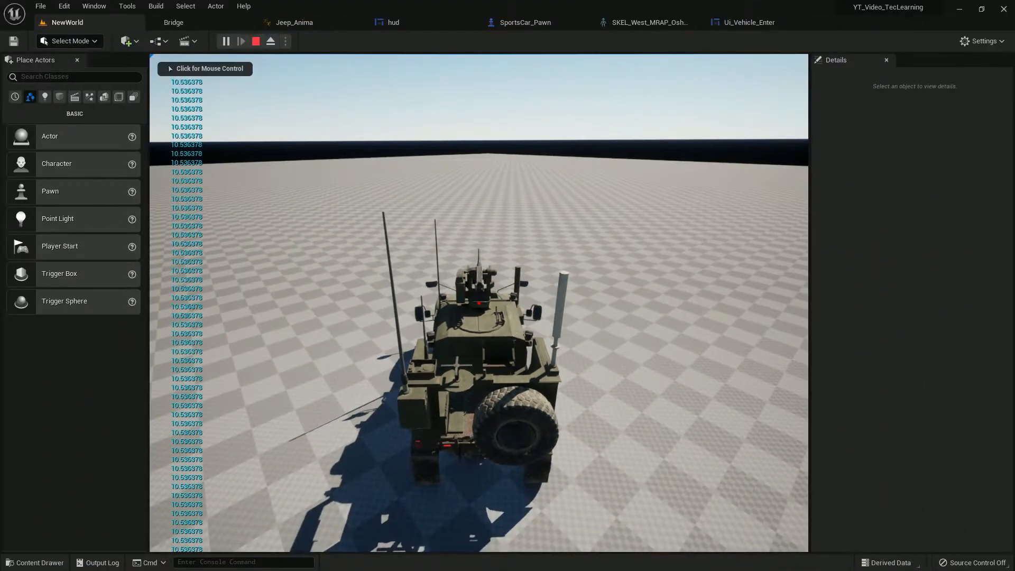
left_click(255, 41)
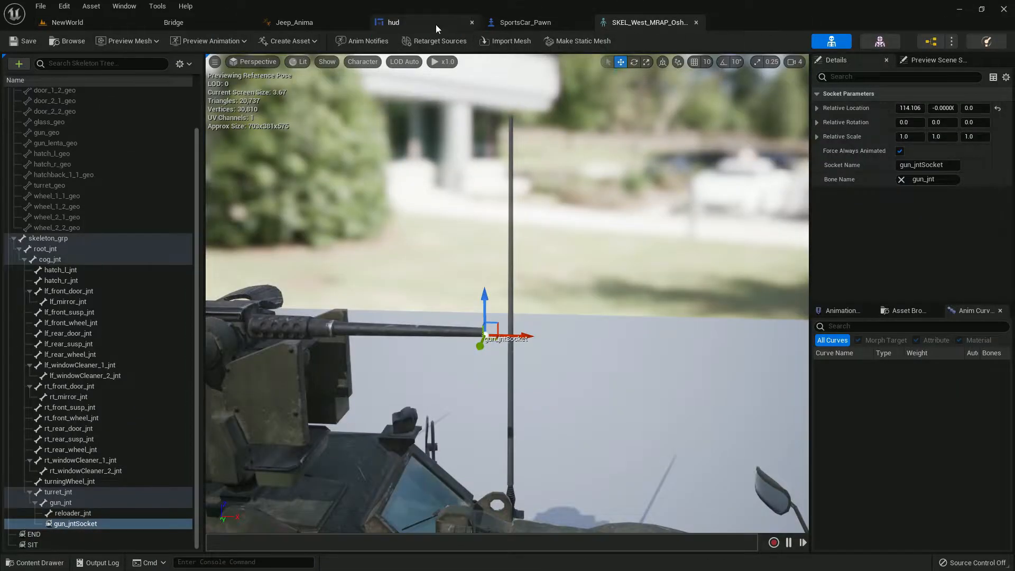
Lower the hud crosshair image to Position Y -200.5, save the widget, and playtest it
left_click(393, 22)
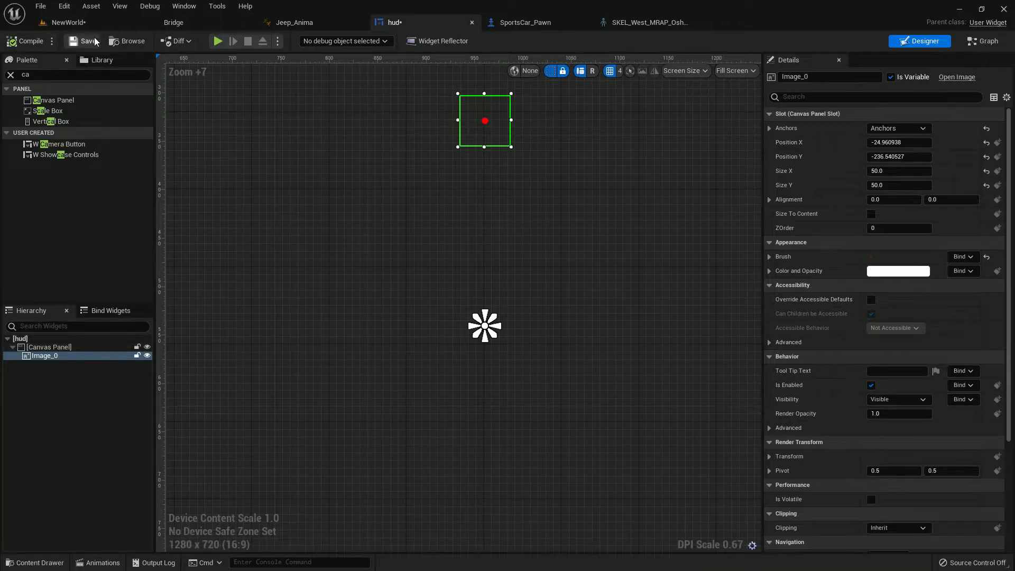
left_click(68, 22)
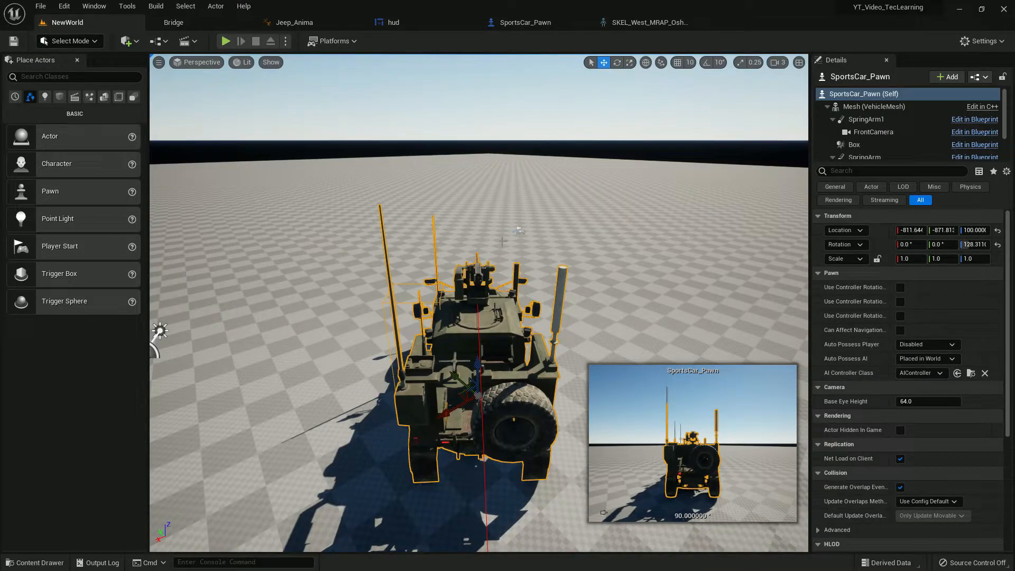
left_click(403, 253)
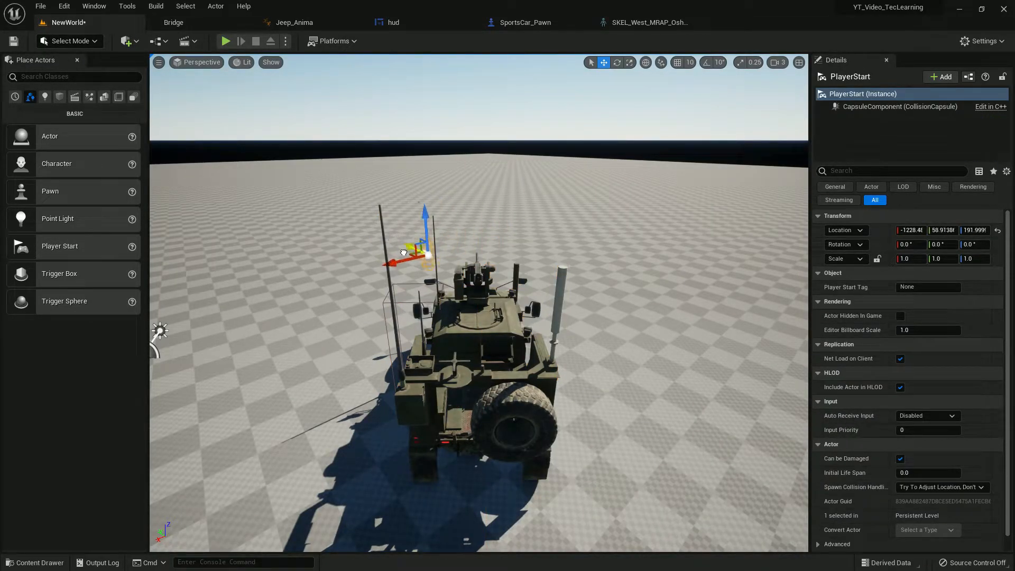
left_click(225, 42)
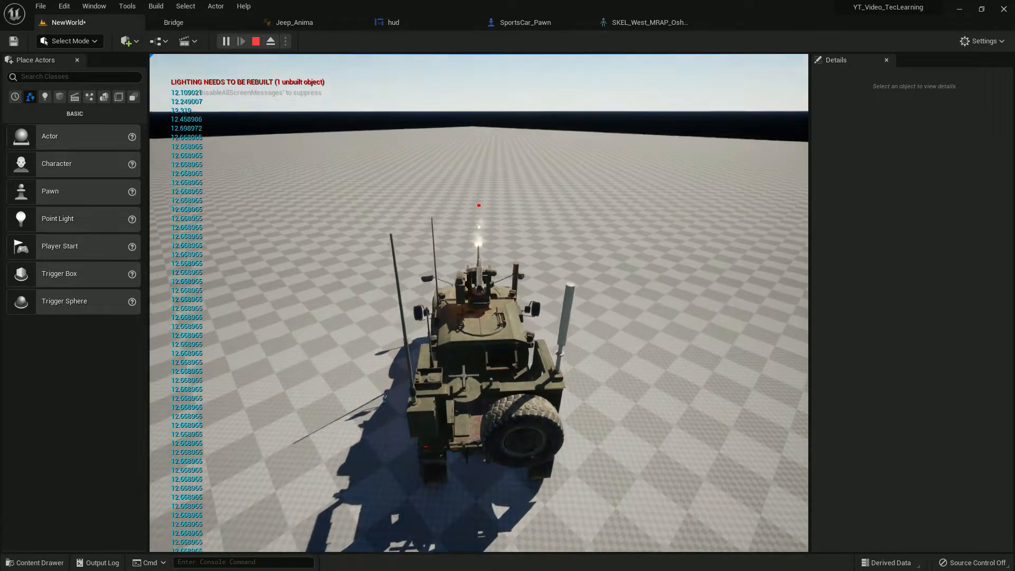
left_click(394, 22)
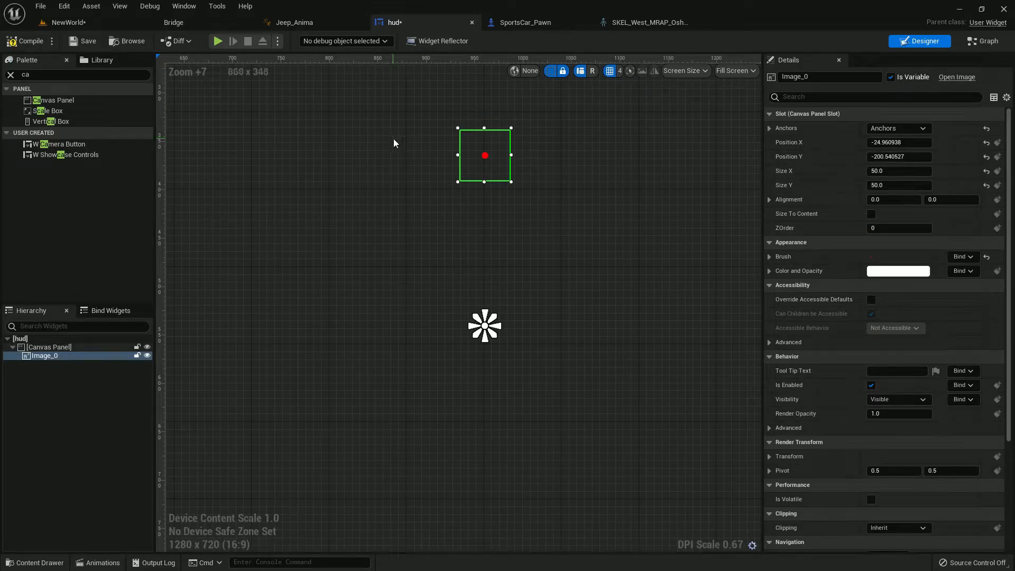
left_click(67, 22)
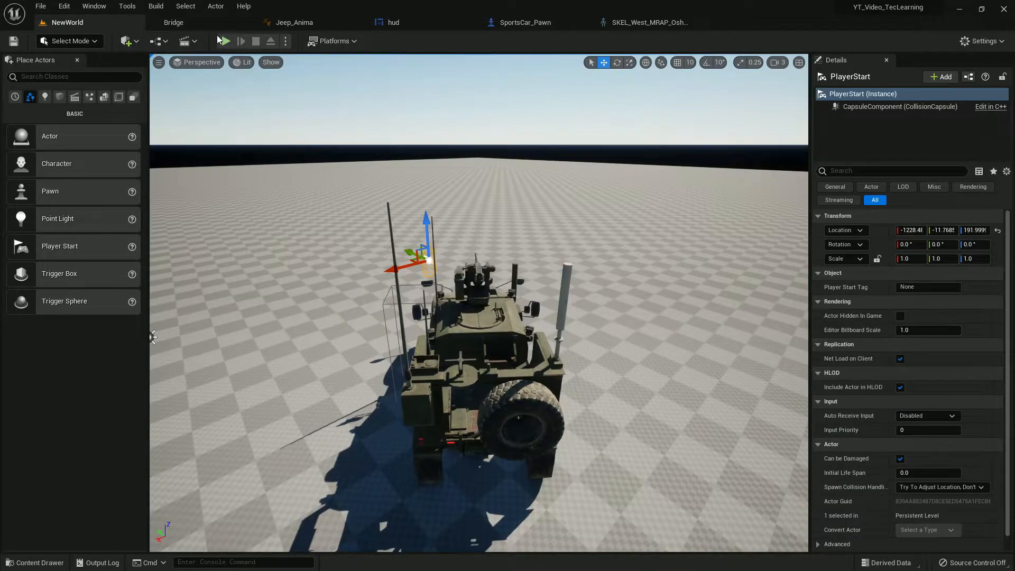
Reposition PlayerStart, retest in play, save the level, and return to SportsCar_Pawn's event graph
left_click(223, 41)
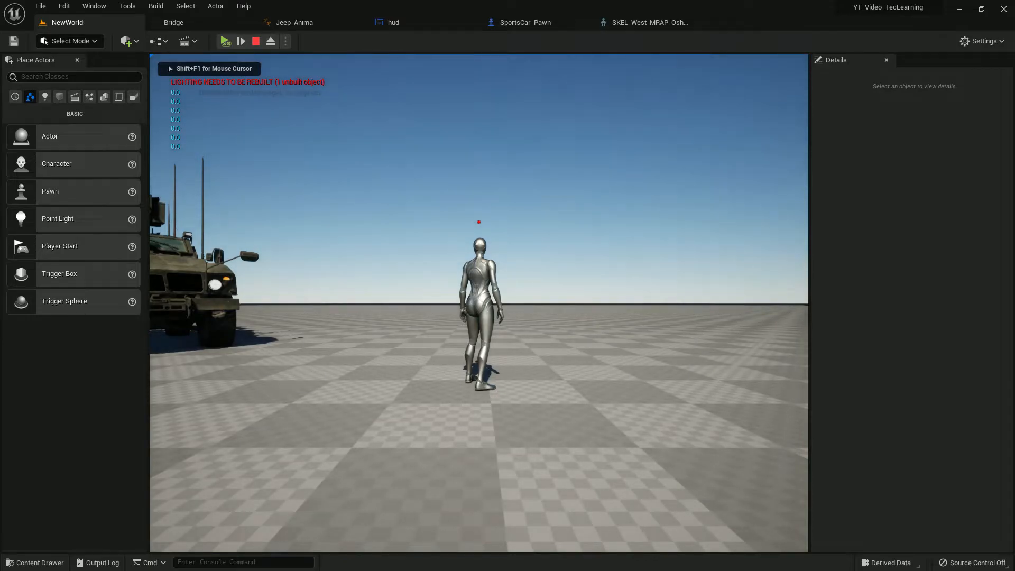
left_click(225, 41)
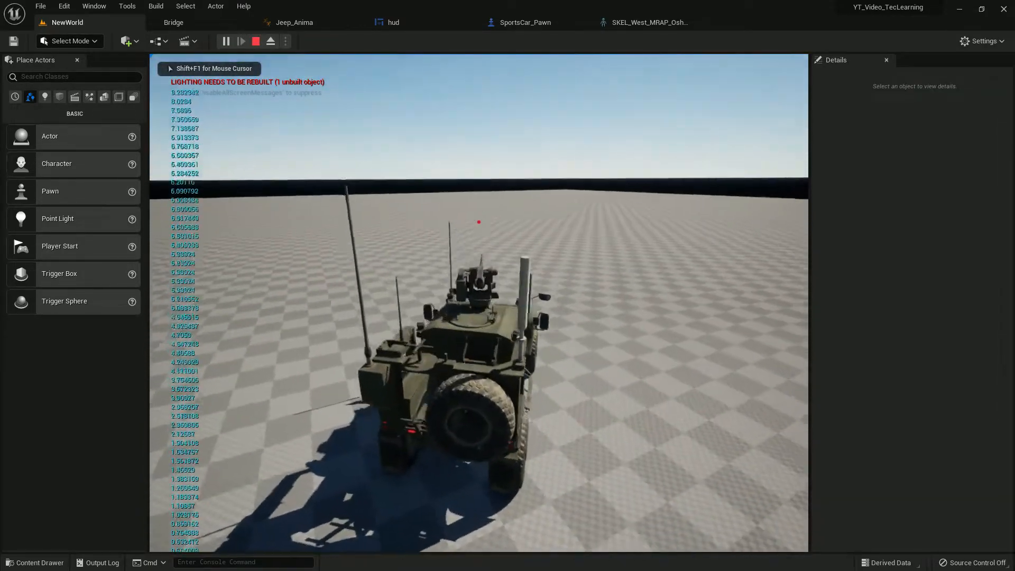
left_click(255, 42)
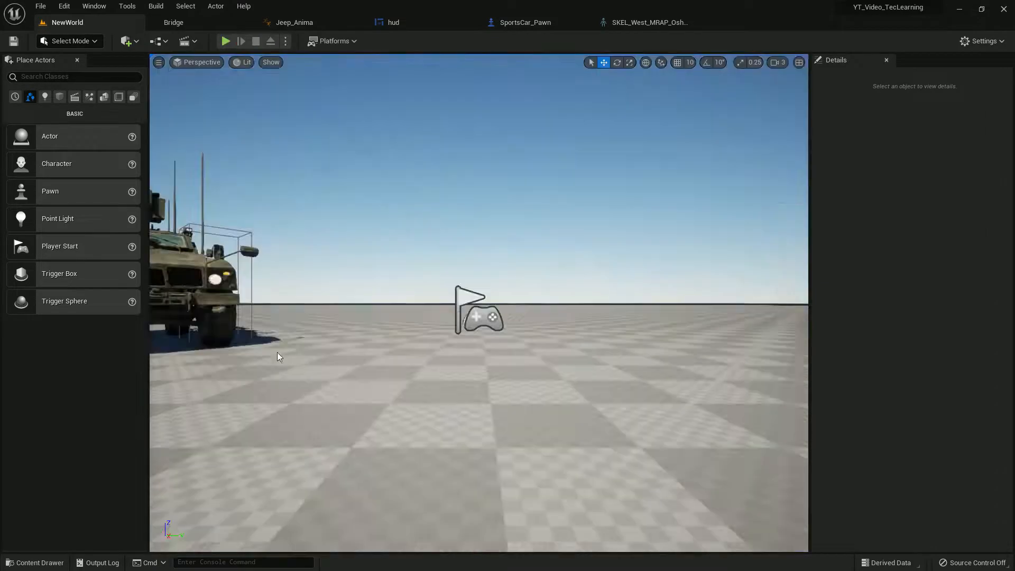
left_click(394, 22)
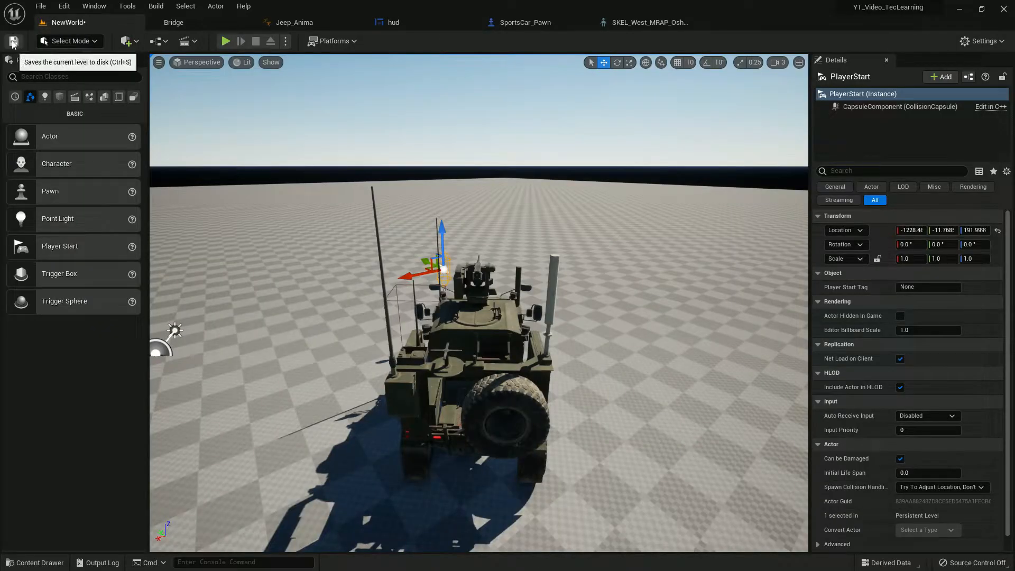
left_click(226, 42)
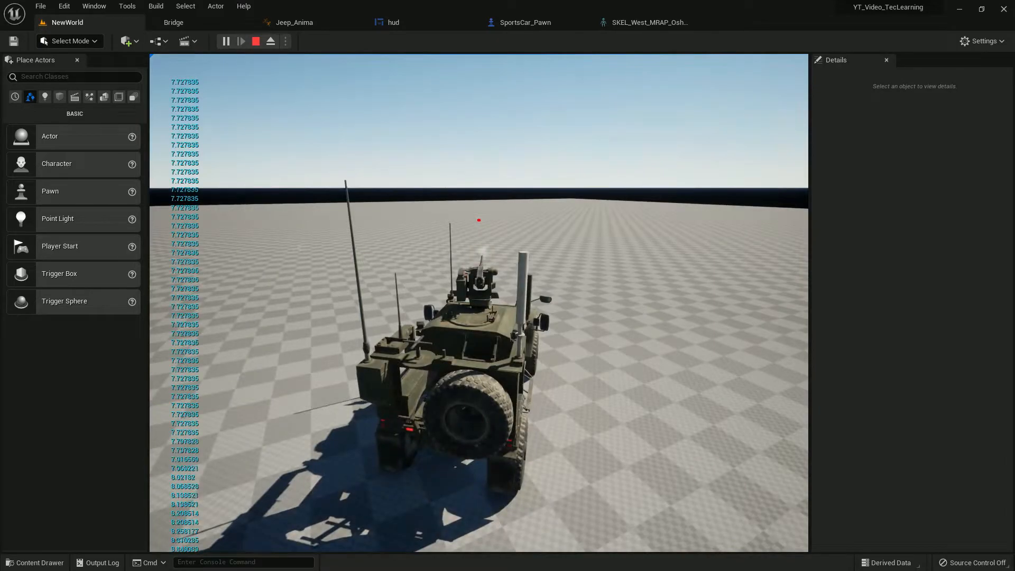
left_click(524, 23)
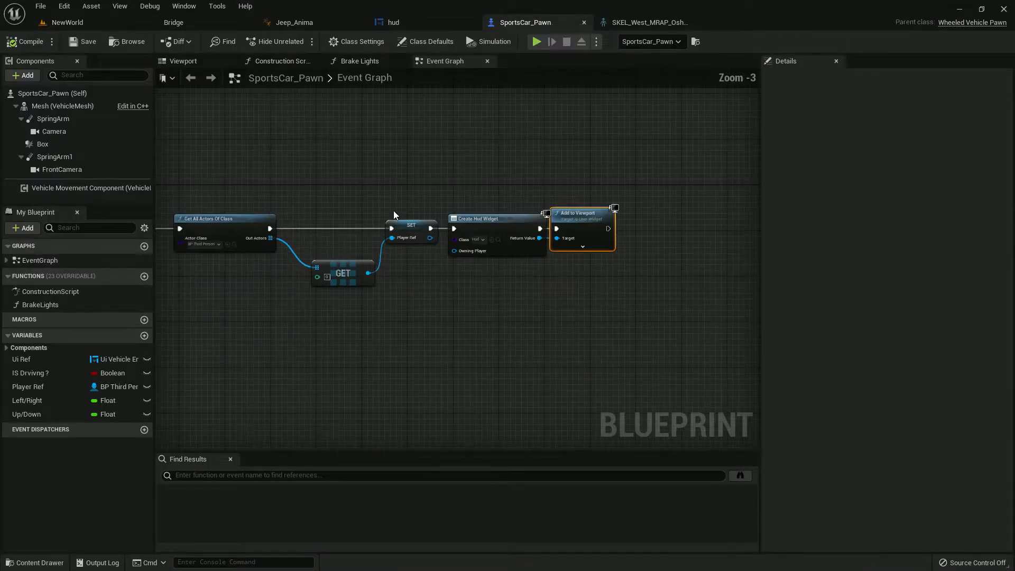
Add a Play Sound at Location node after the muzzle-flash particle, located at the socket transform
scroll("down", 3)
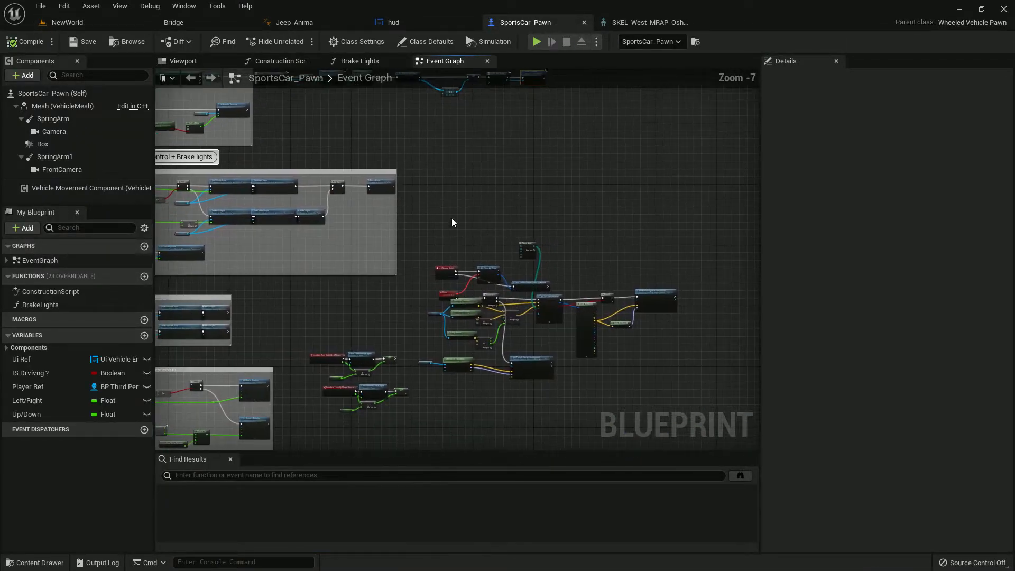
scroll("up", 3)
type("play soun")
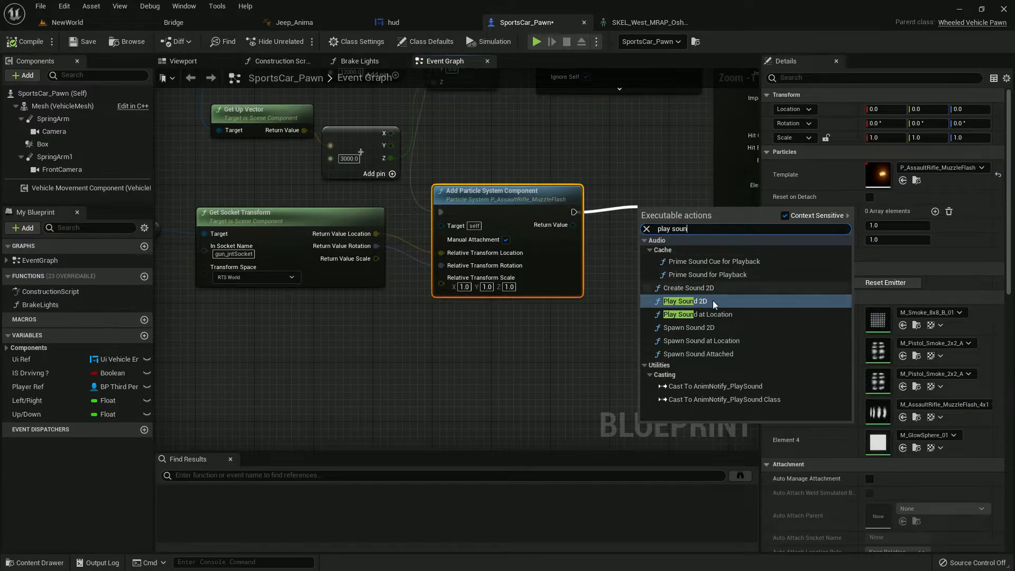
left_click(698, 314)
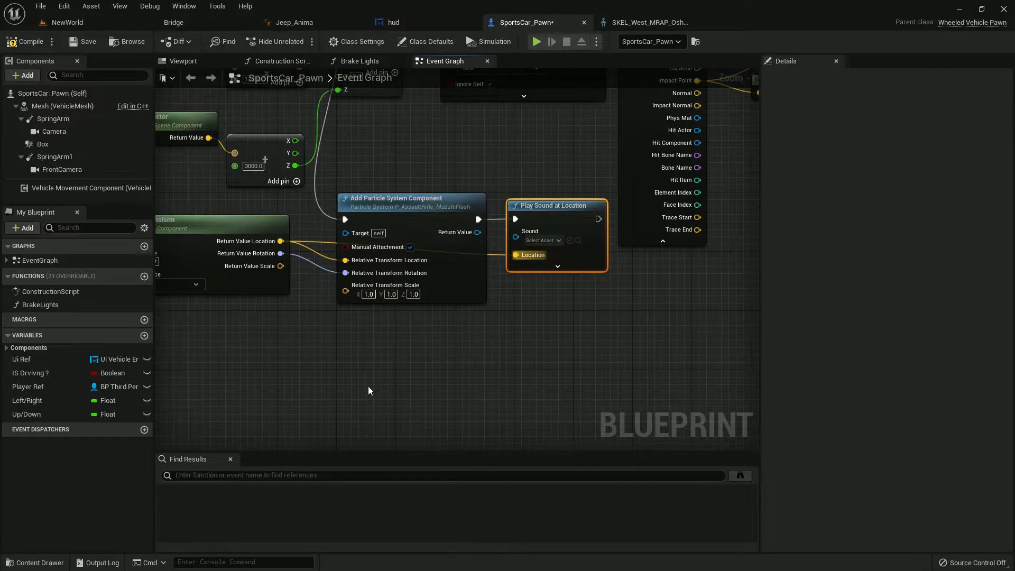
left_click(35, 562)
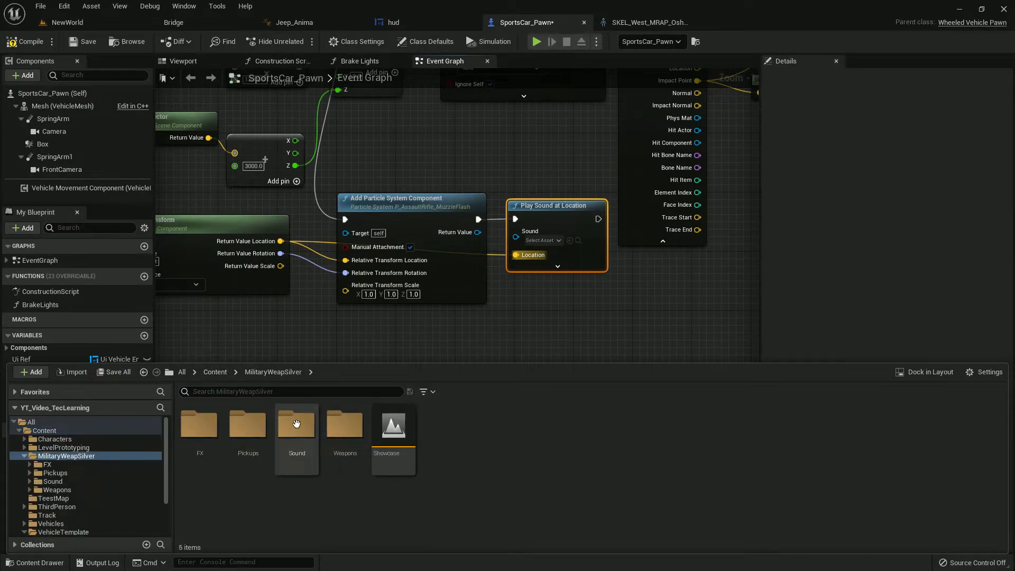
mouse_move(288, 387)
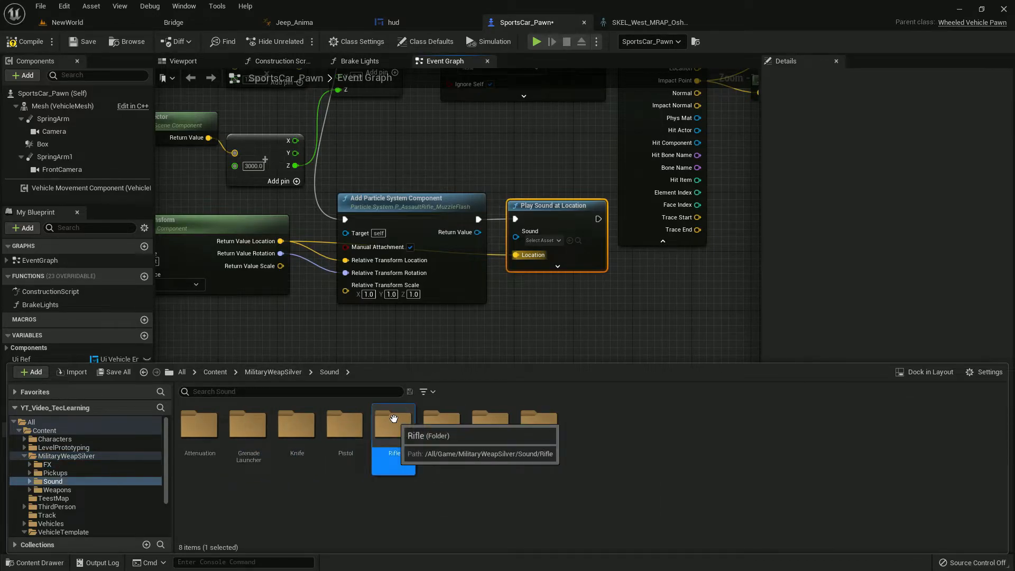
Browse MilitaryWeapSilver/Sound/Rifle/Wavs and preview rifle firing sounds
double_click(392, 425)
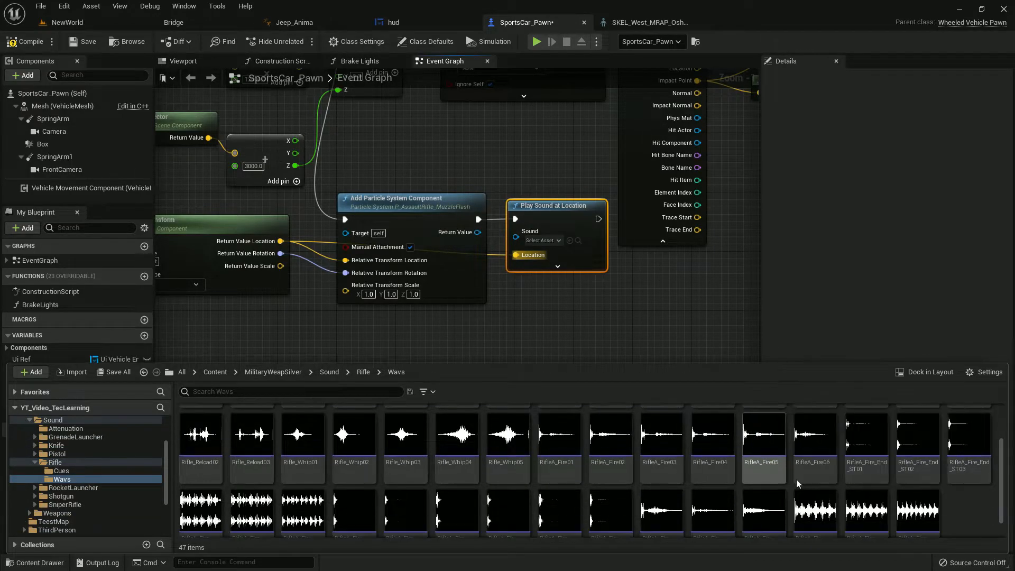
scroll("down", 3)
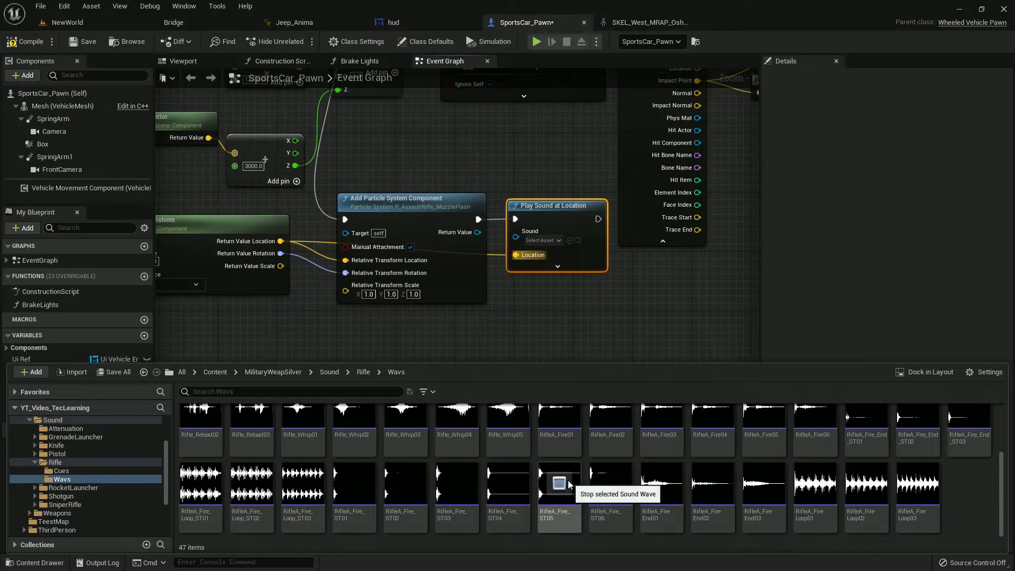
left_click(355, 558)
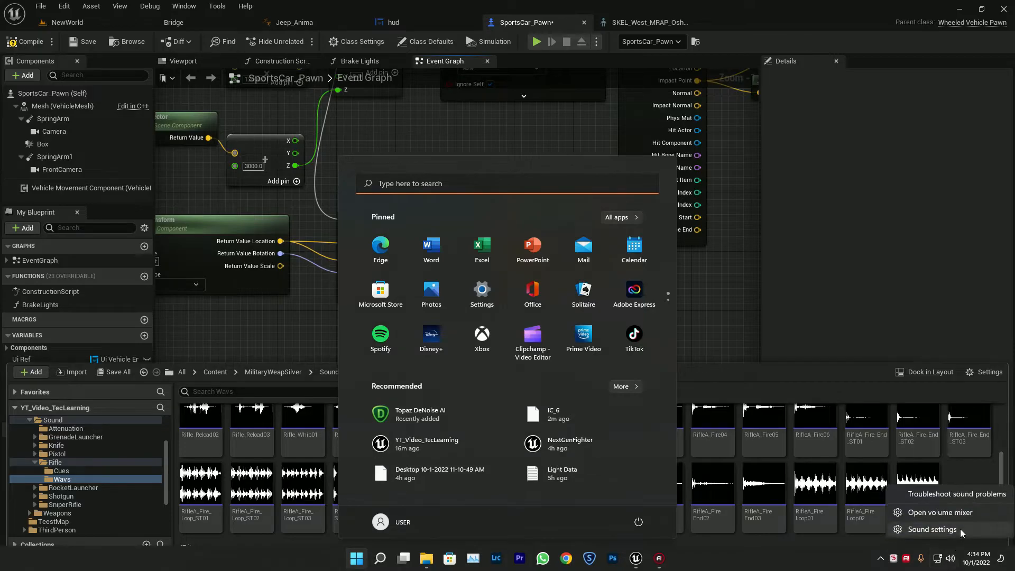
left_click(930, 529)
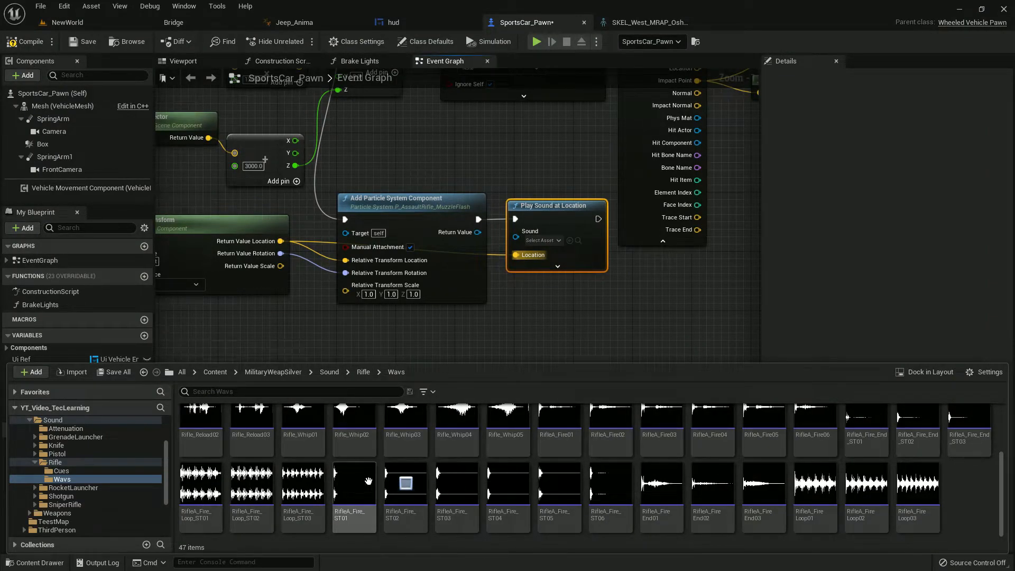
mouse_move(354, 484)
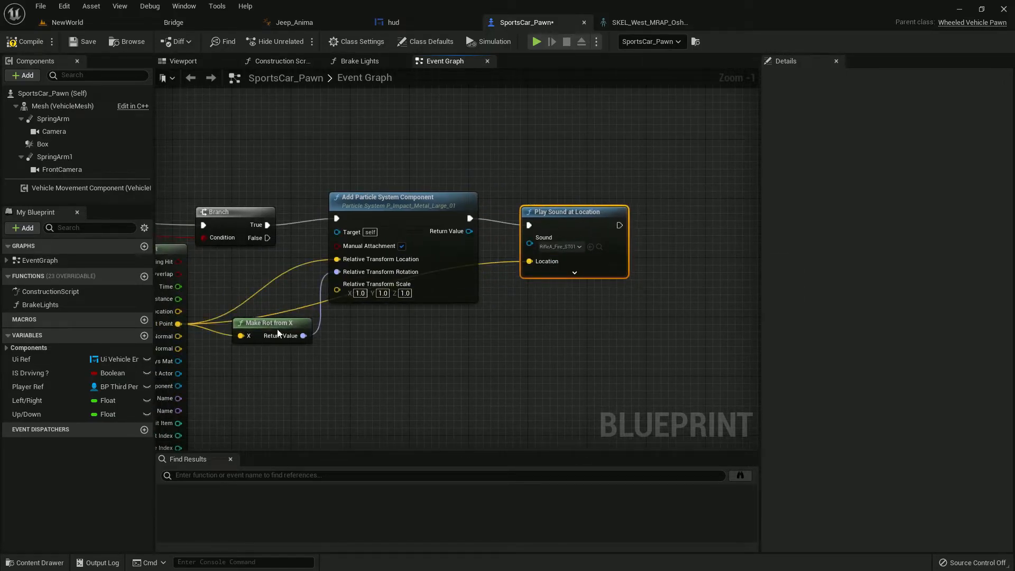
Preview impact sounds and assign Rifle_ImpactSurface04 to the metal-impact Play Sound node
left_click(35, 562)
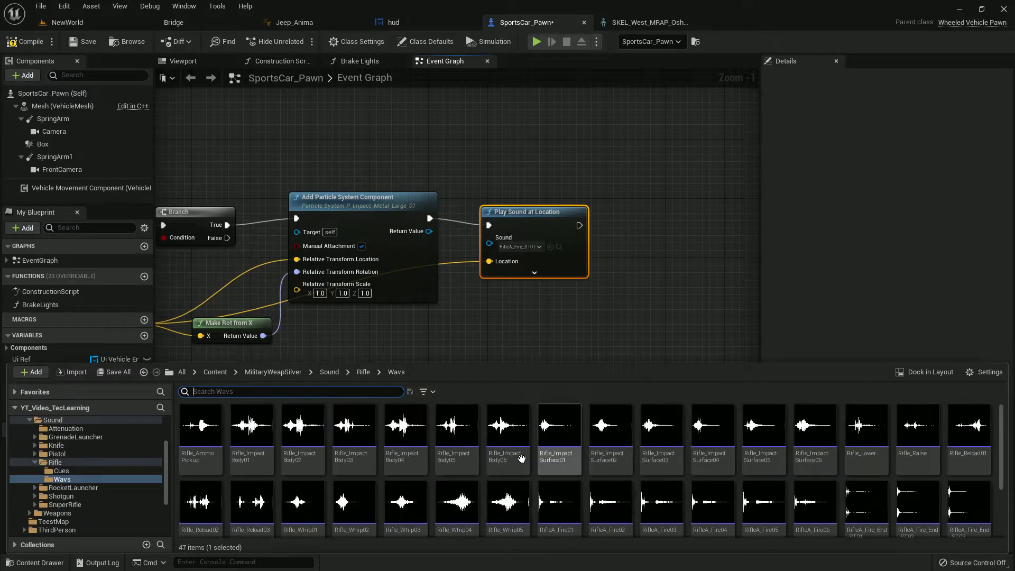
mouse_move(353, 427)
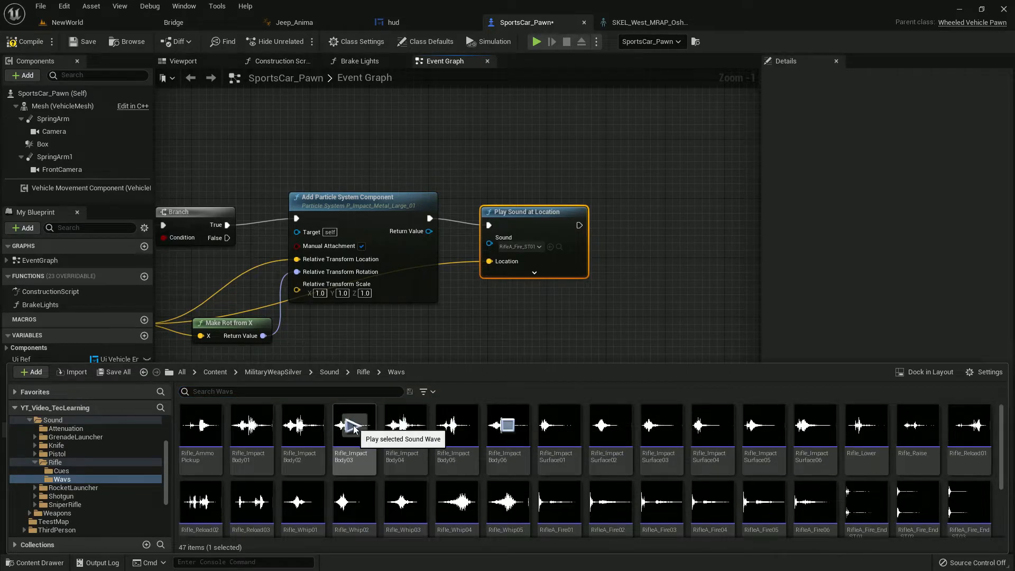
left_click(301, 425)
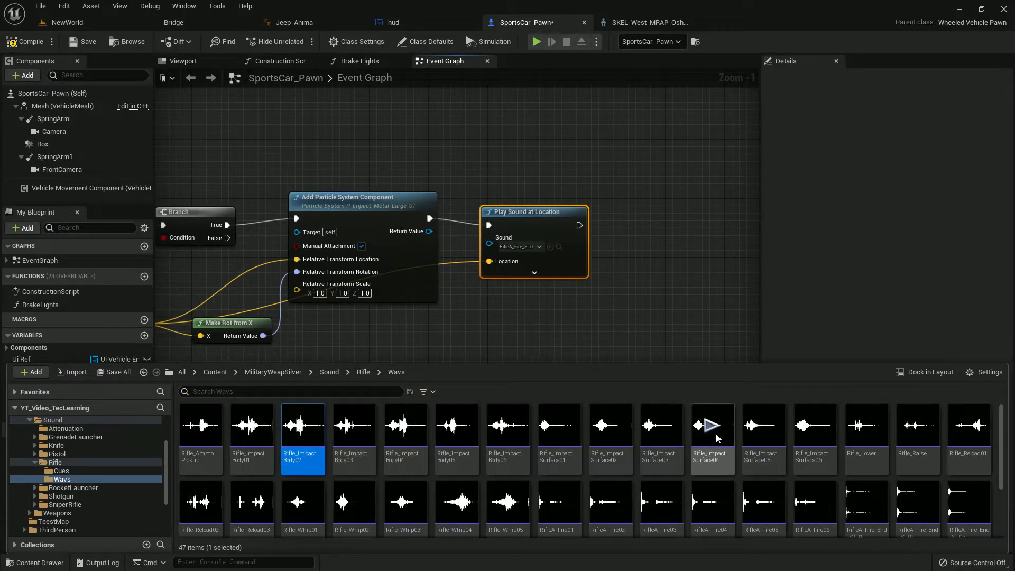
mouse_move(763, 425)
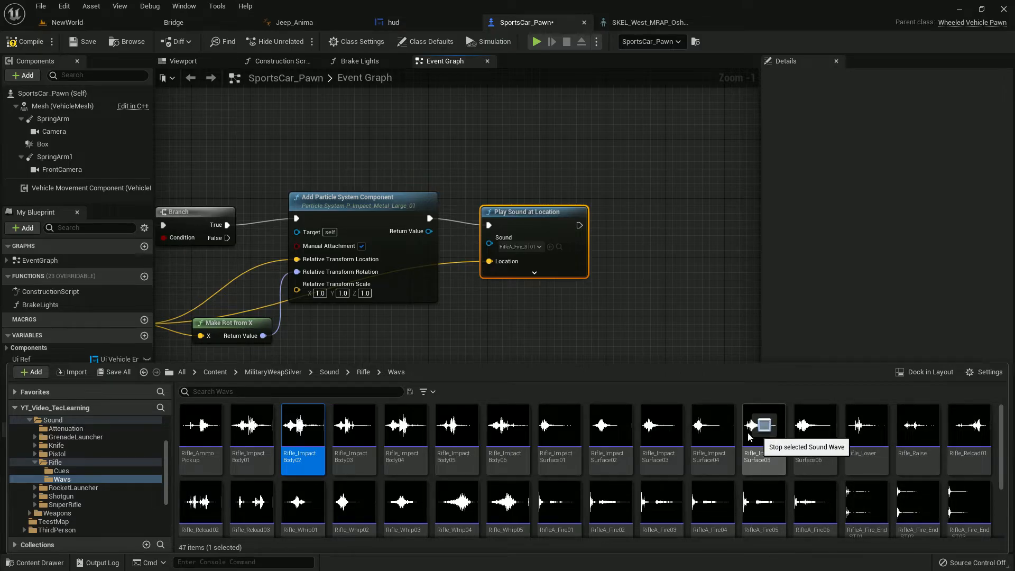
left_click(712, 439)
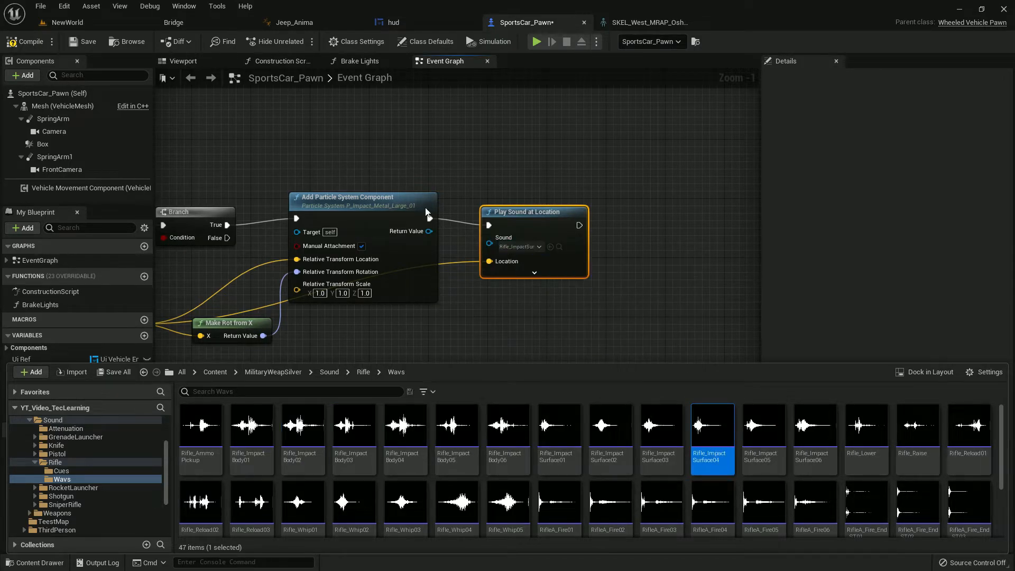
left_click(68, 23)
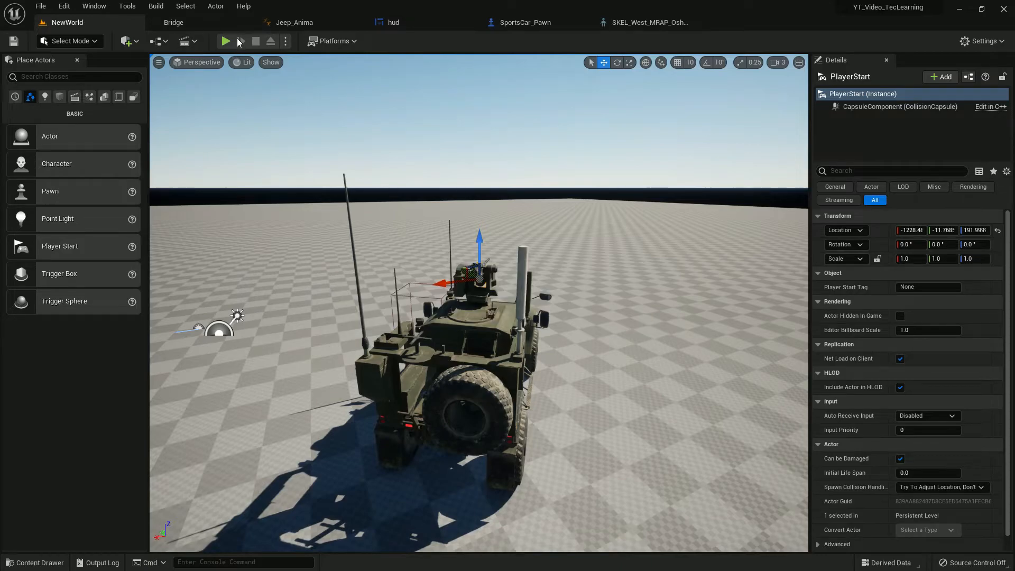
Playtest the level, driving and shooting to check the sounds and crosshair dot
left_click(225, 41)
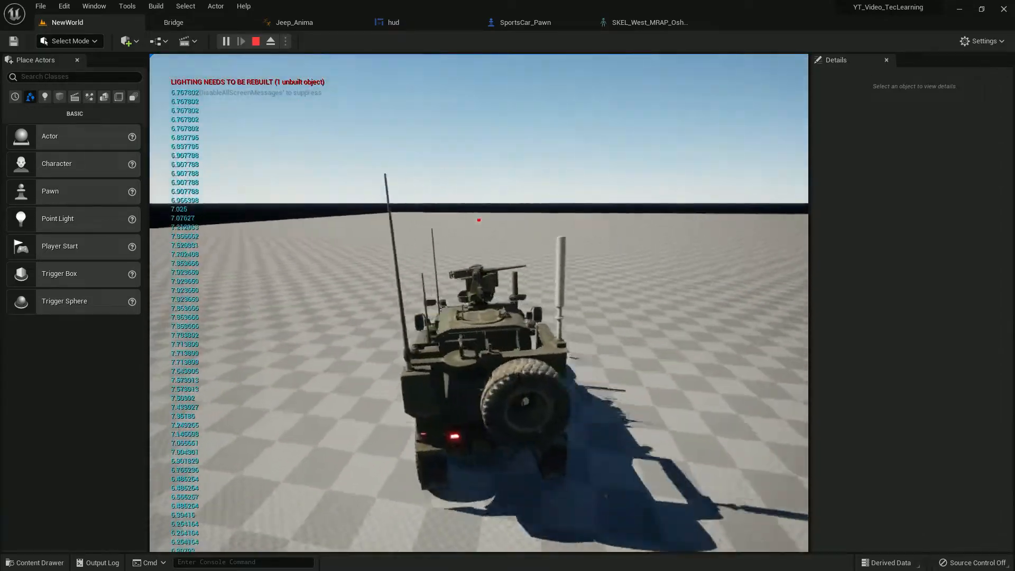
left_click(241, 41)
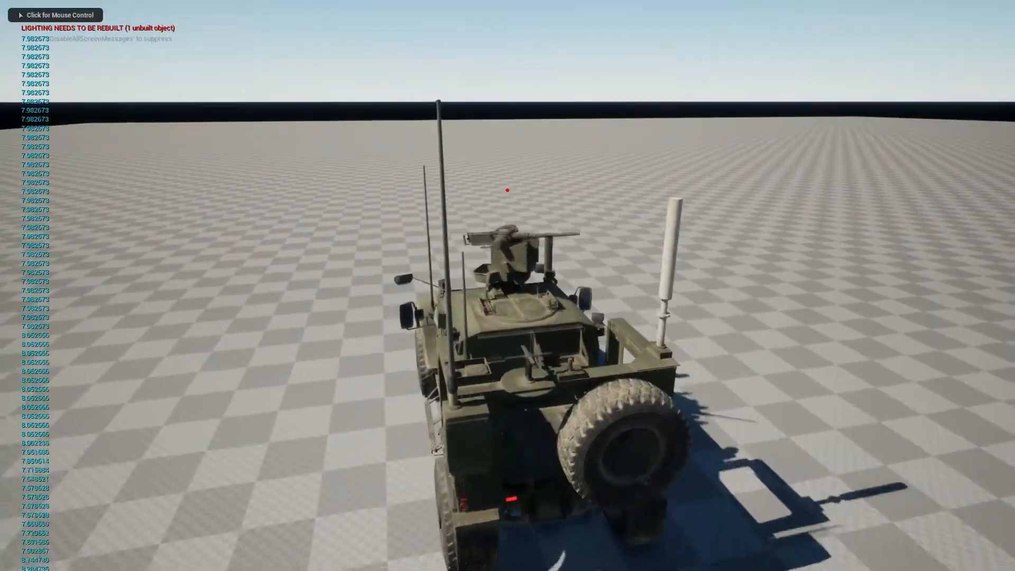